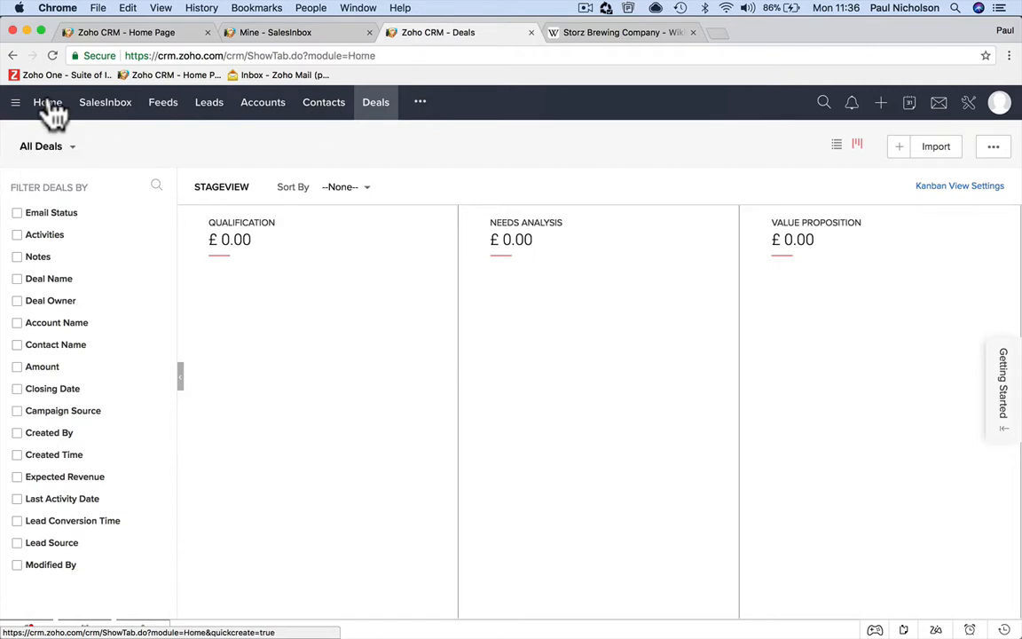
Go to the Home dashboard, then switch to the Contacts list showing all 502 contacts
left_click(46, 101)
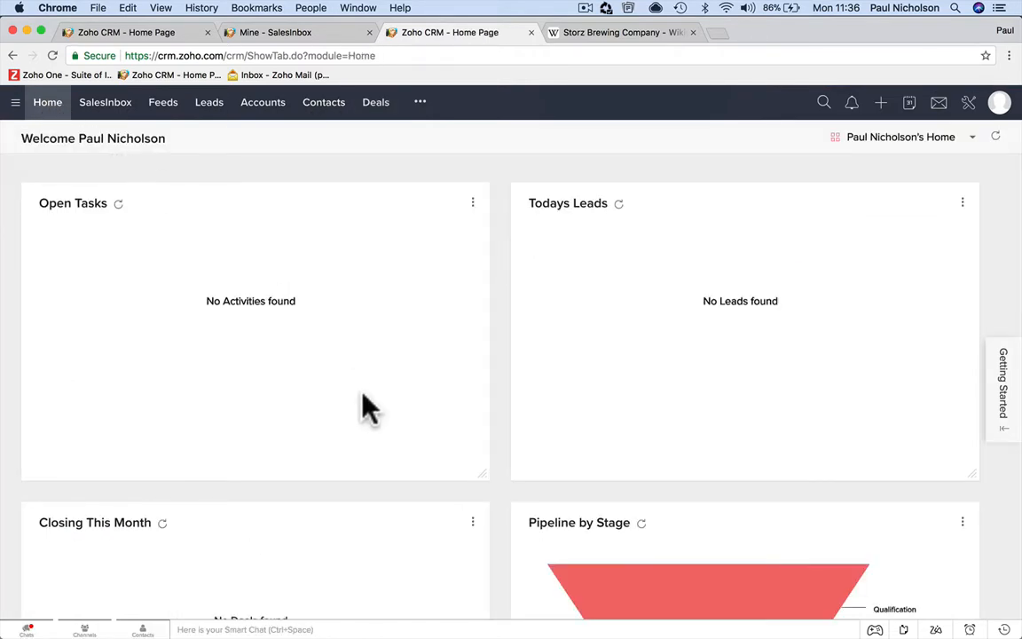
mouse_move(195, 348)
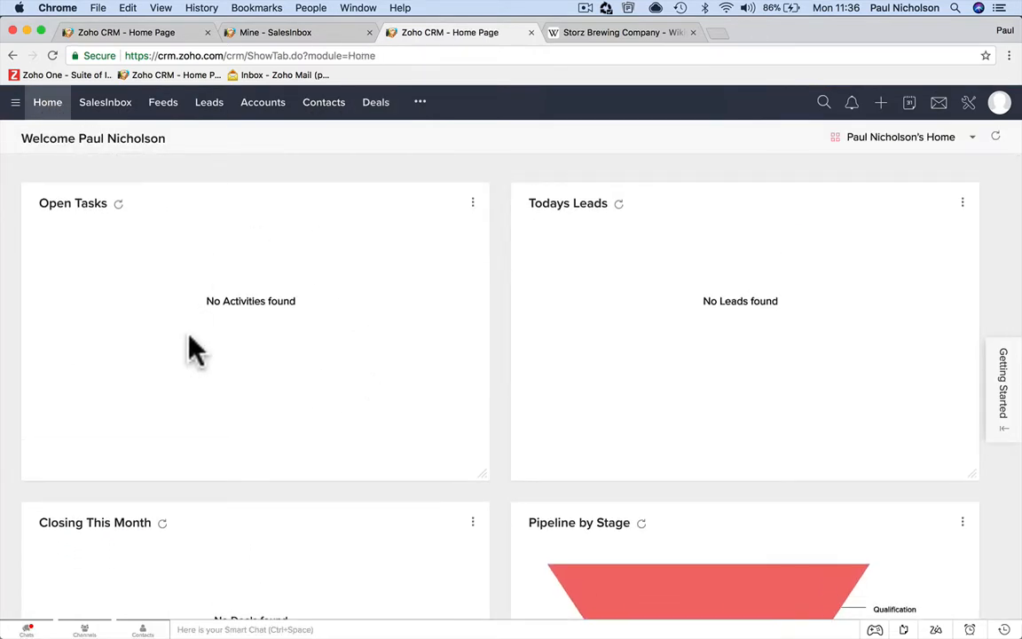
mouse_move(369, 373)
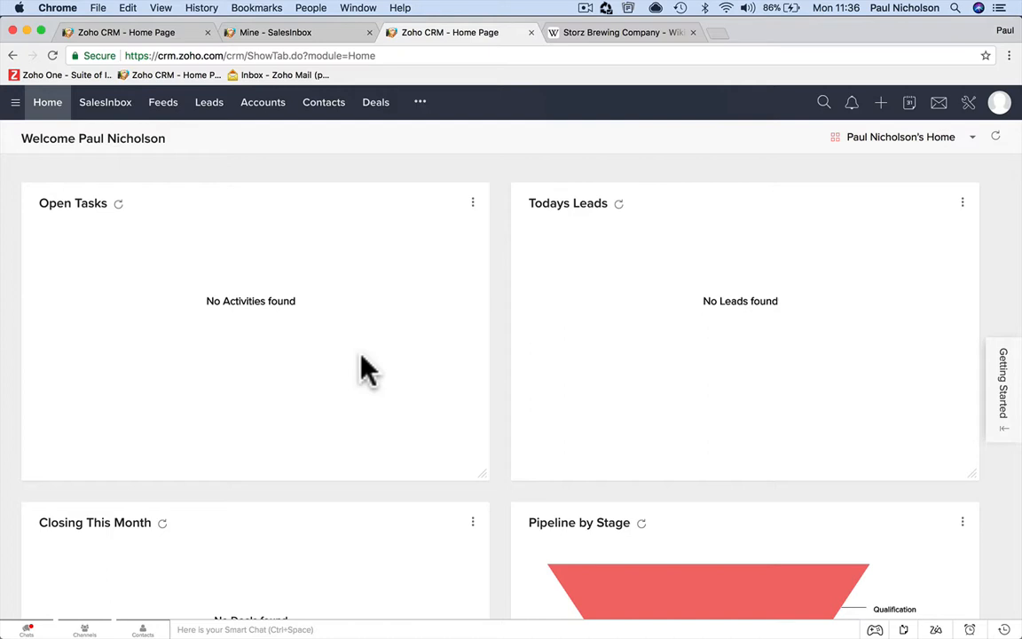
mouse_move(366, 319)
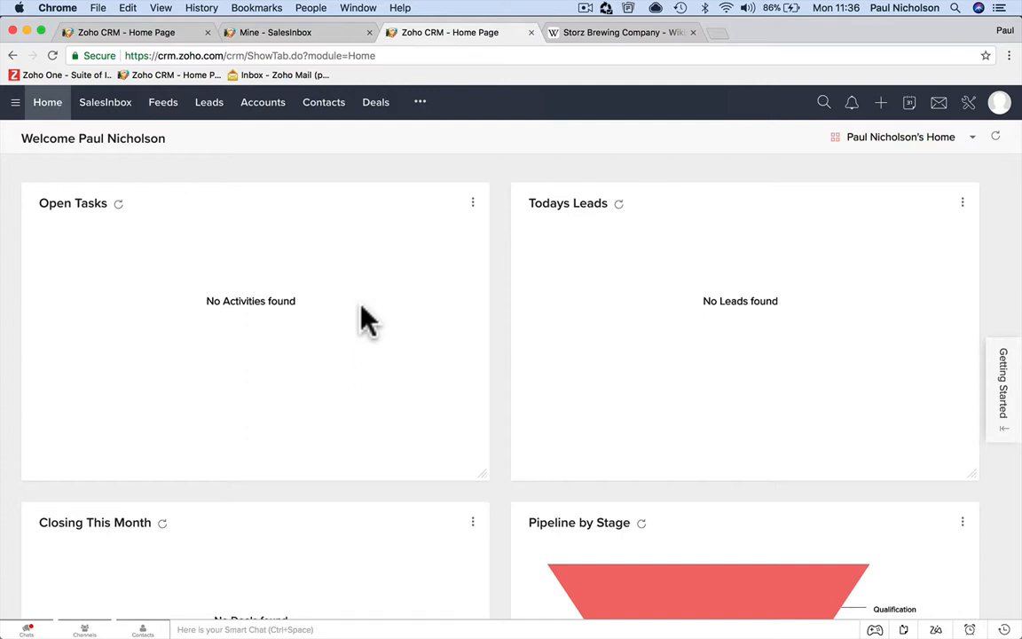
left_click(323, 101)
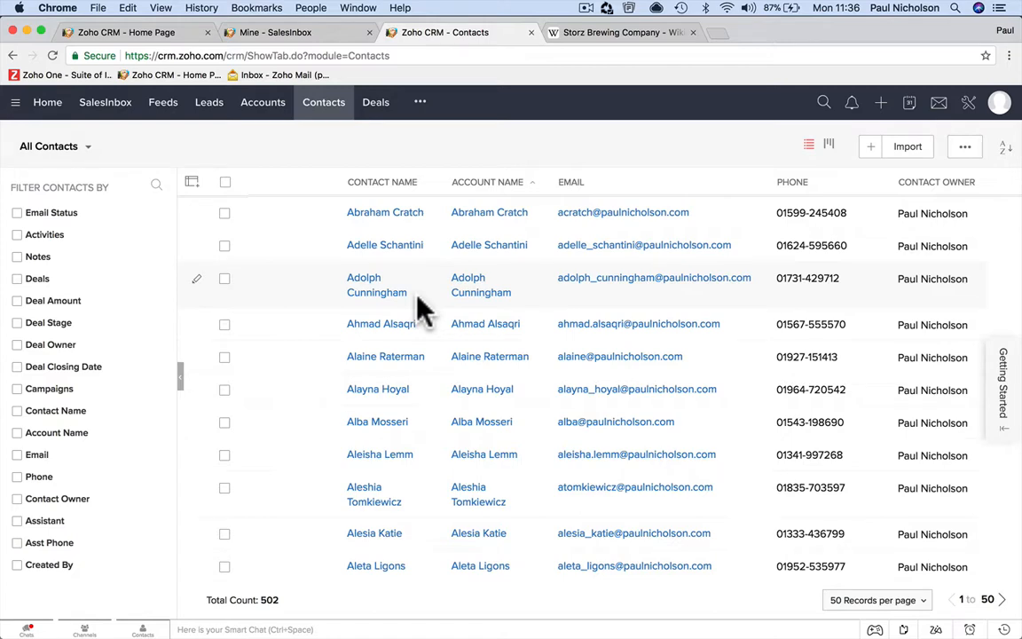
left_click(481, 283)
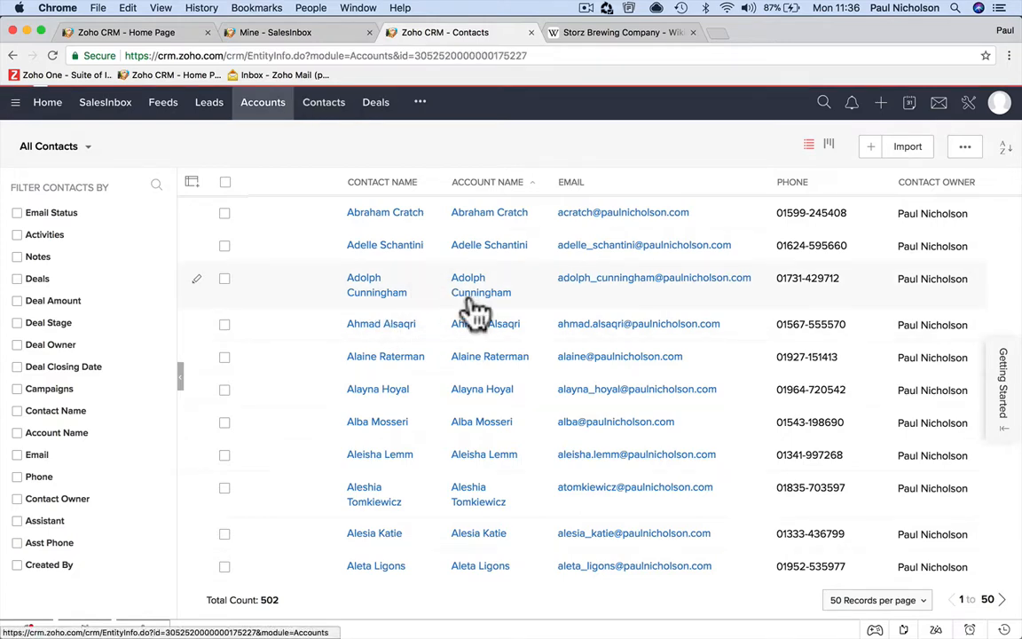
left_click(480, 284)
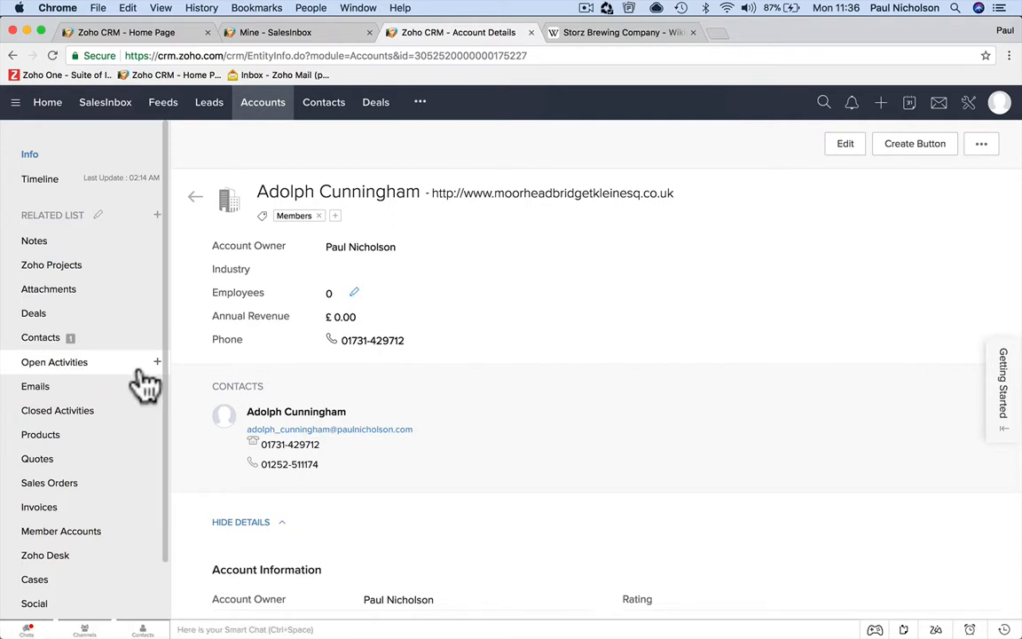
left_click(156, 362)
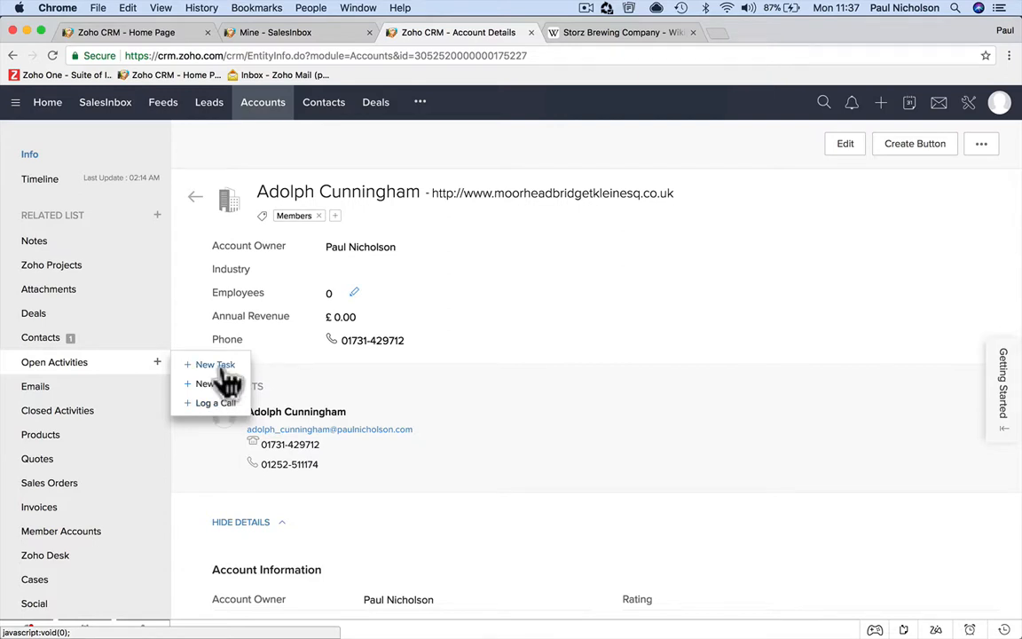
Save a new high-priority task 'Membership Overdue' due 27/02/2018 on the account
left_click(215, 364)
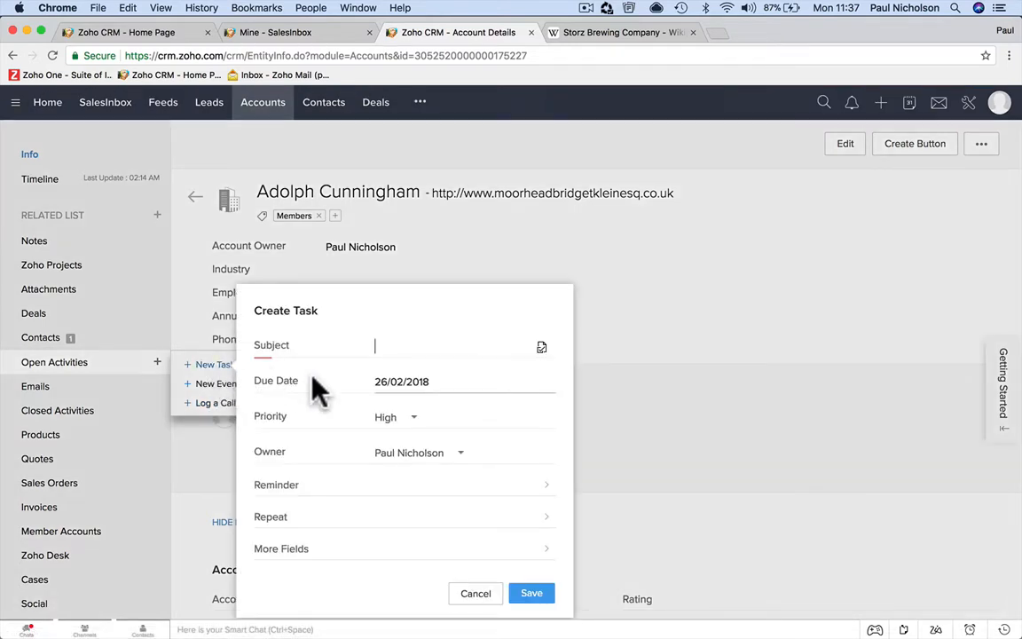
type("Membership")
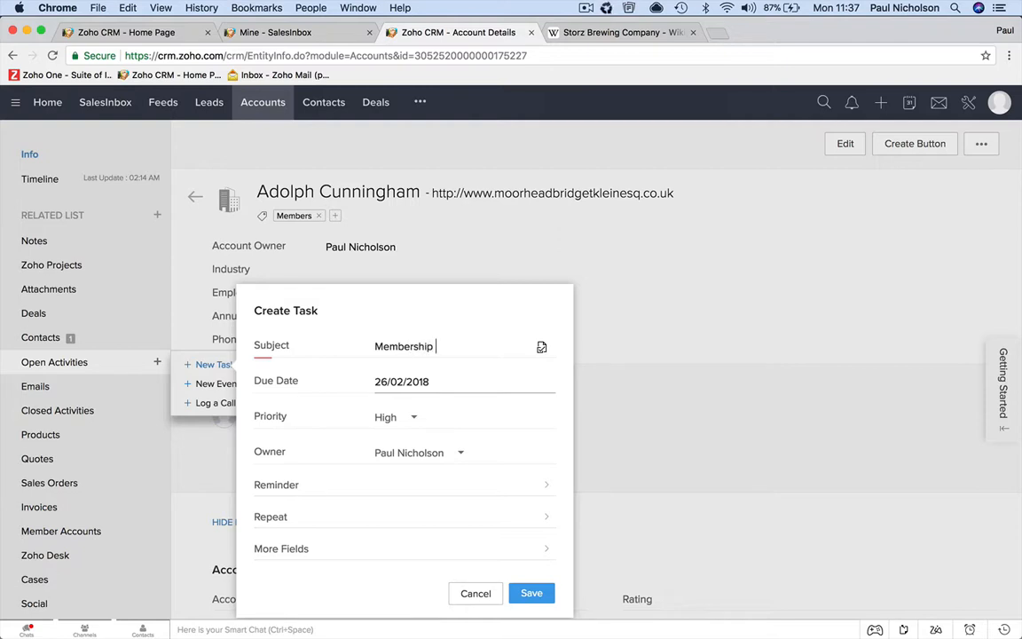
type("Overdue")
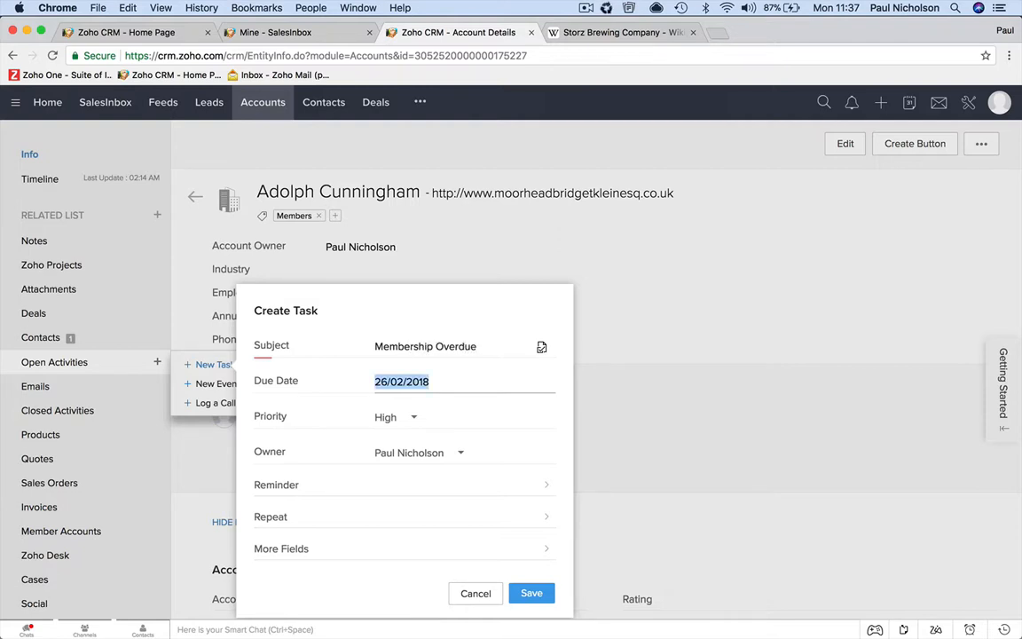
left_click(401, 381)
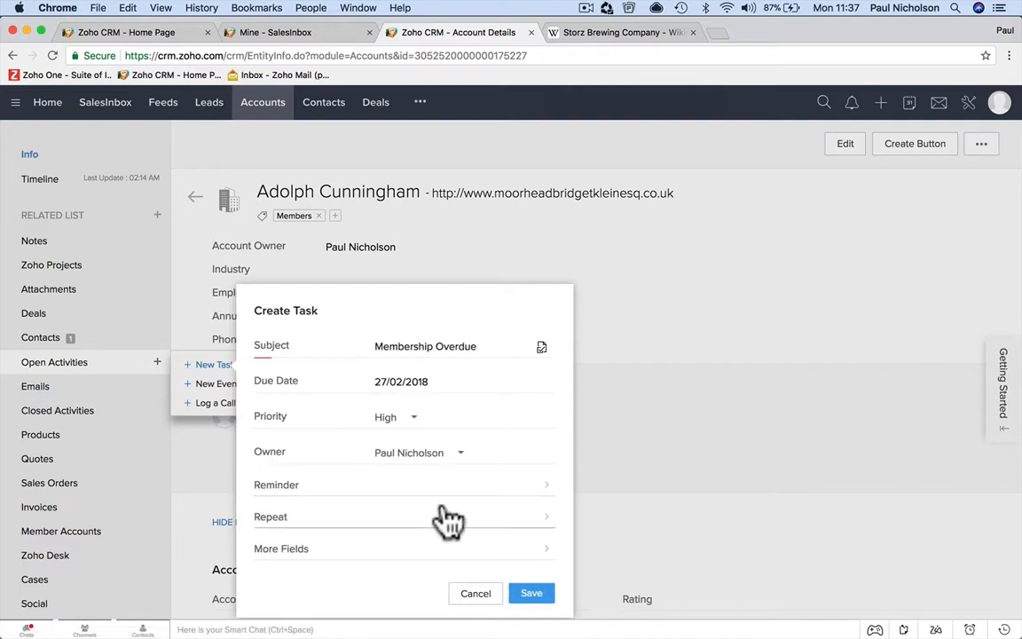
mouse_move(415, 497)
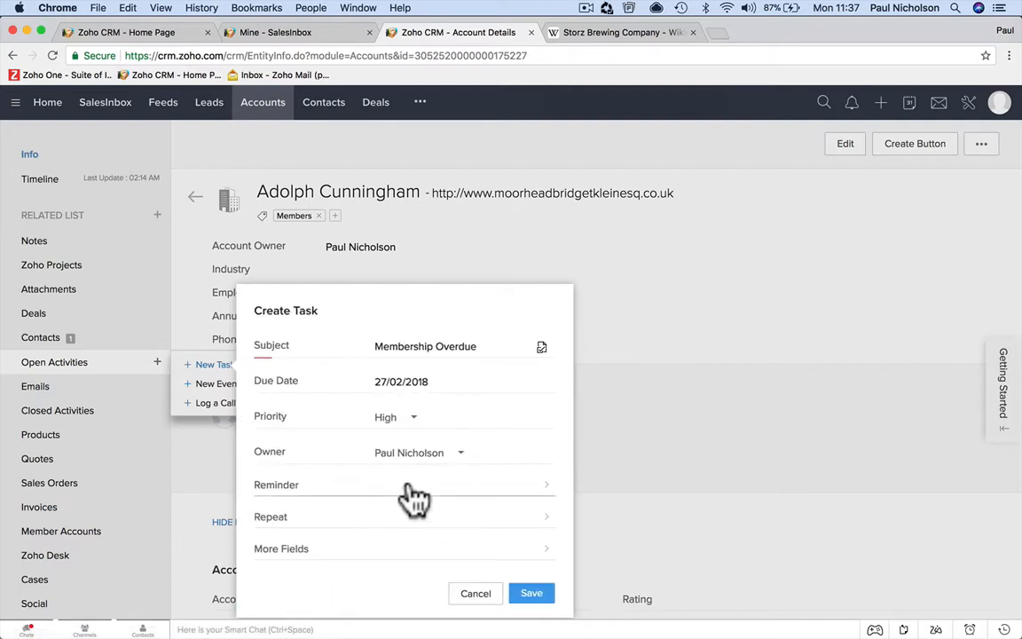
left_click(280, 548)
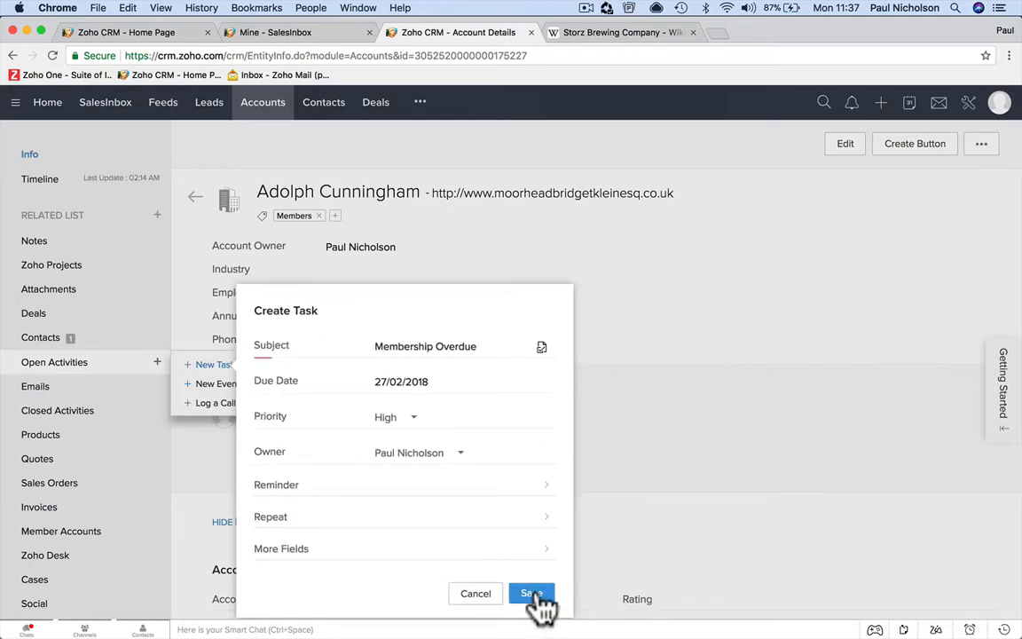
left_click(531, 593)
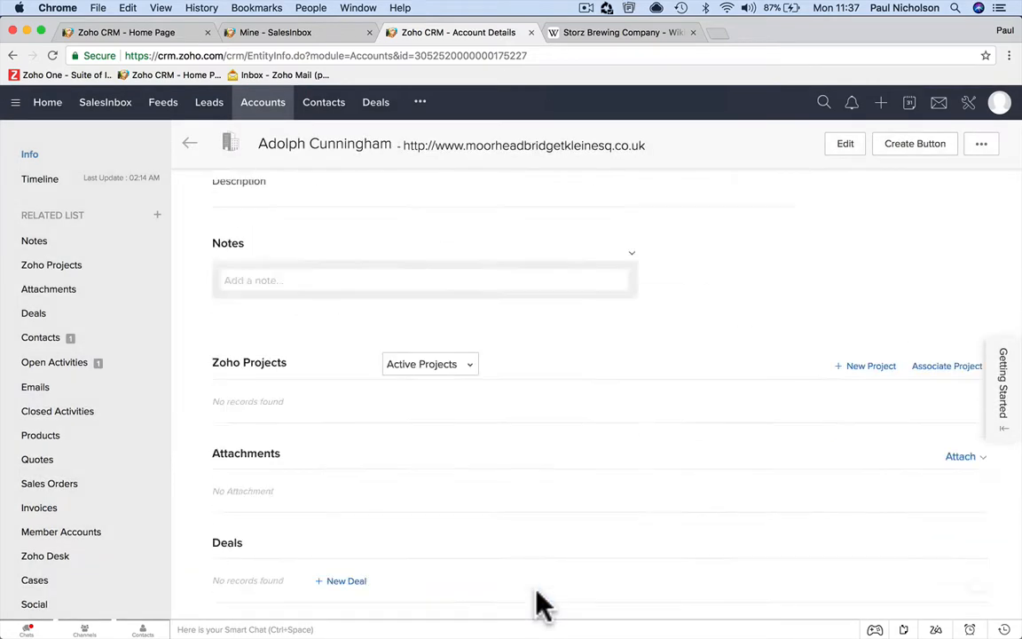
From the Home dashboard's Open Tasks, bring up the Membership Overdue task details
scroll("down", 3)
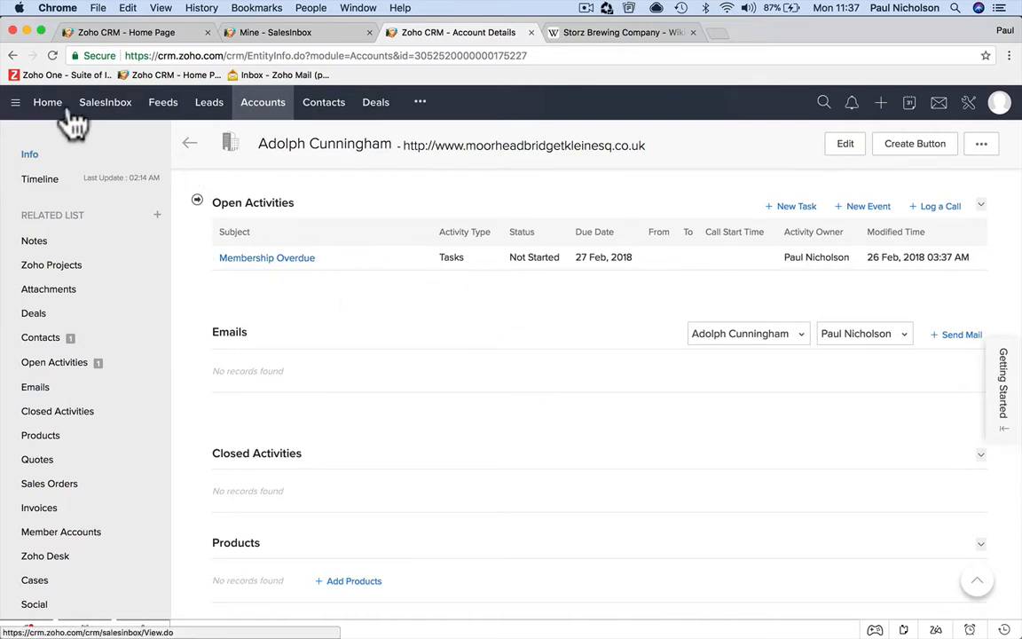
left_click(46, 101)
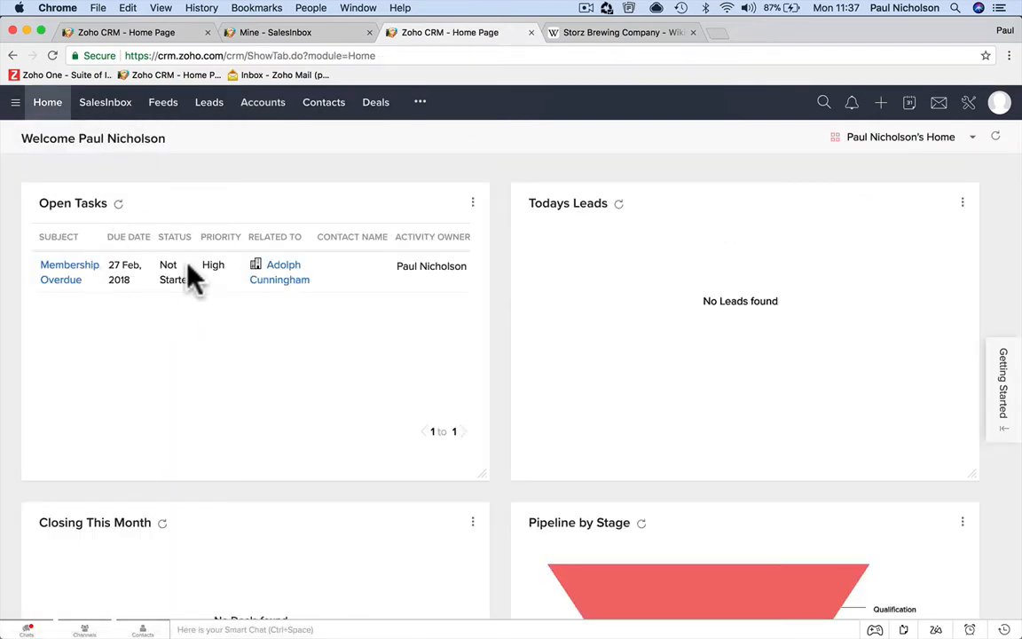
mouse_move(96, 287)
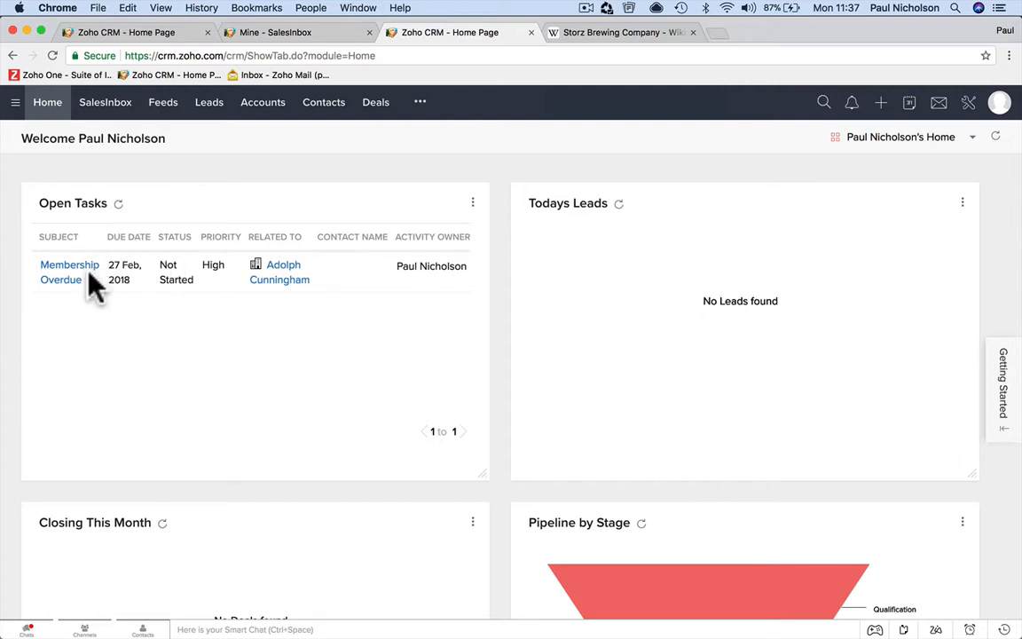
left_click(69, 272)
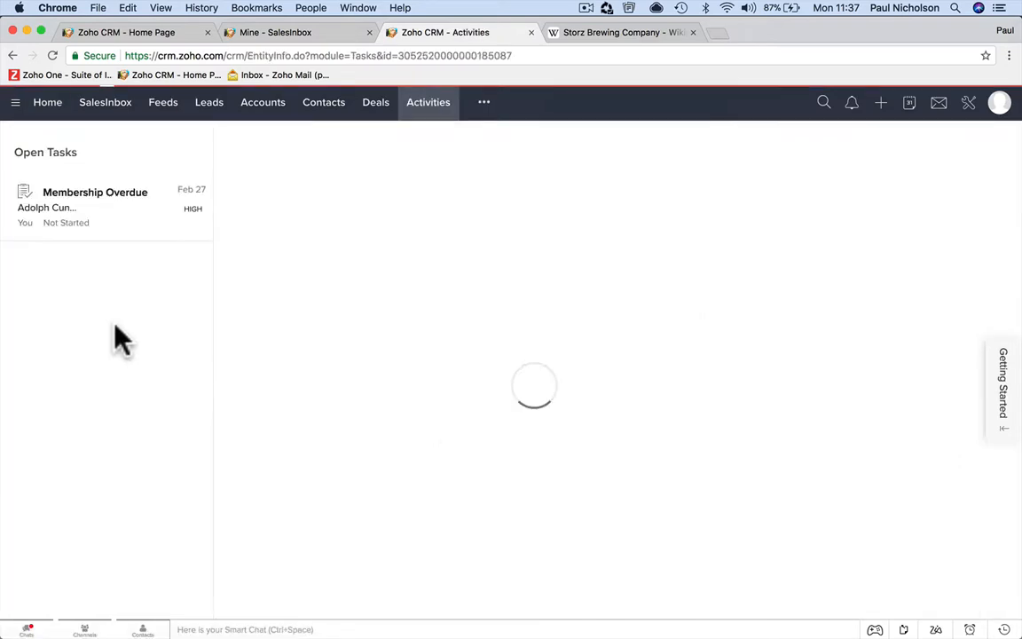
left_click(96, 191)
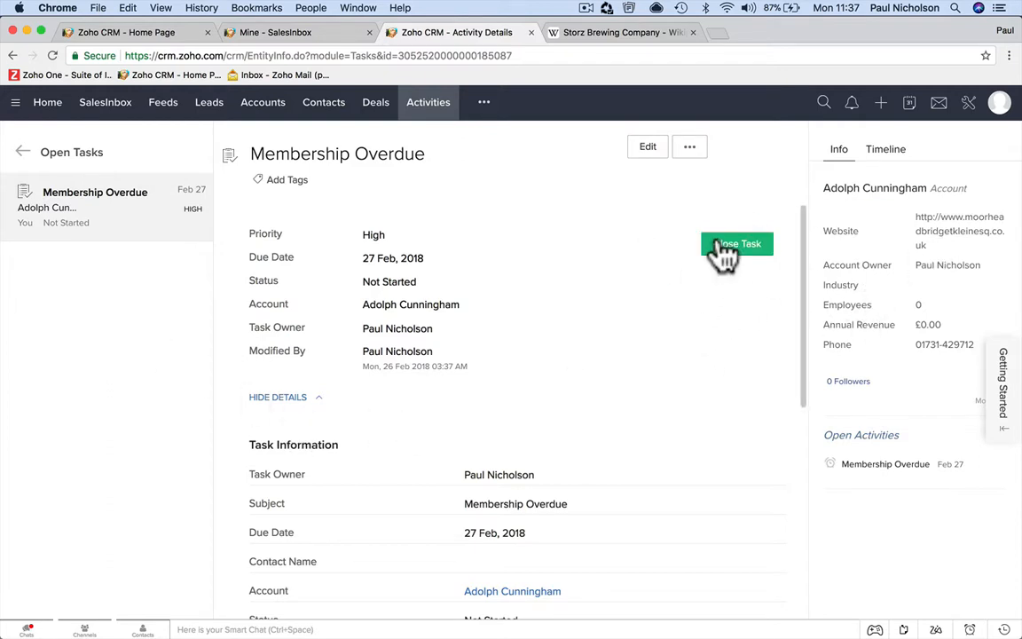
mouse_move(670, 209)
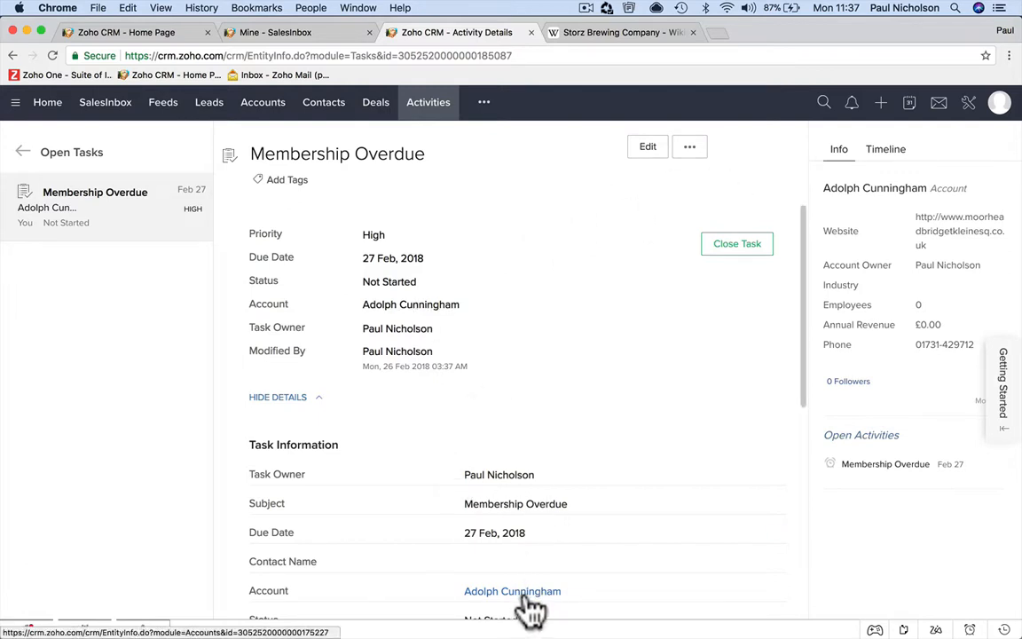
scroll("down", 3)
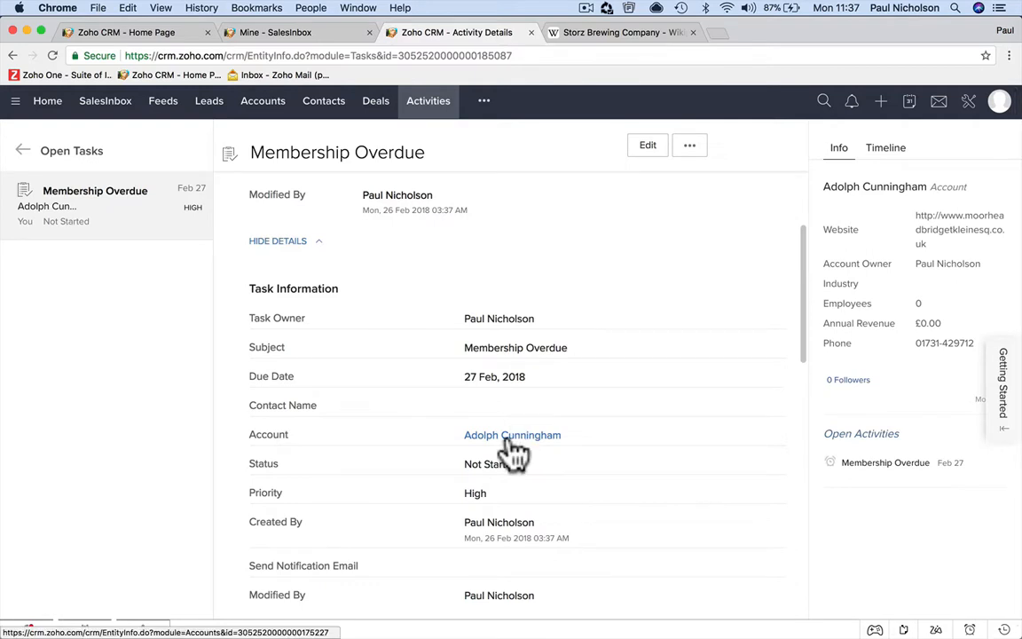
left_click(511, 435)
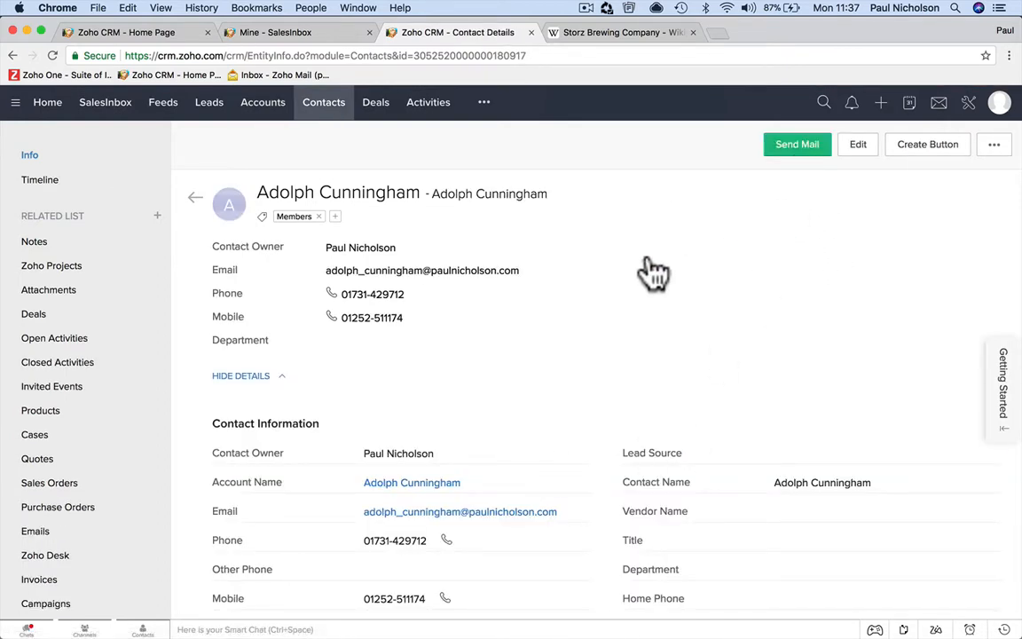
left_click(794, 144)
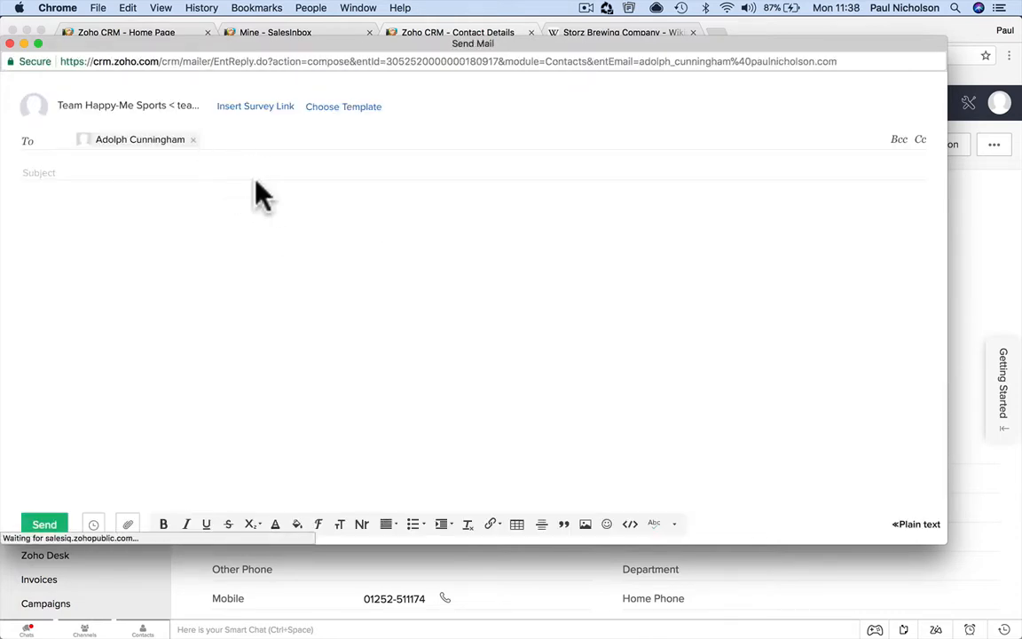
type("Membership Overdu")
type("Please pay your m")
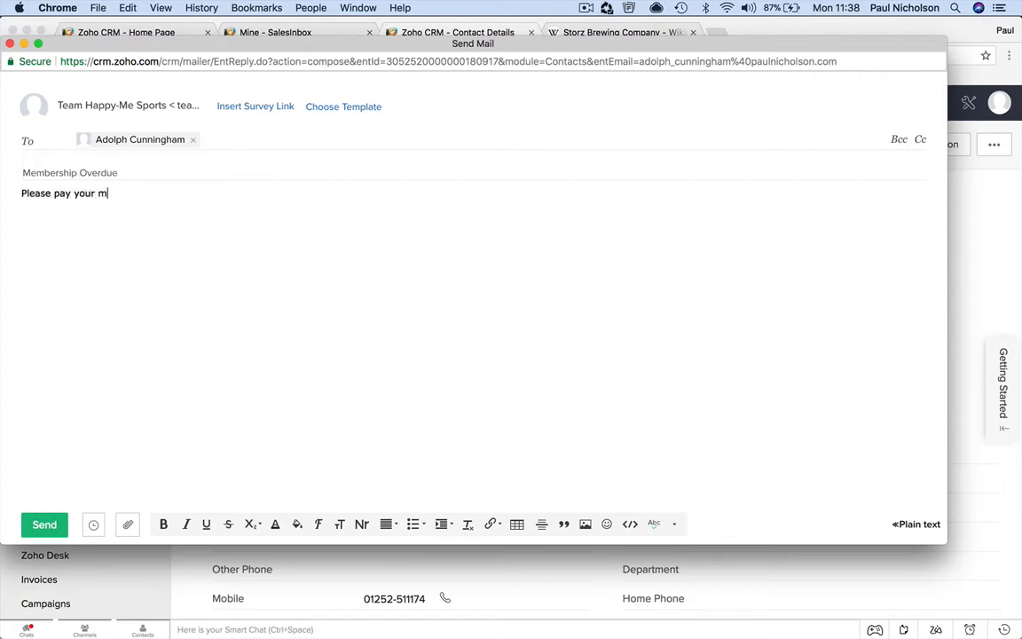
type("embership.")
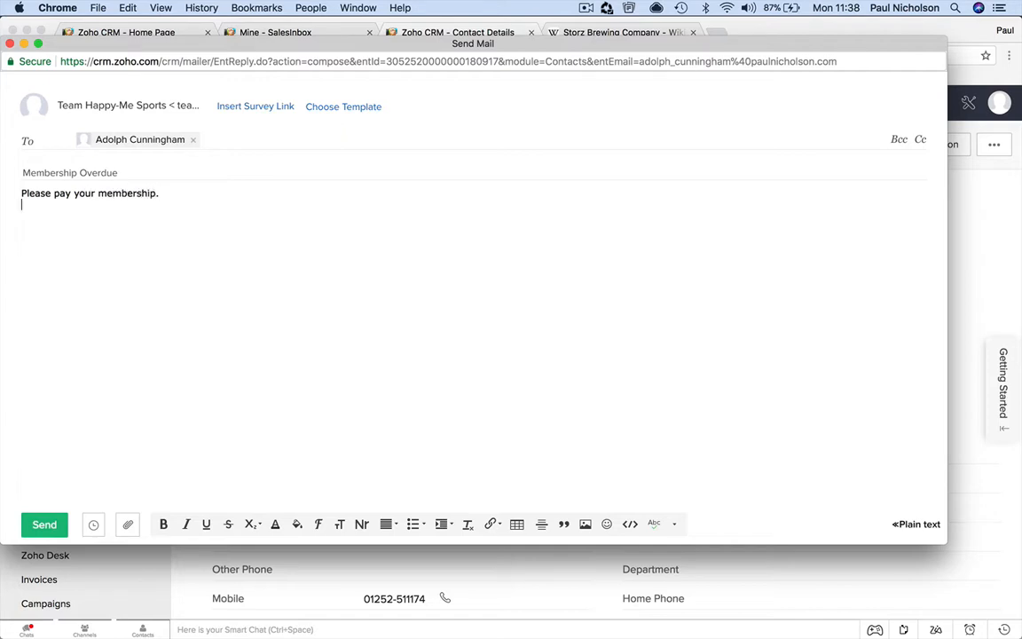
type("L")
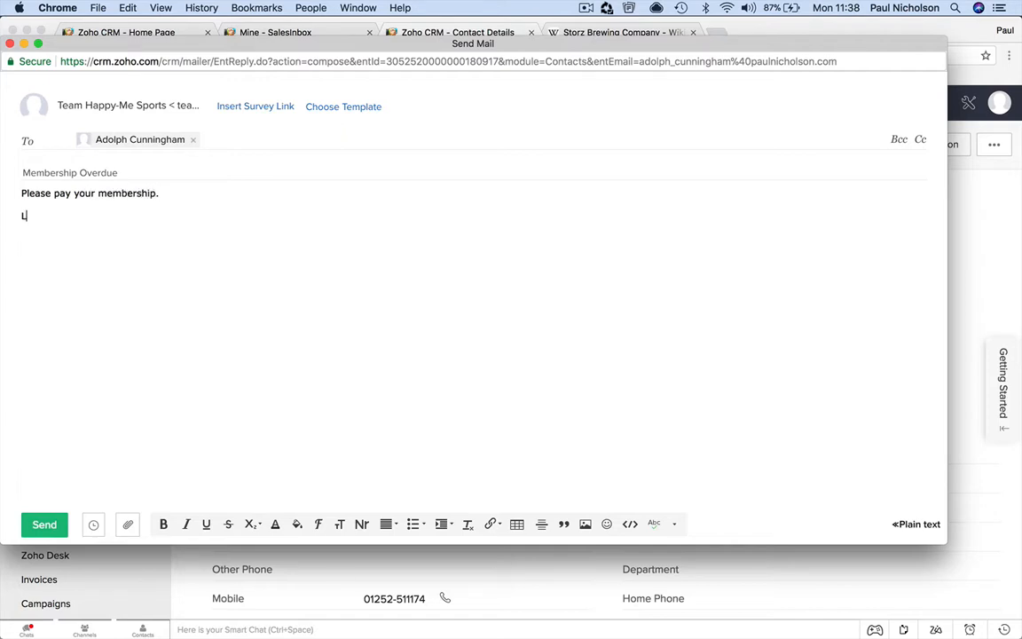
type("ink here:")
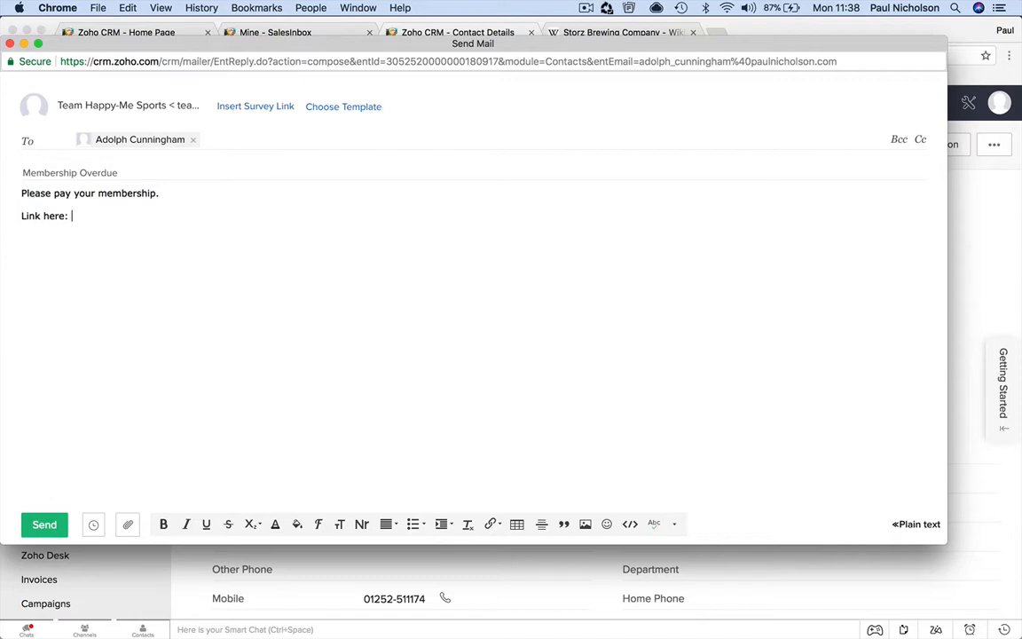
type("Please Pay")
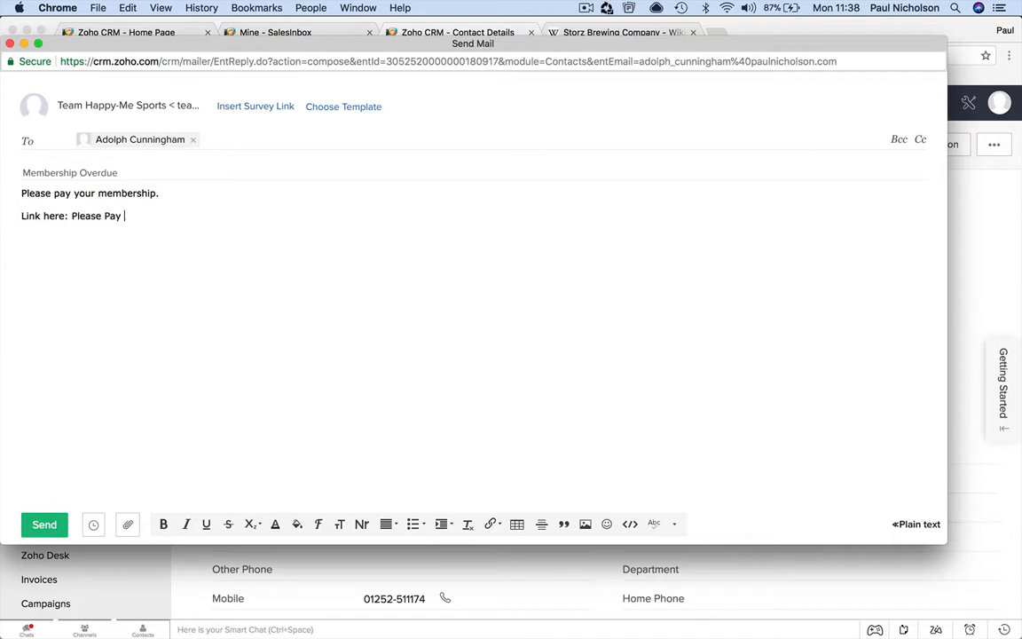
type("Today")
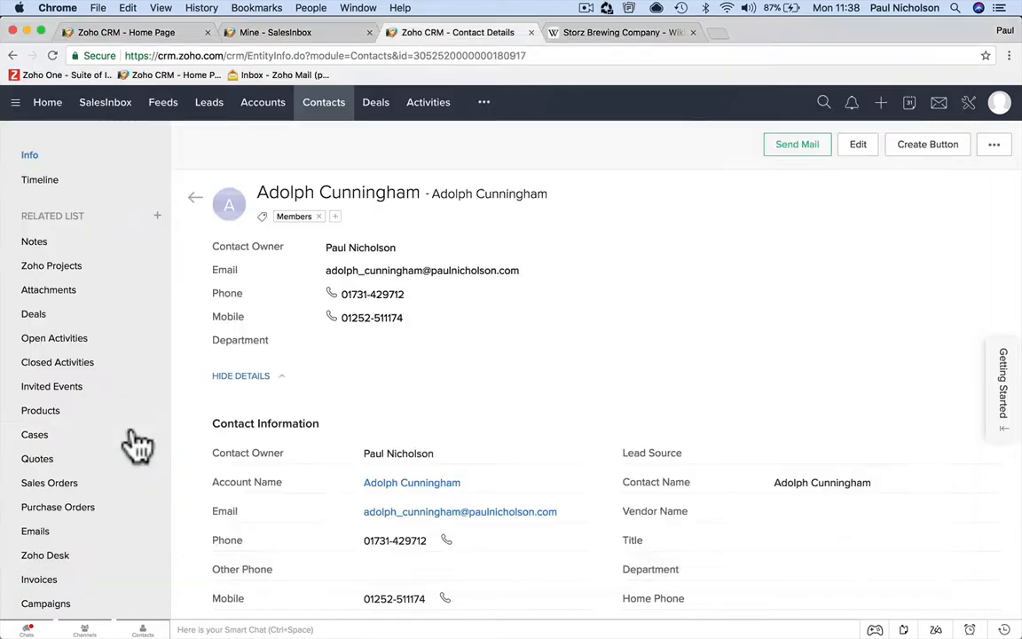
mouse_move(229, 400)
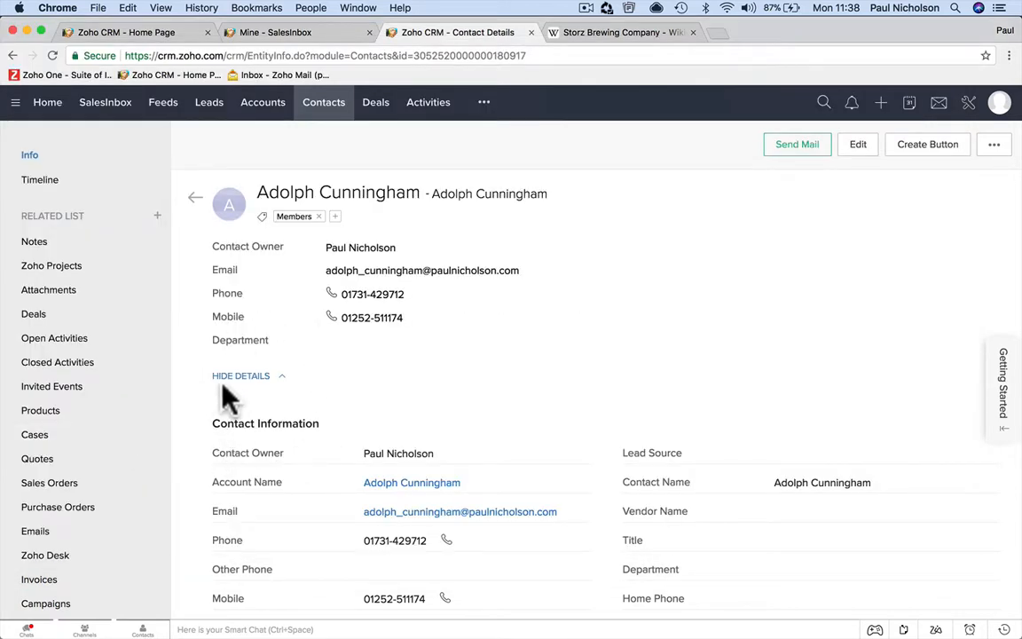
mouse_move(275, 399)
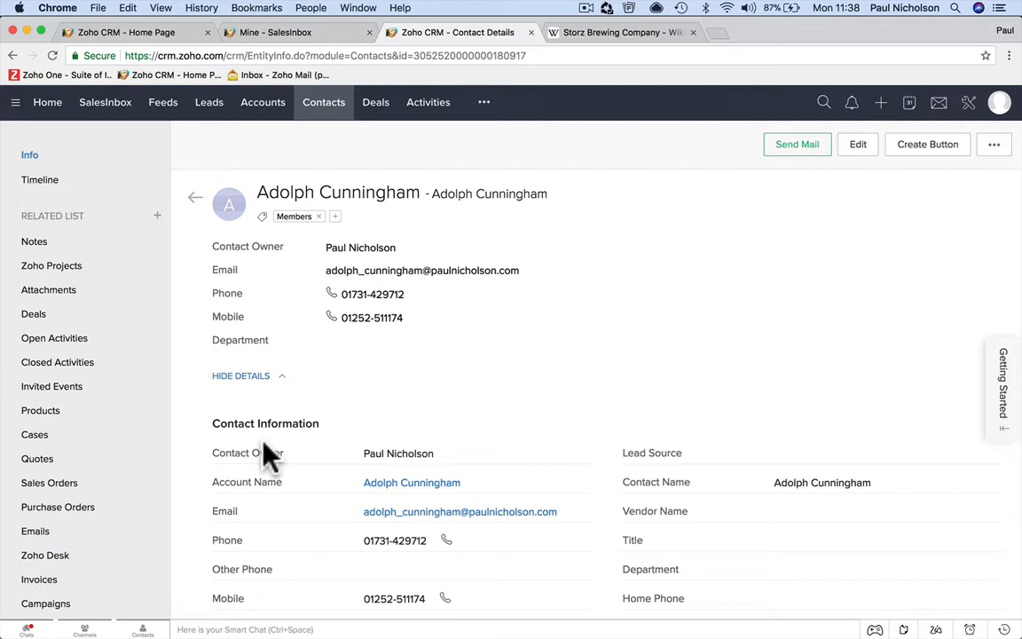
mouse_move(372, 295)
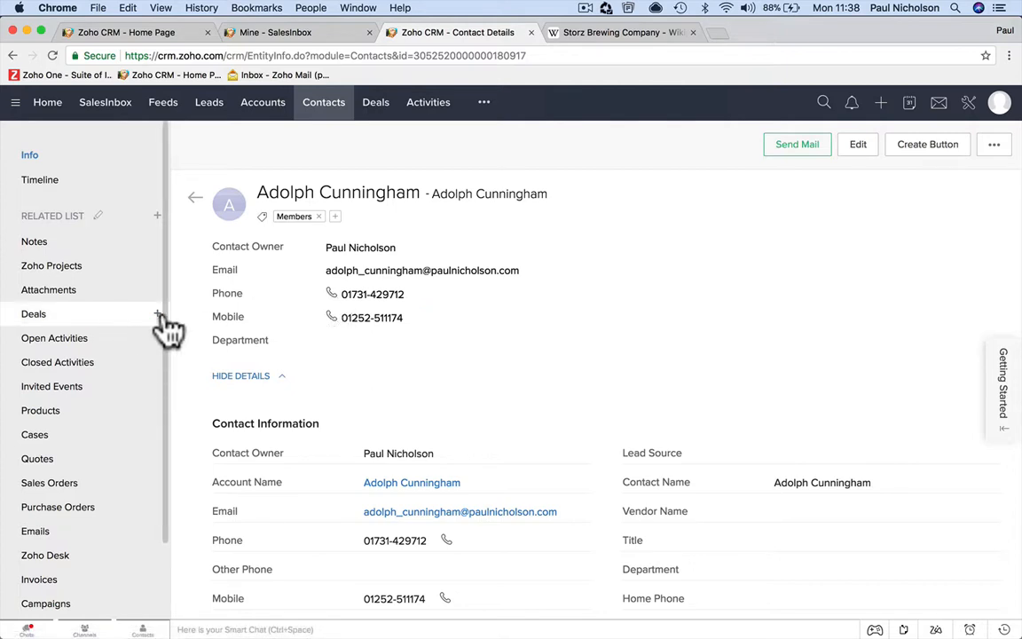
mouse_move(160, 355)
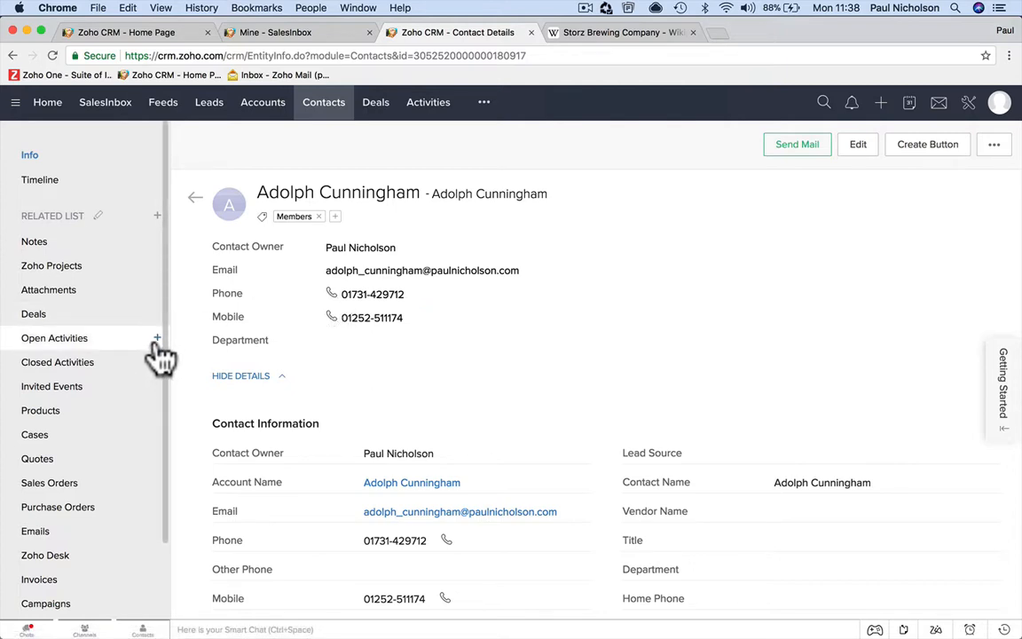
Start logging a call with subject 'Fees Overdue' and Call Purpose set to Support
left_click(156, 337)
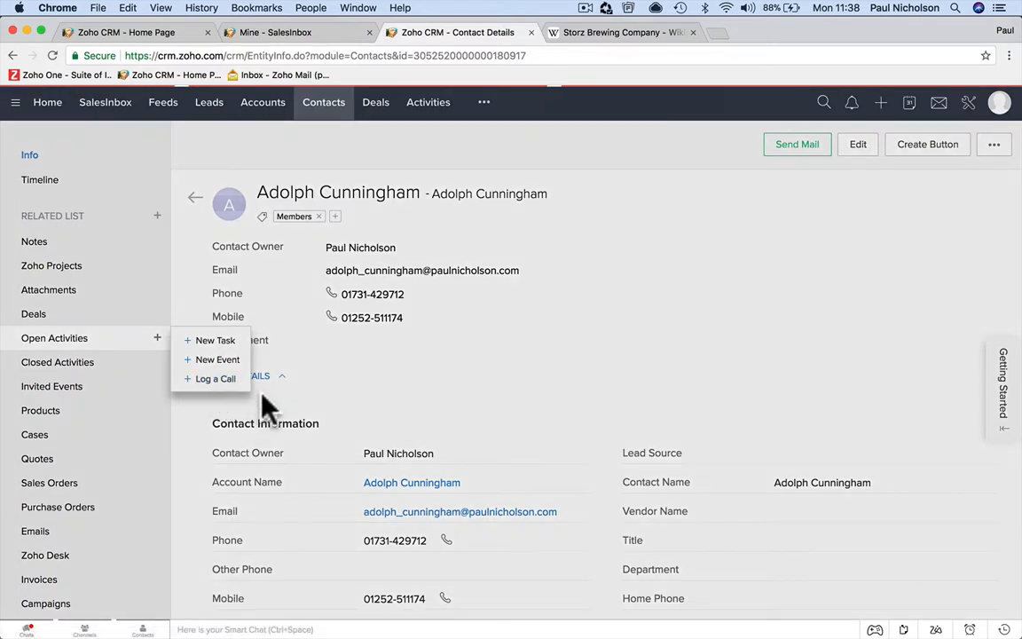
left_click(216, 379)
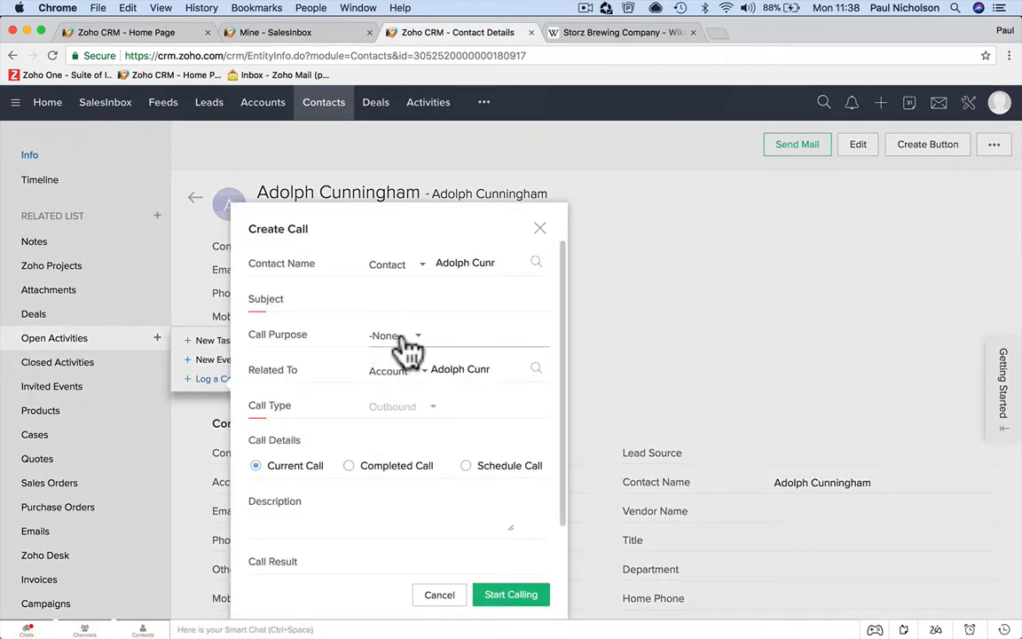
type("mem")
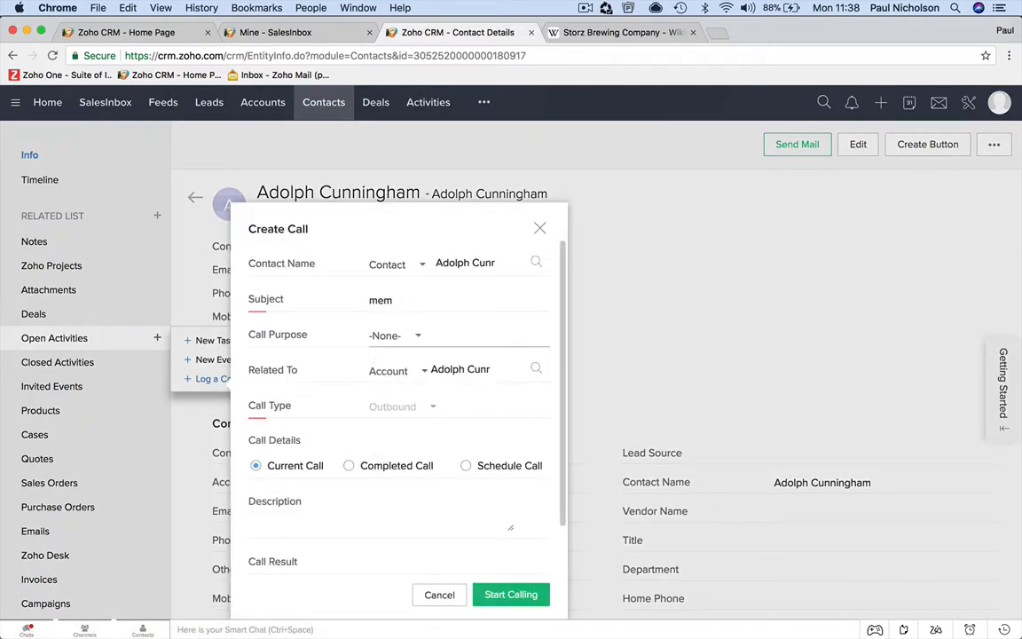
type("Feees Overdue")
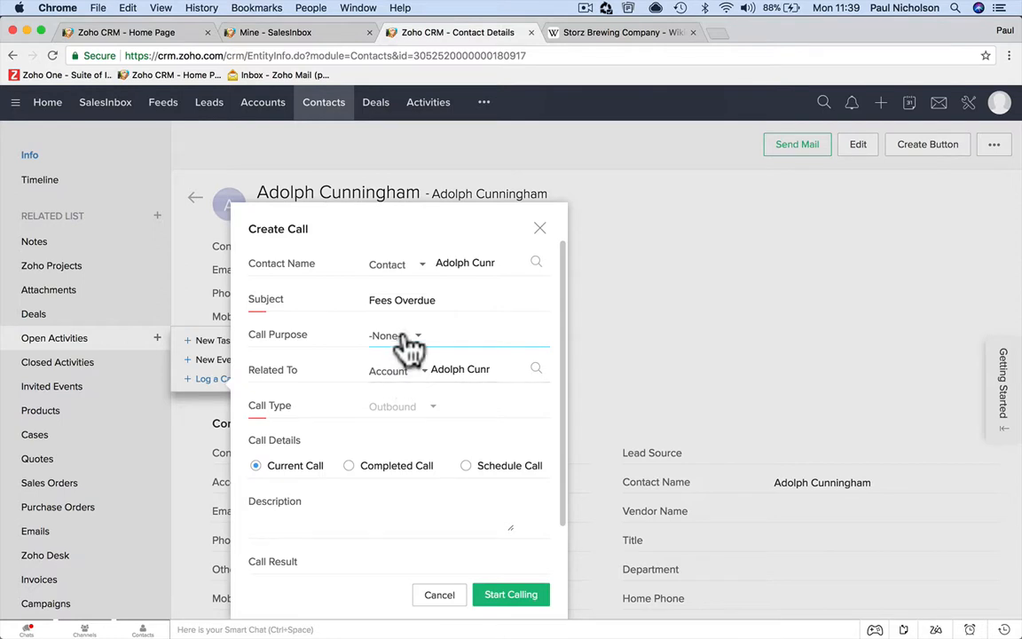
left_click(394, 334)
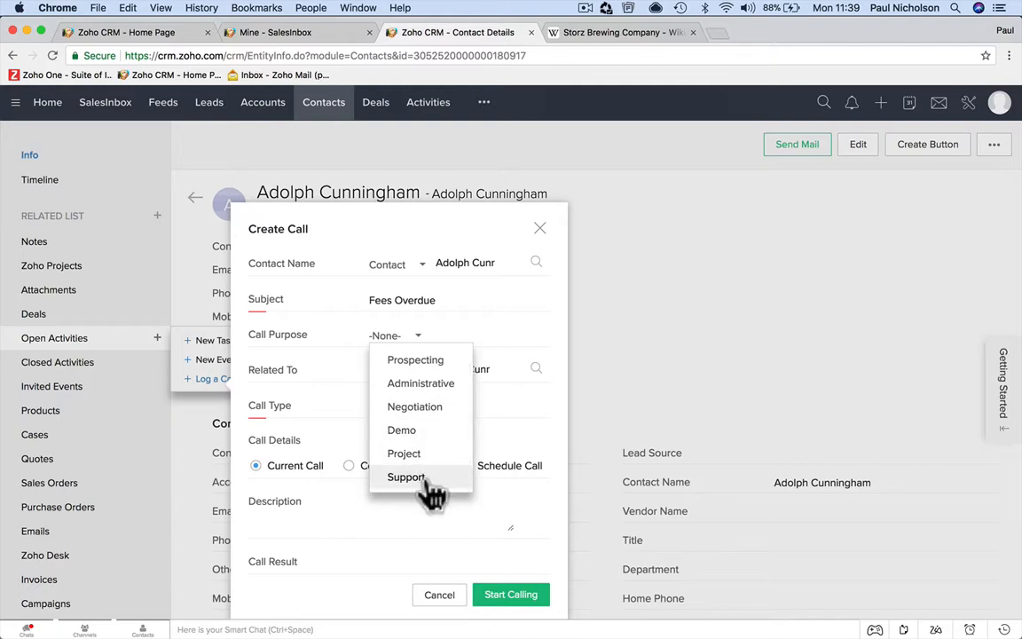
left_click(405, 476)
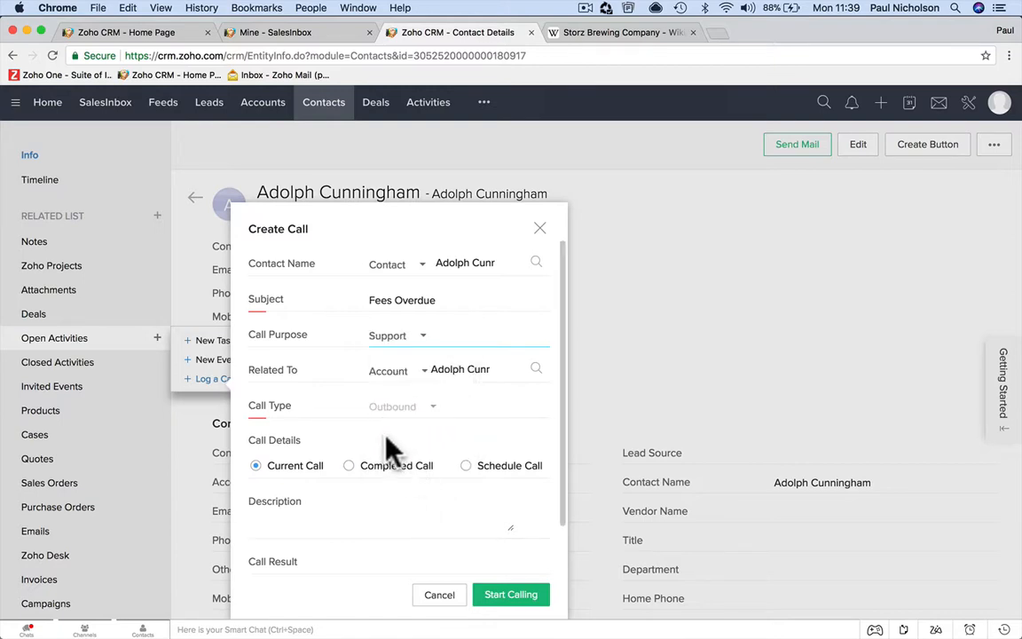
Describe the call as getting fees, record result 'Paid online was on the phone.', and start calling
scroll("down", 3)
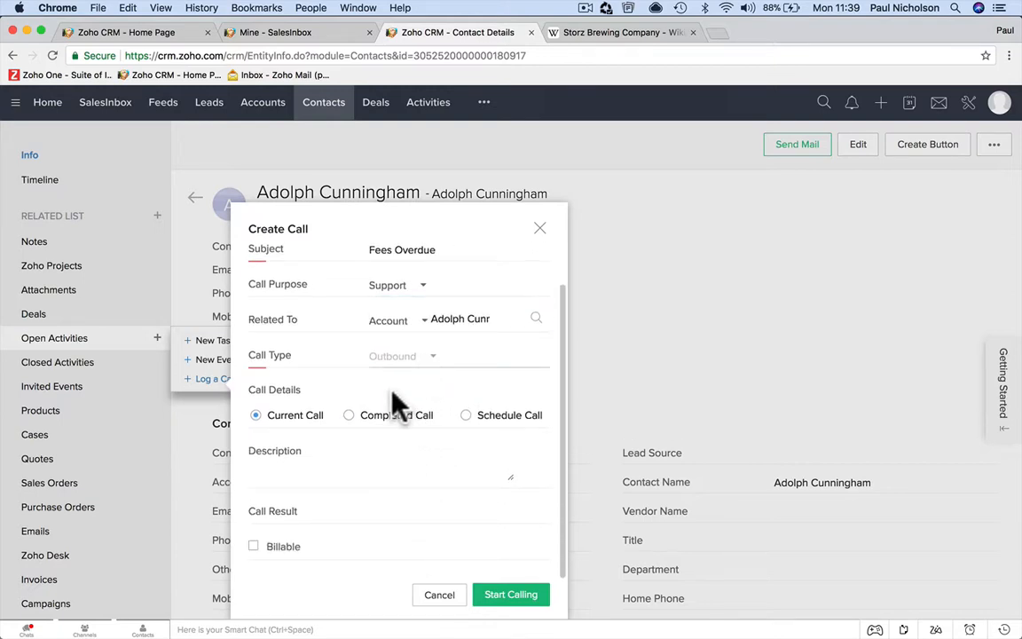
type("Made the call to")
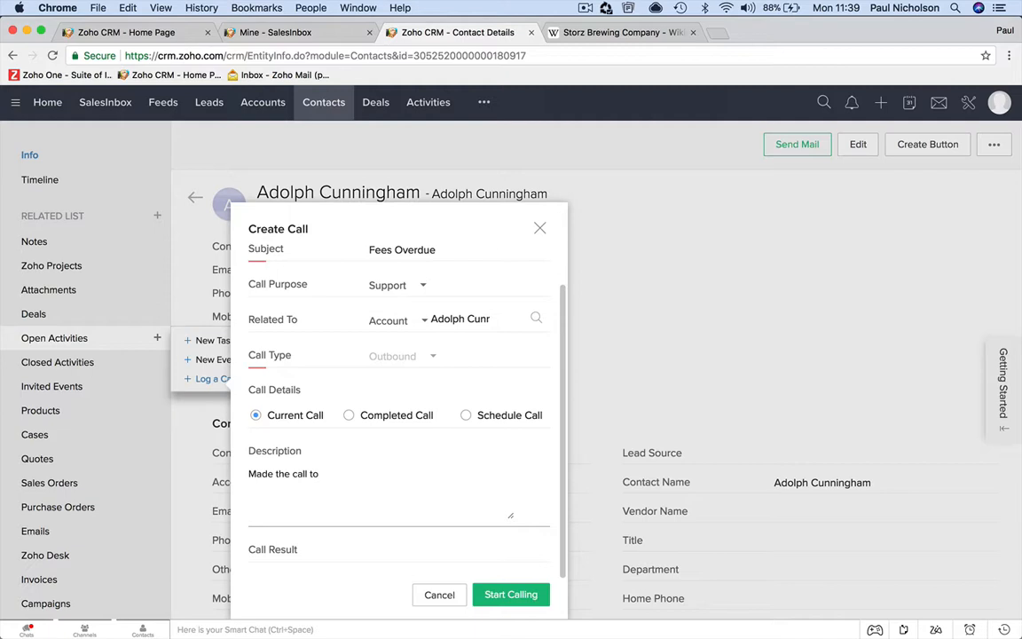
type("get fees")
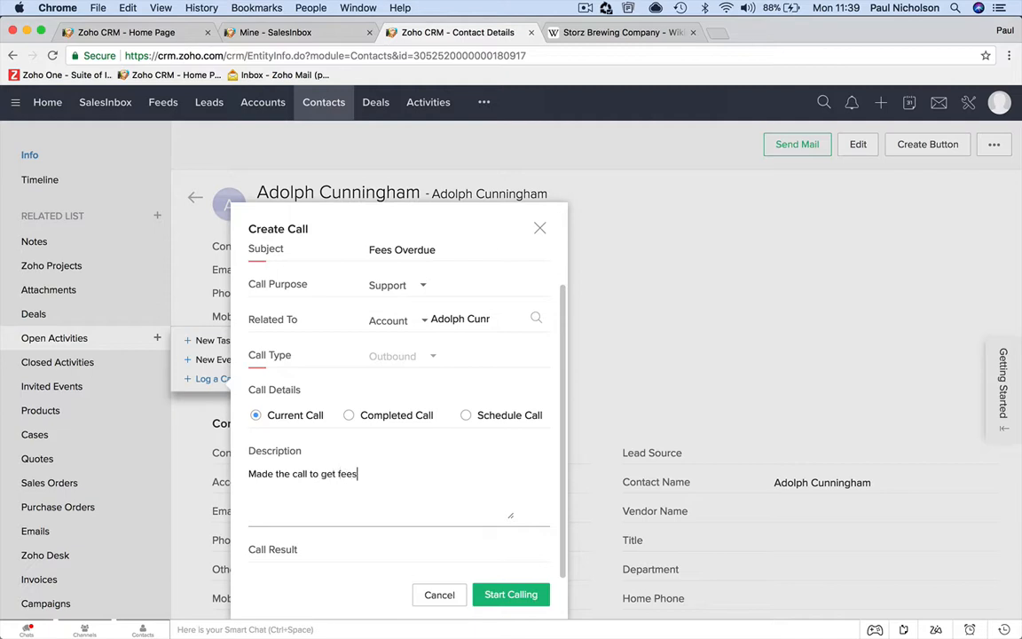
scroll("down", 3)
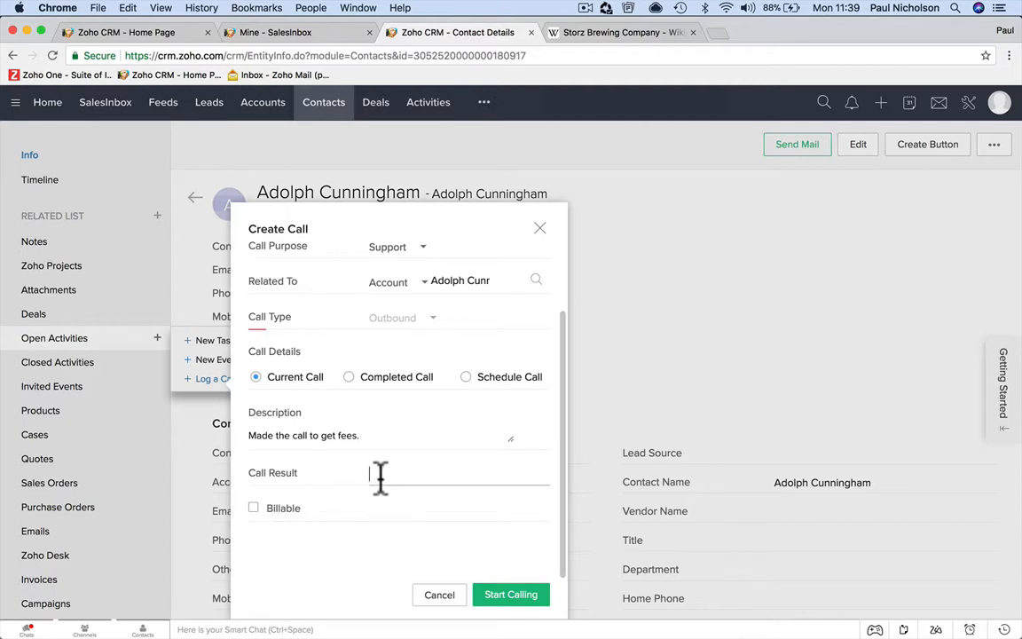
type("a")
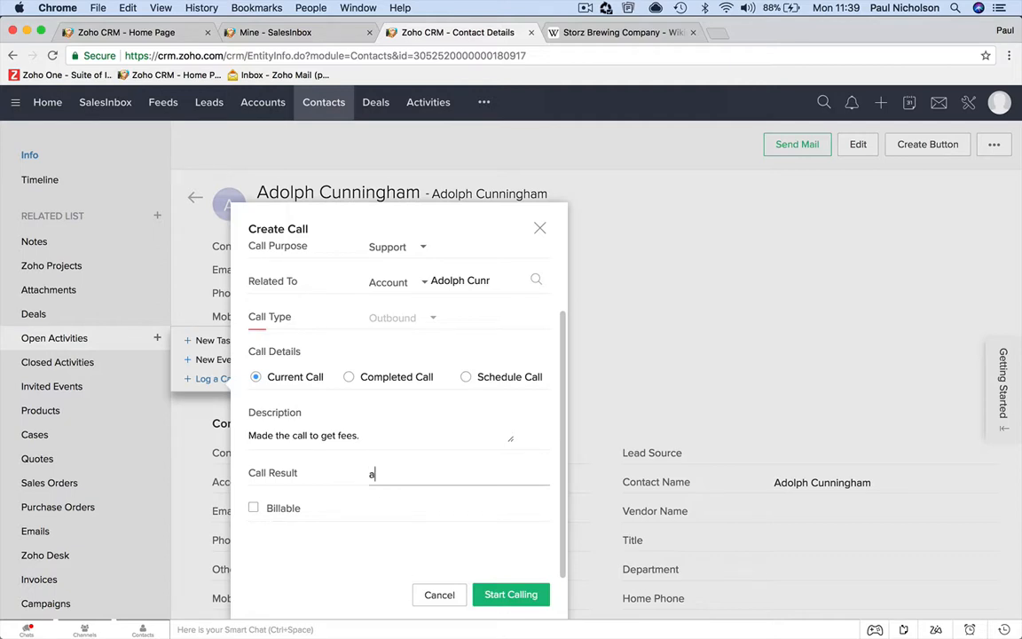
type("Paid online while i")
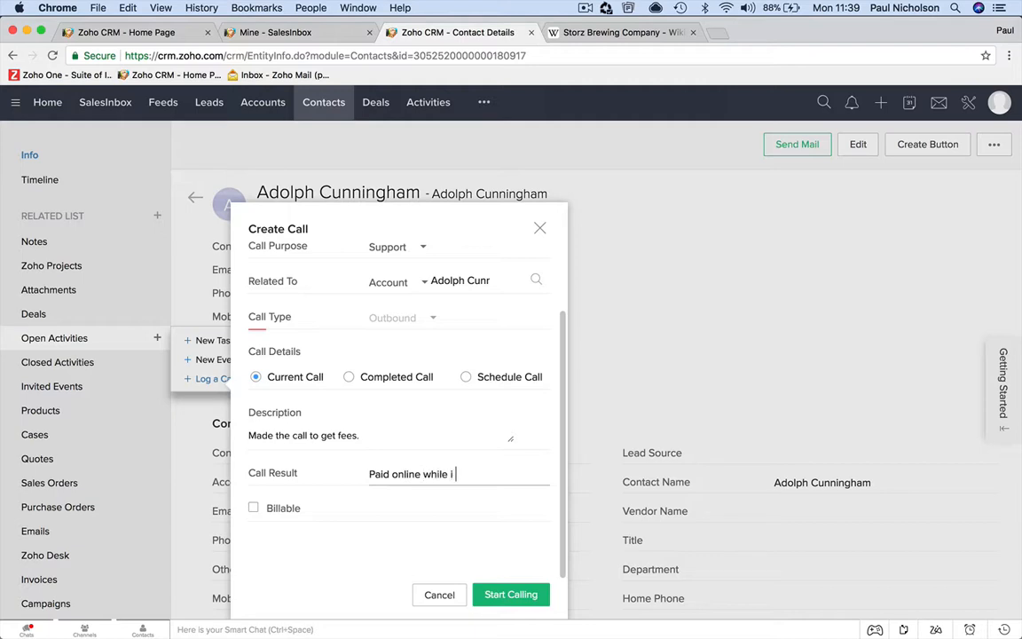
type("was on the phoen")
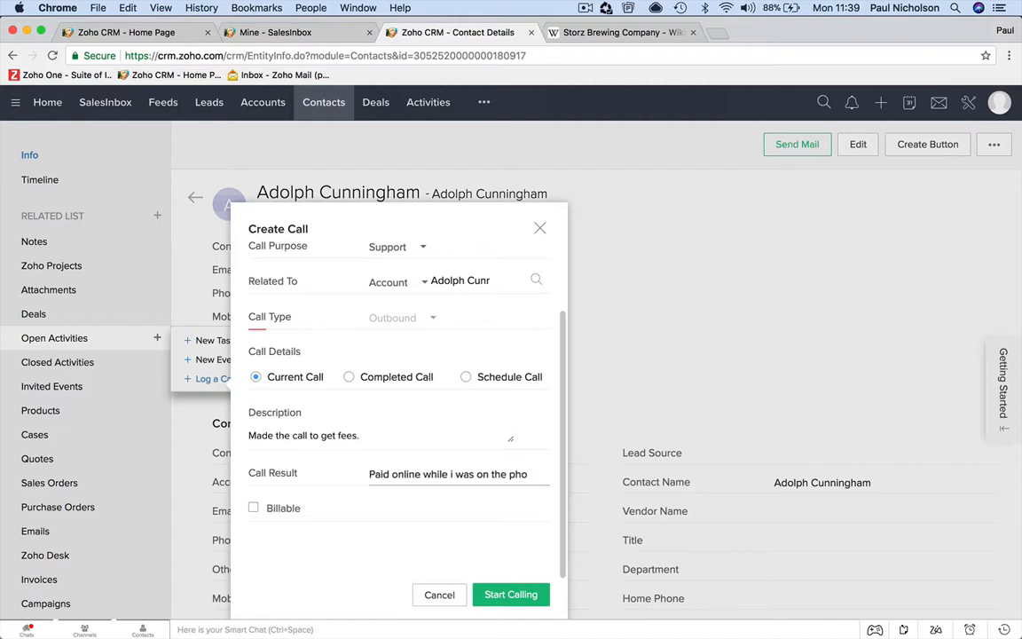
type("phone.")
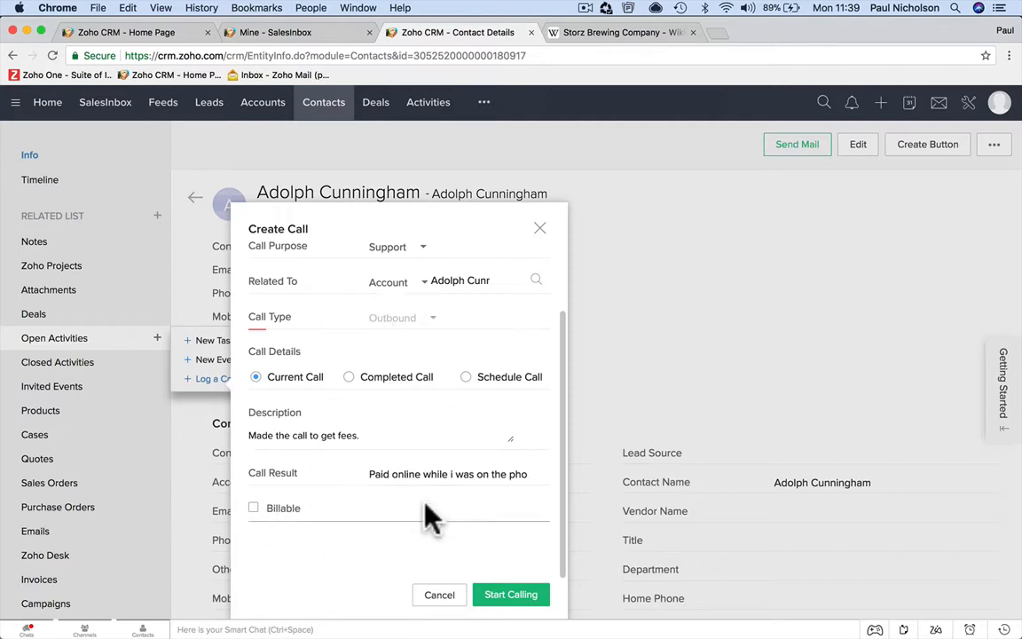
left_click(440, 594)
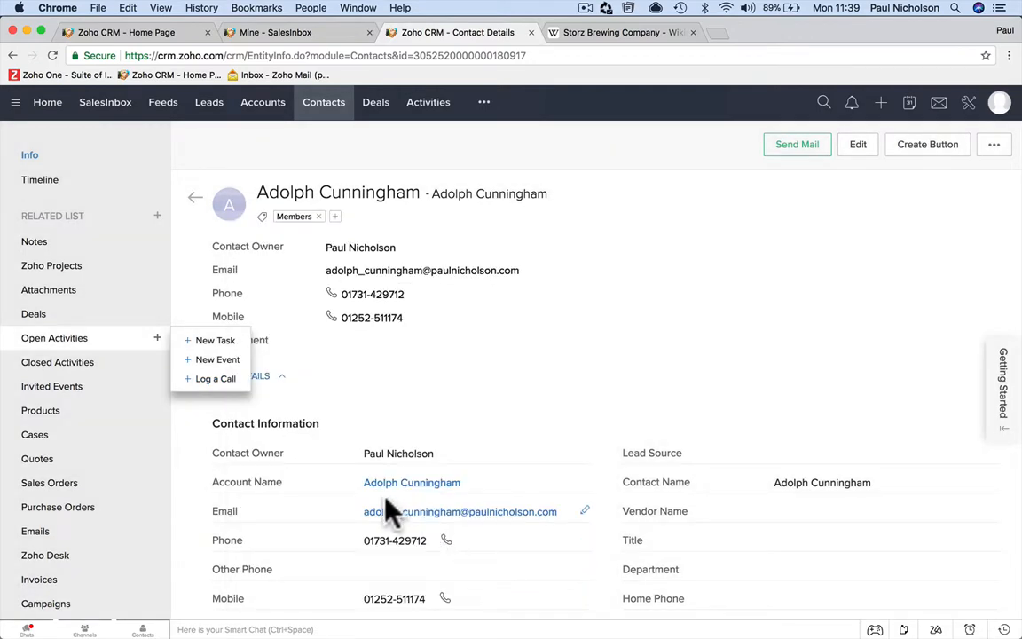
mouse_move(381, 417)
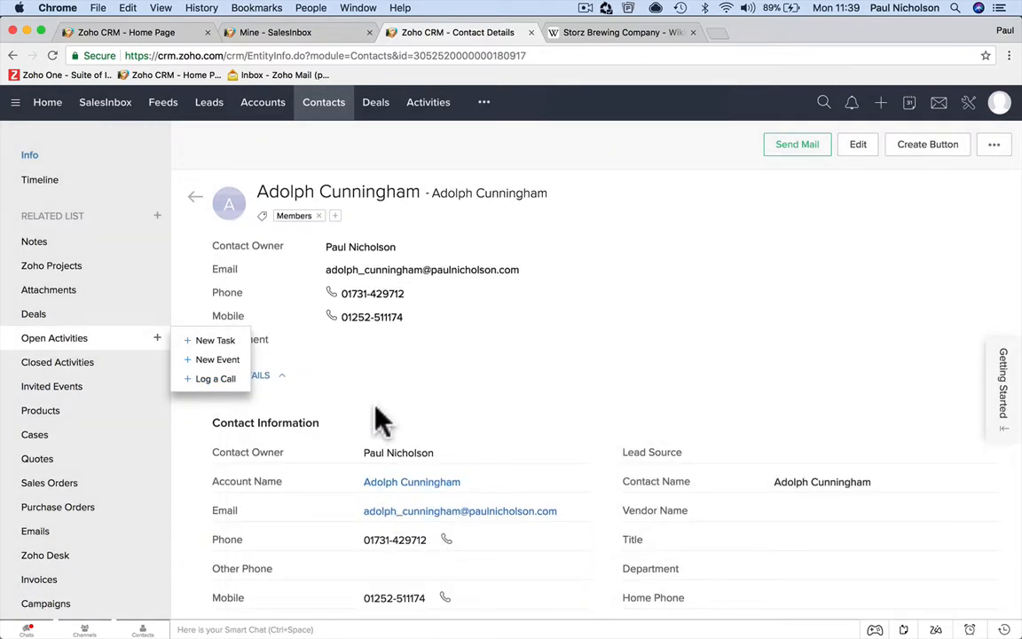
scroll("down", 3)
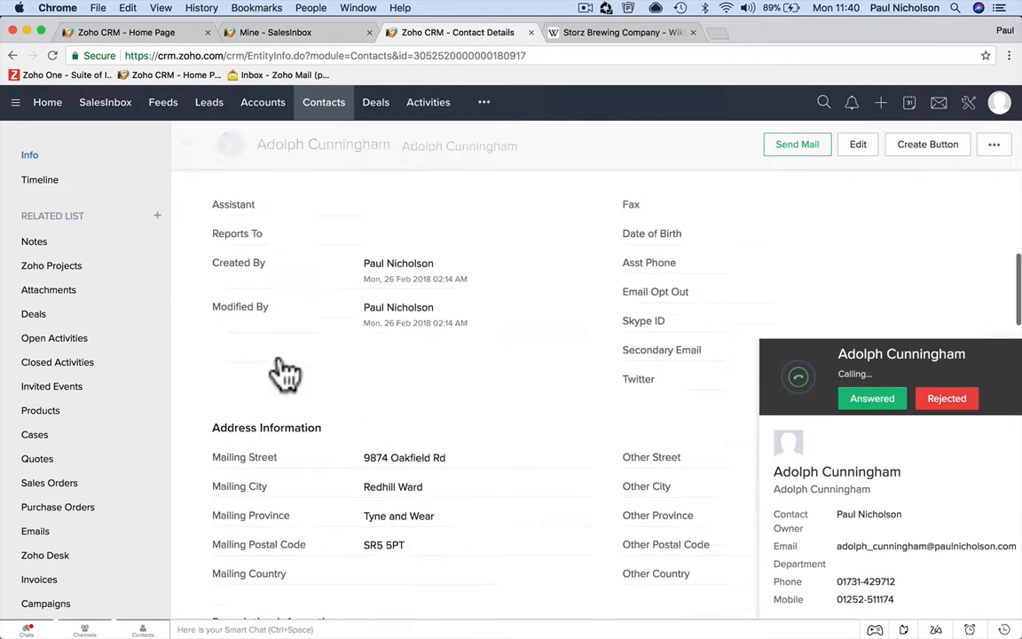
scroll("down", 3)
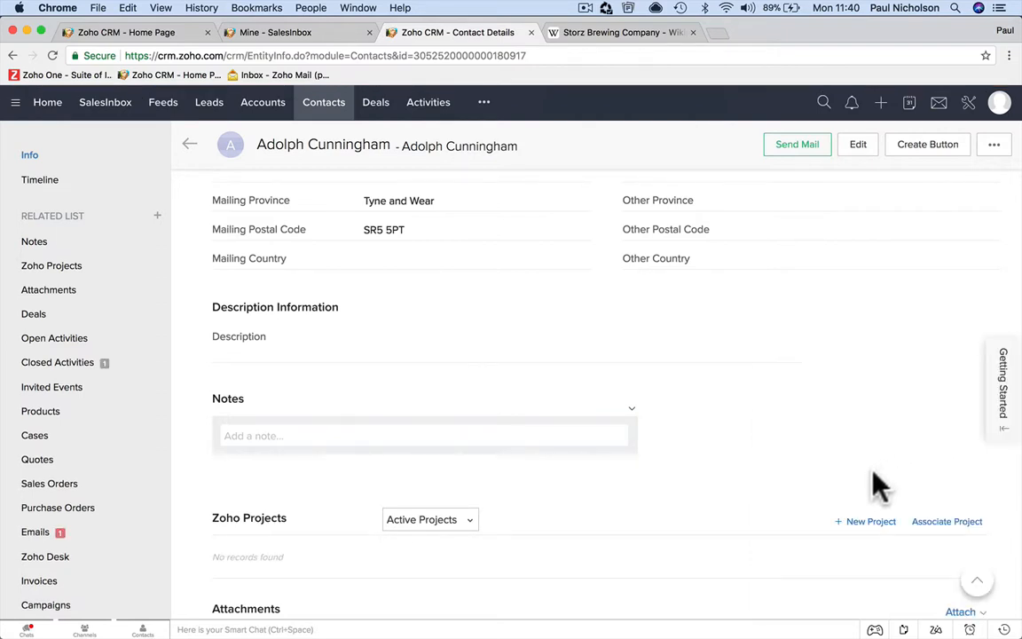
left_click(36, 532)
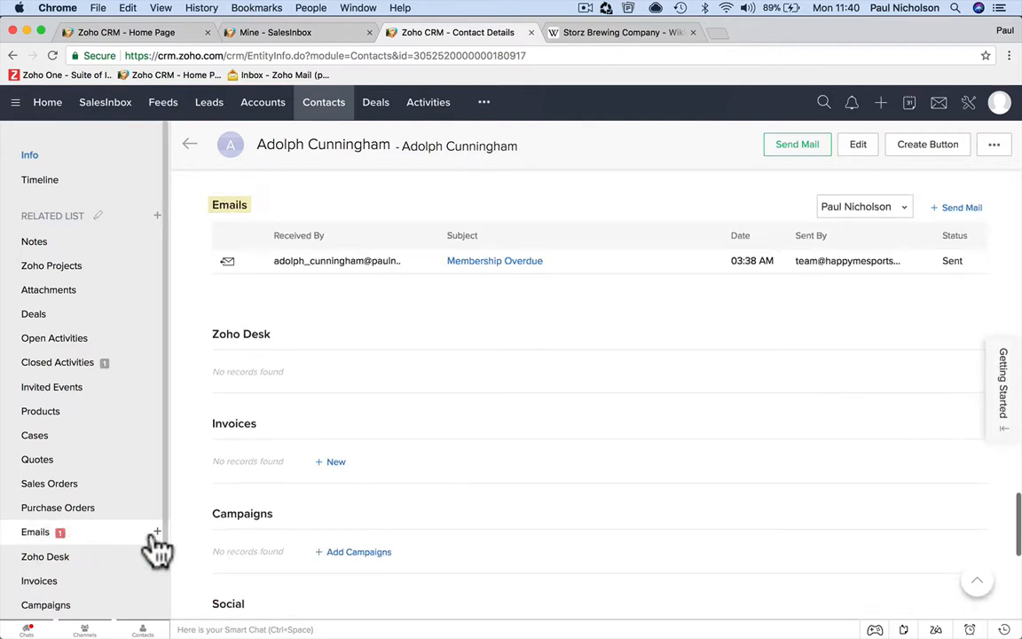
left_click(56, 362)
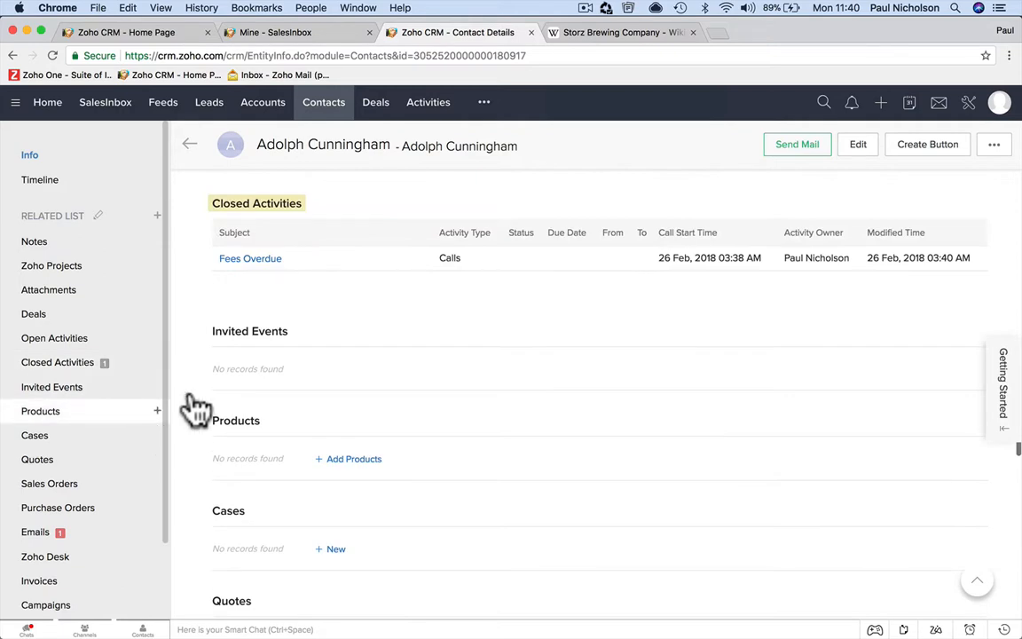
left_click(250, 259)
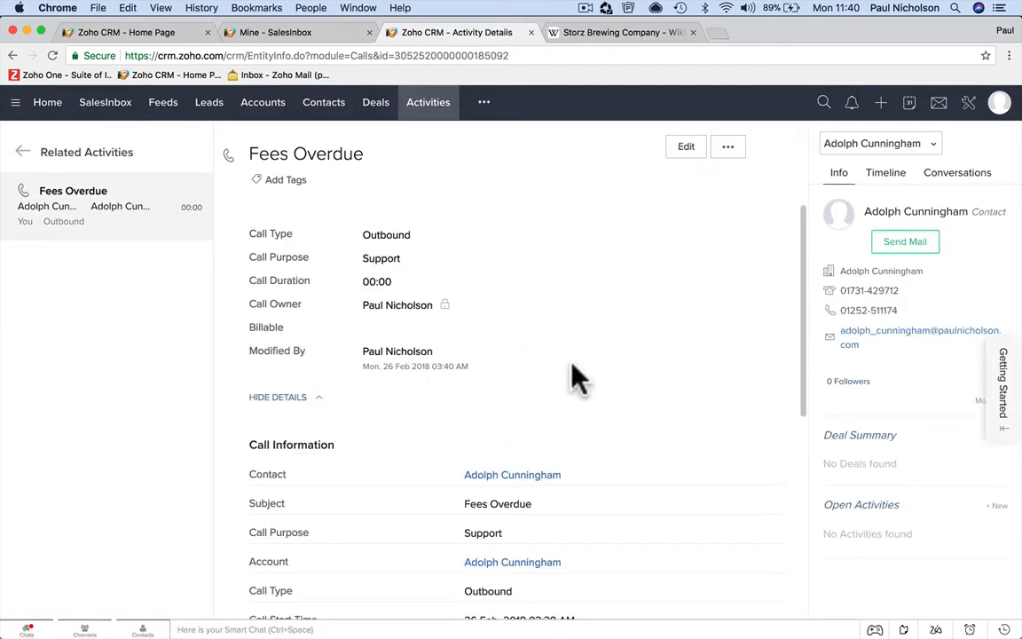
mouse_move(873, 330)
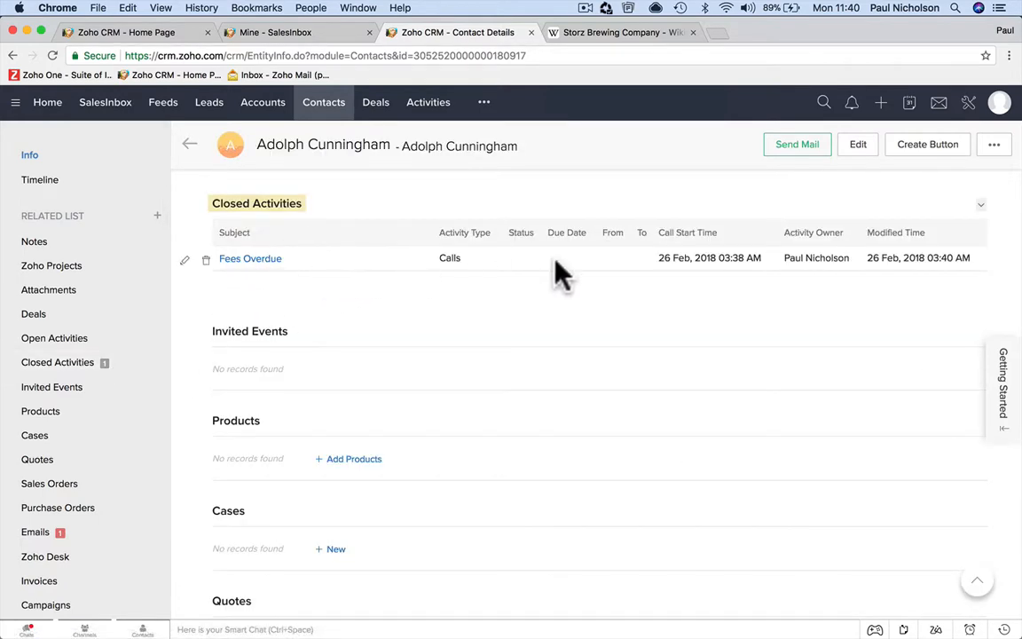
left_click(250, 259)
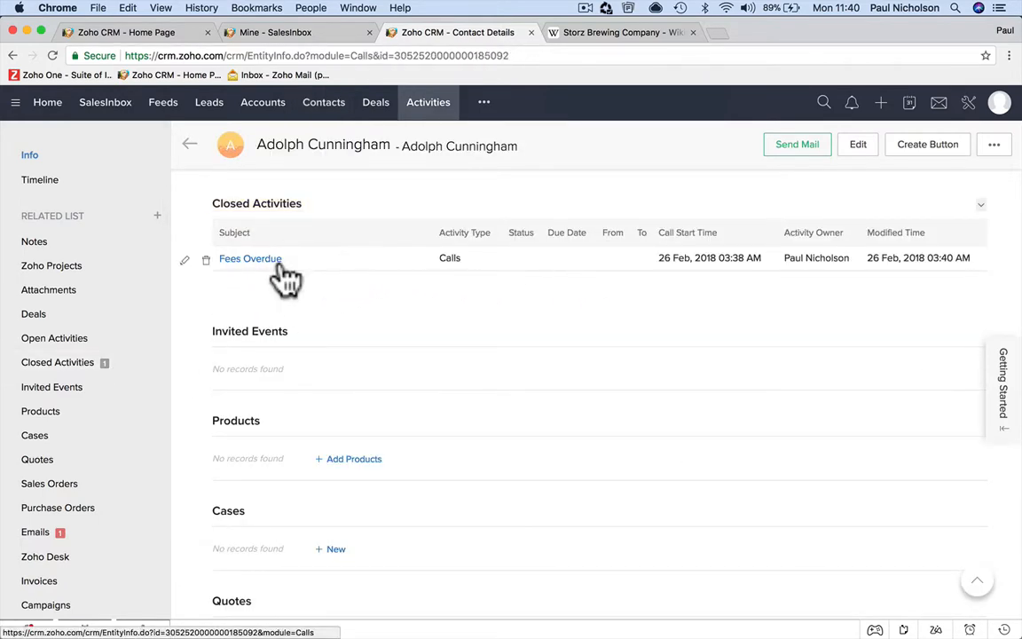
left_click(251, 259)
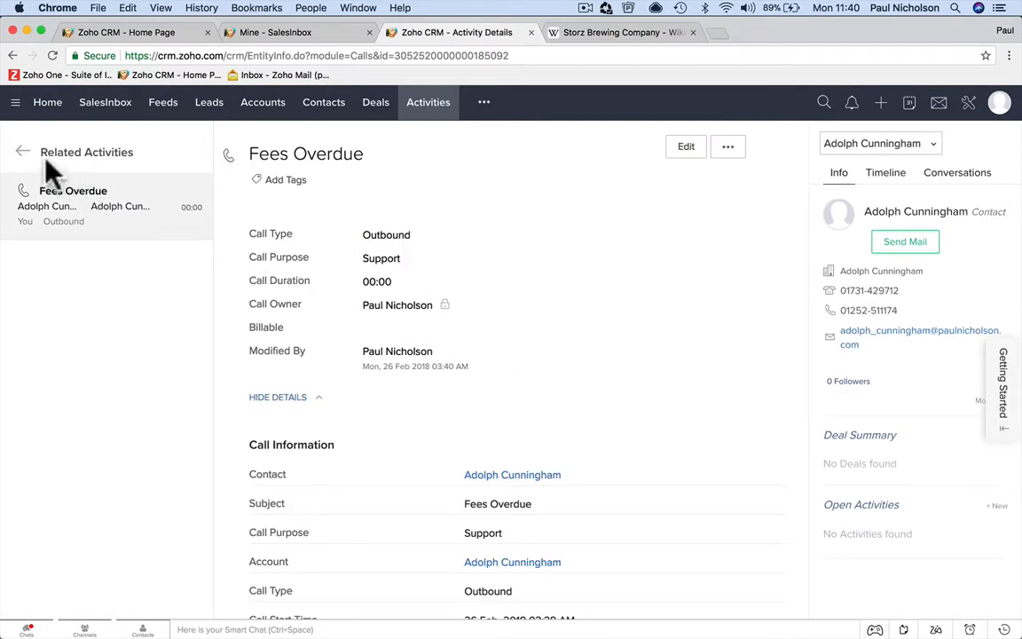
left_click(511, 474)
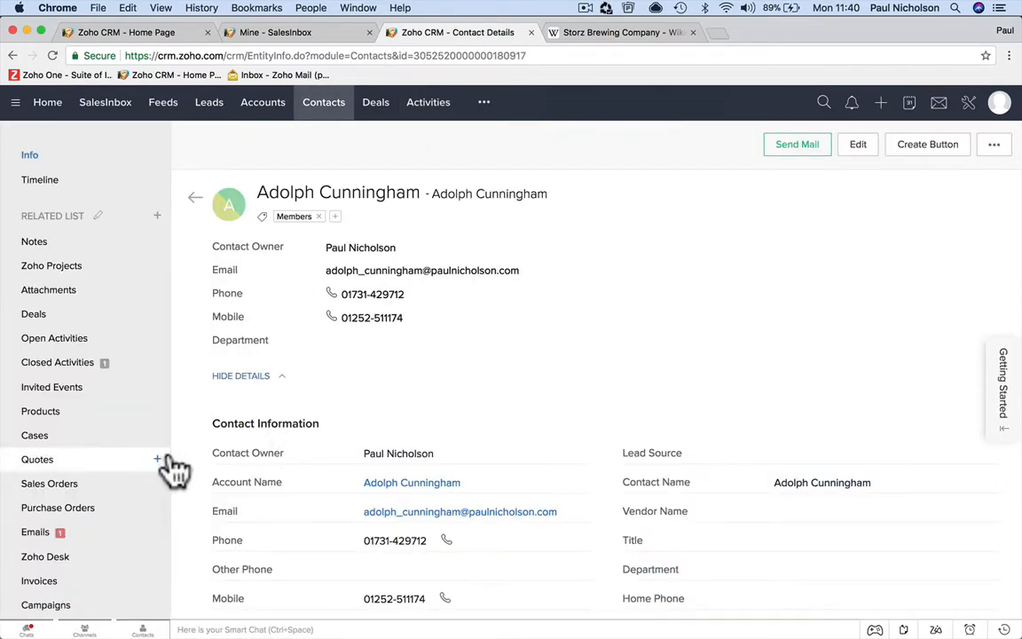
scroll("down", 3)
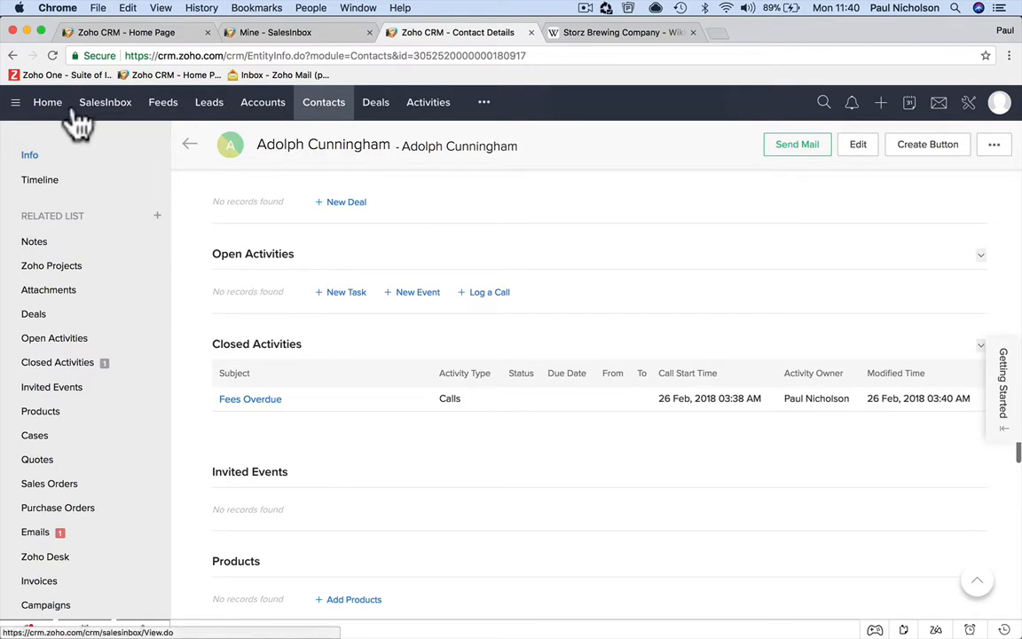
left_click(46, 101)
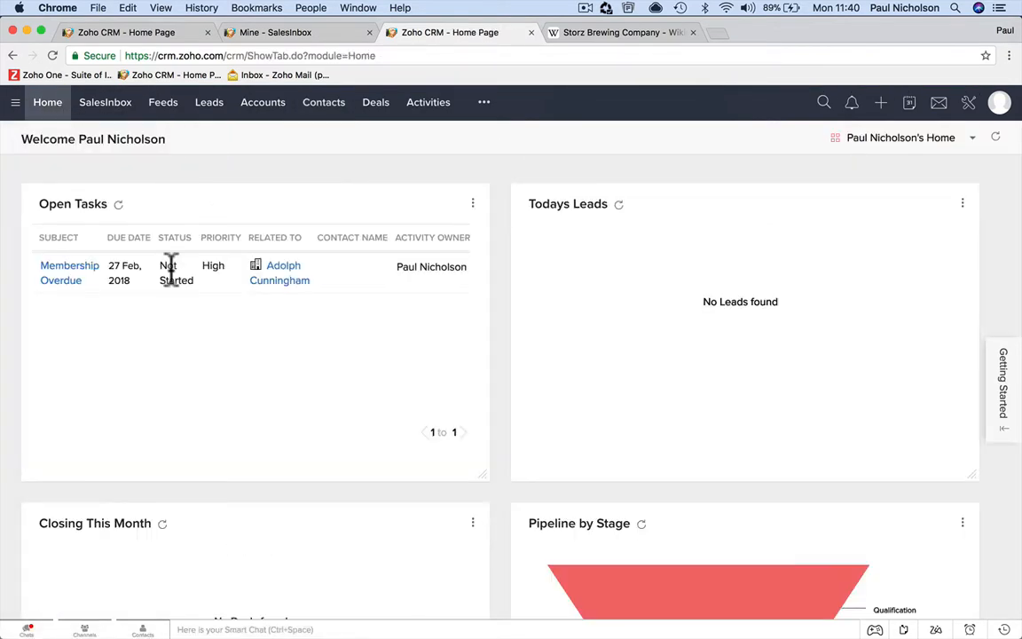
left_click(69, 274)
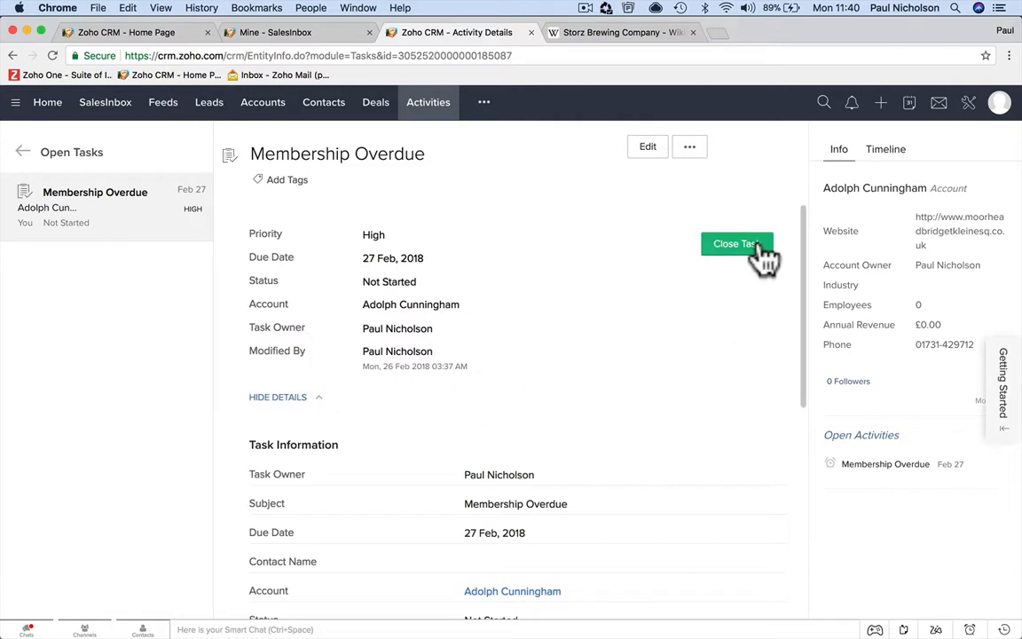
mouse_move(514, 401)
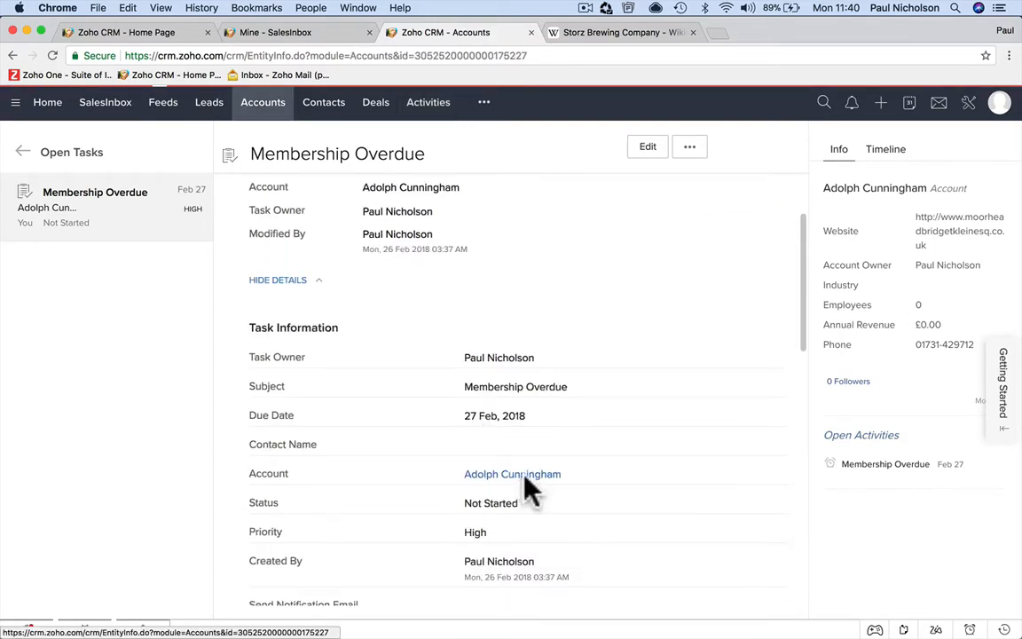
left_click(511, 474)
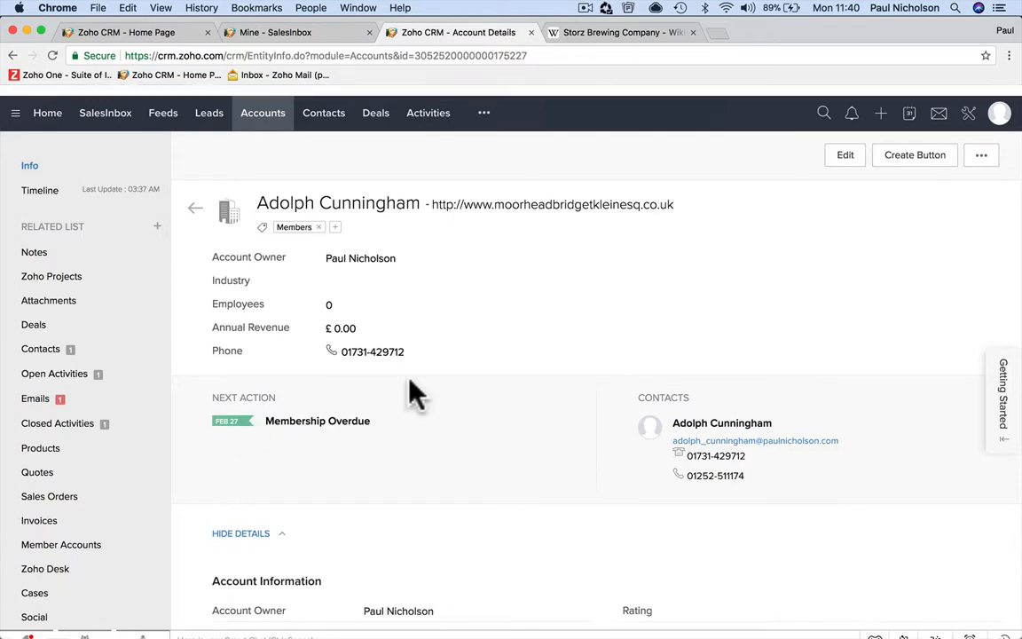
Scroll the account record and jump to its Open Activities, emails and closed activities
scroll("down", 3)
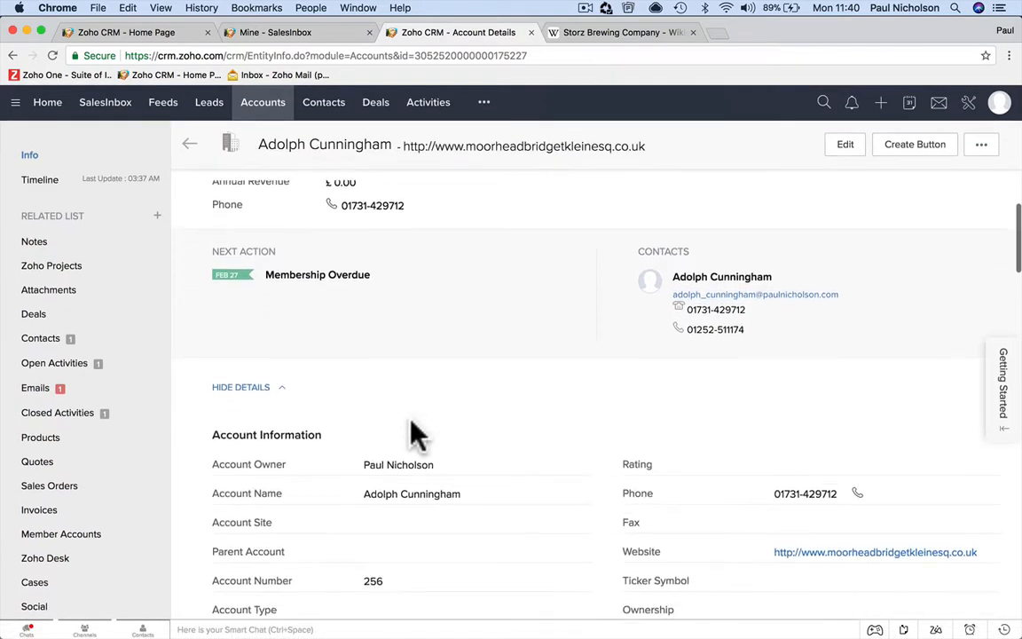
scroll("down", 3)
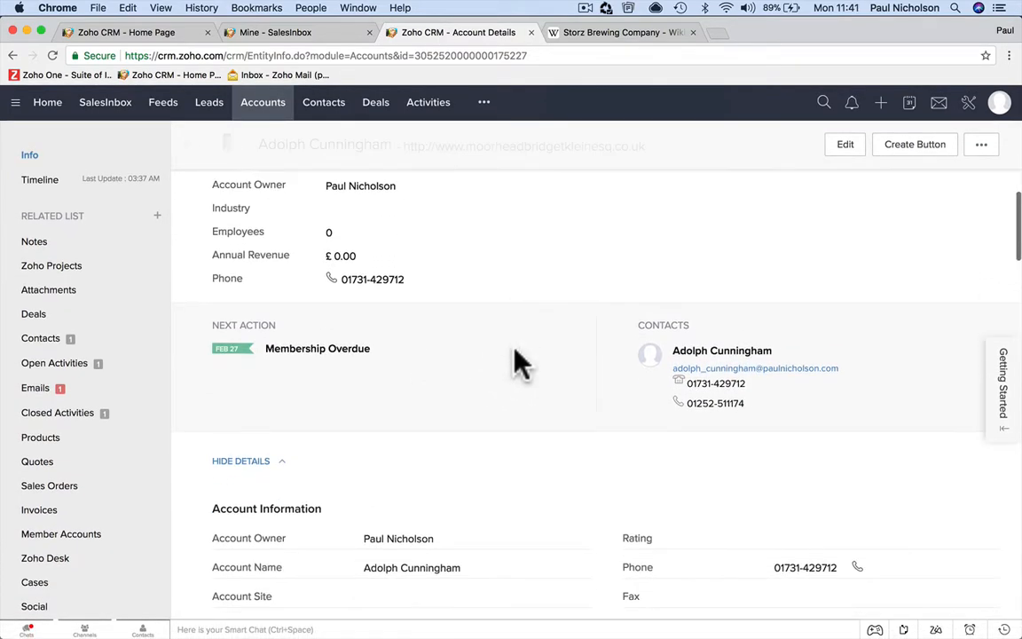
left_click(53, 362)
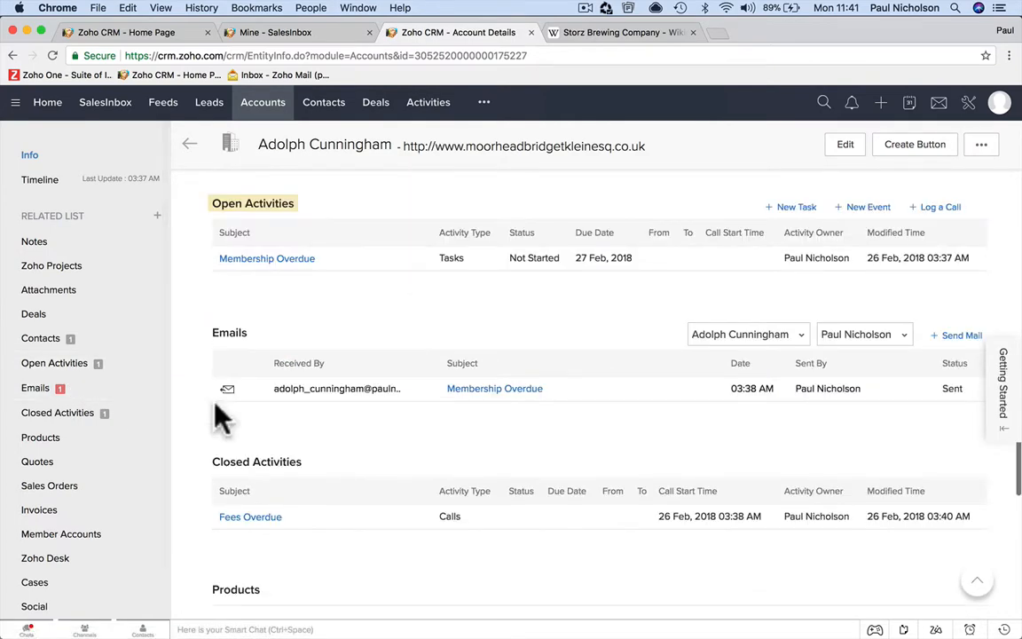
mouse_move(319, 270)
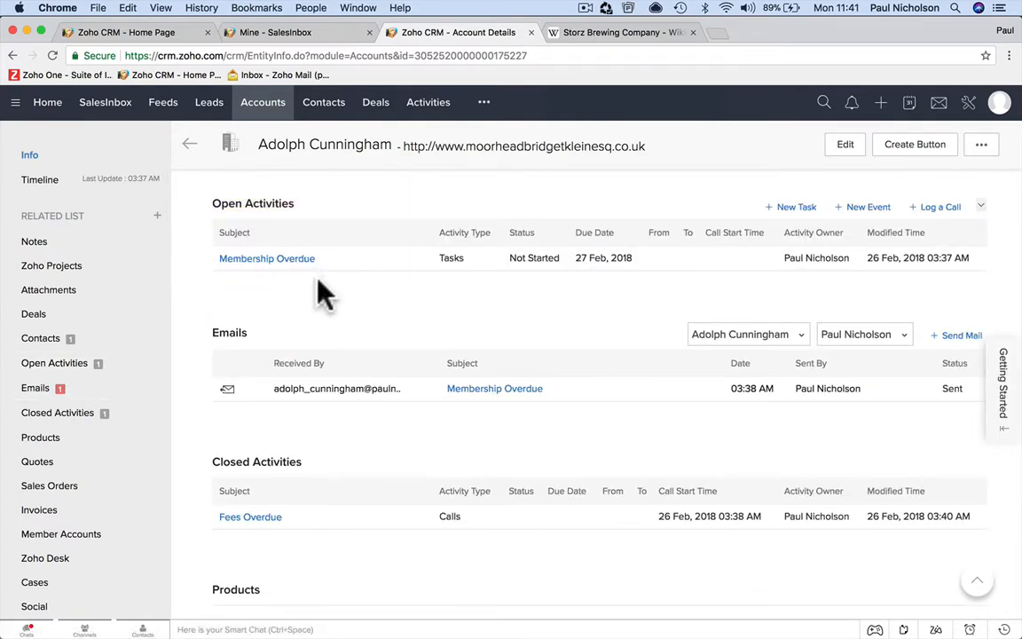
mouse_move(369, 337)
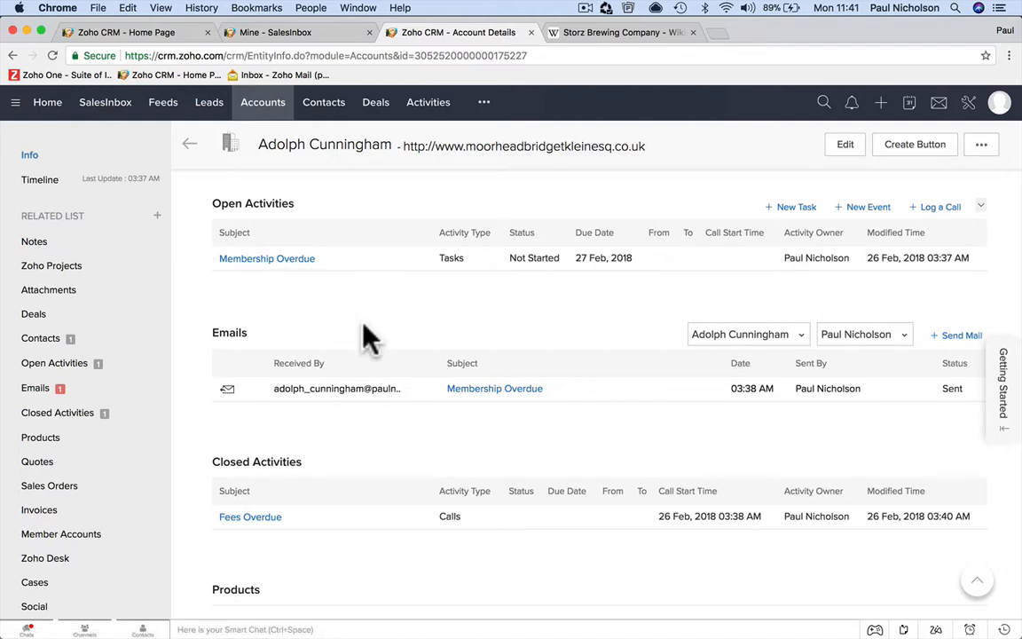
mouse_move(298, 168)
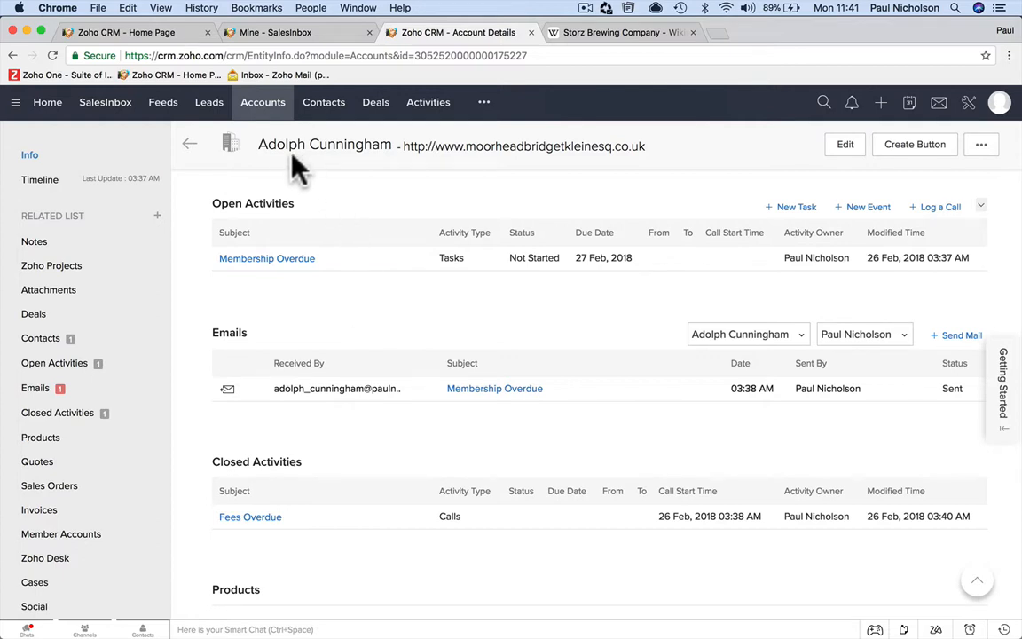
mouse_move(353, 193)
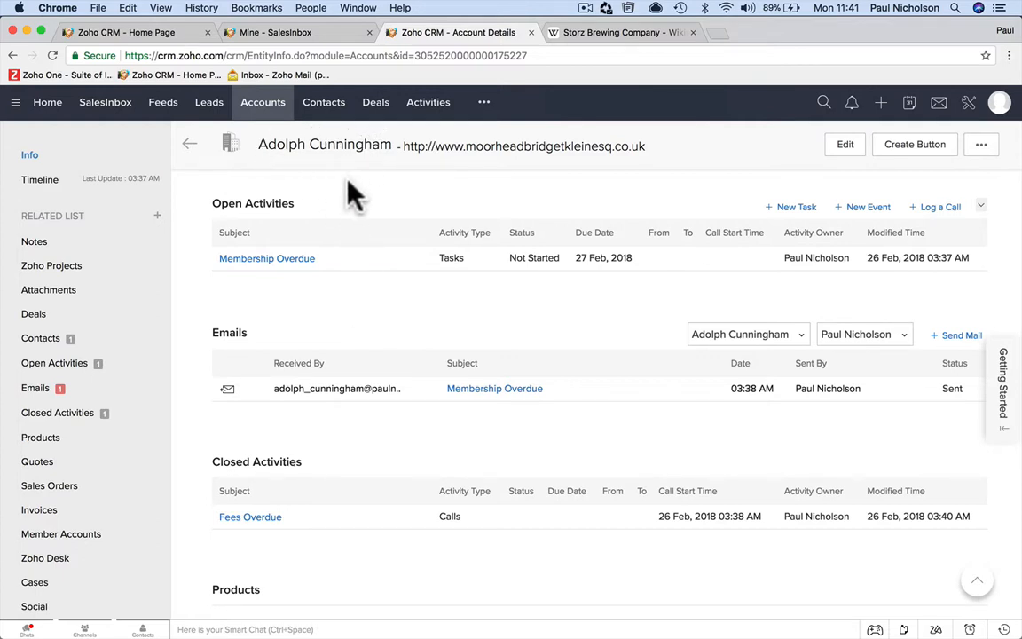
mouse_move(270, 146)
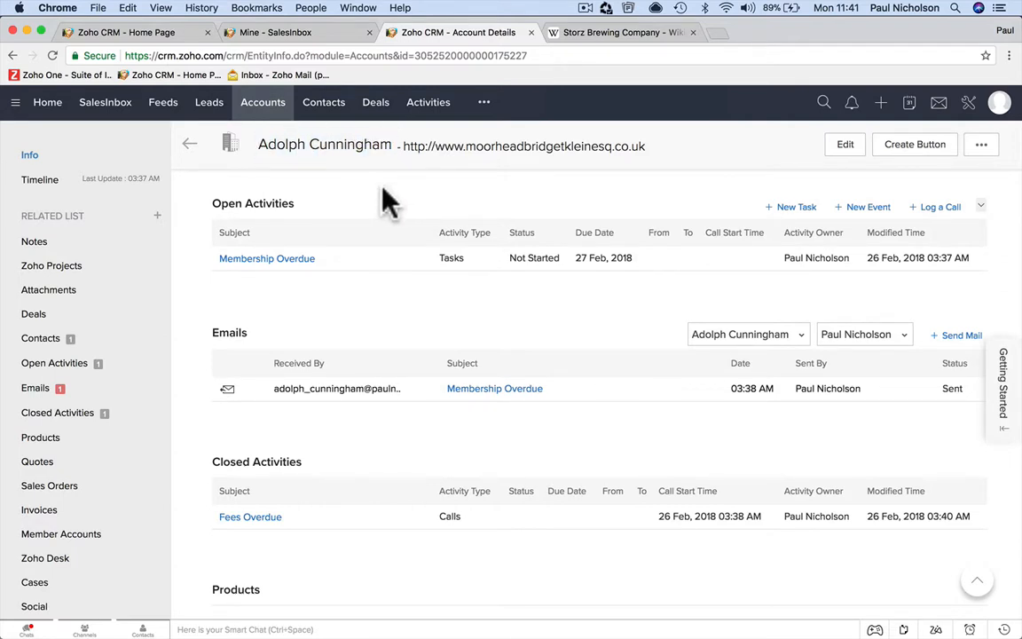
mouse_move(310, 146)
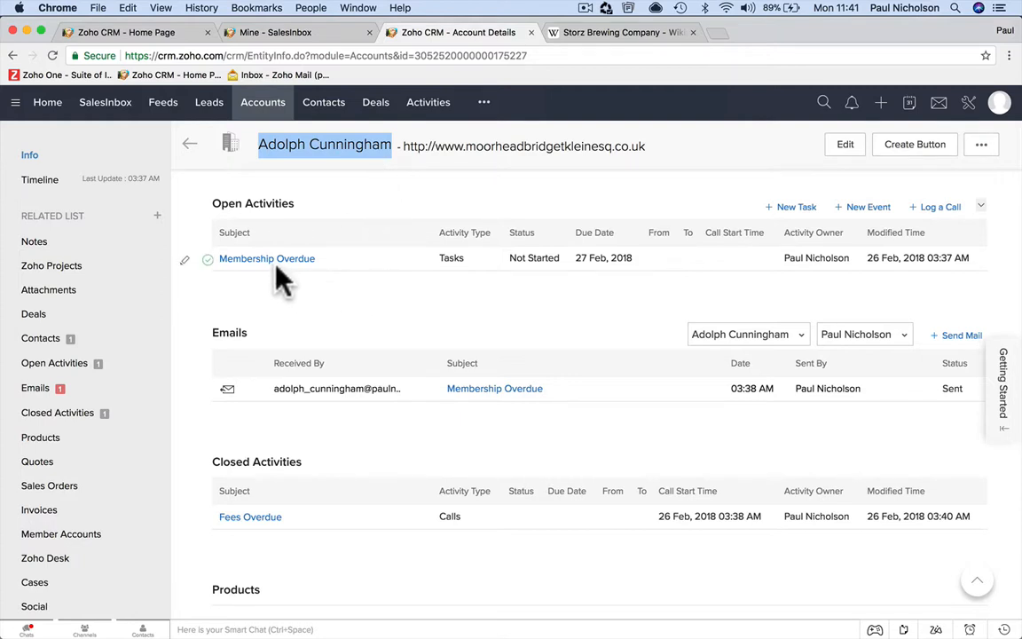
mouse_move(124, 387)
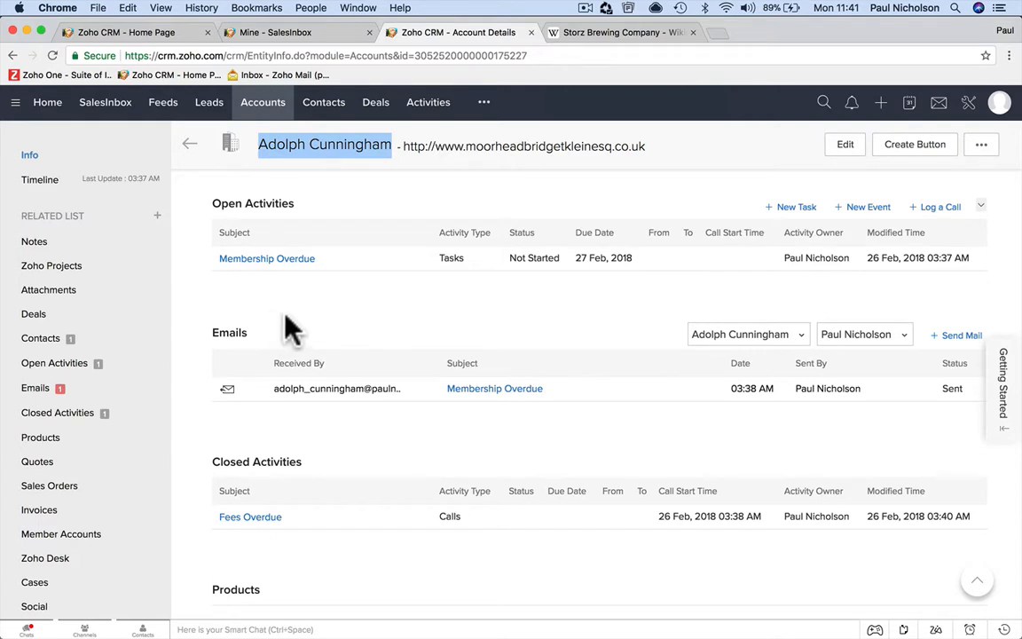
mouse_move(309, 300)
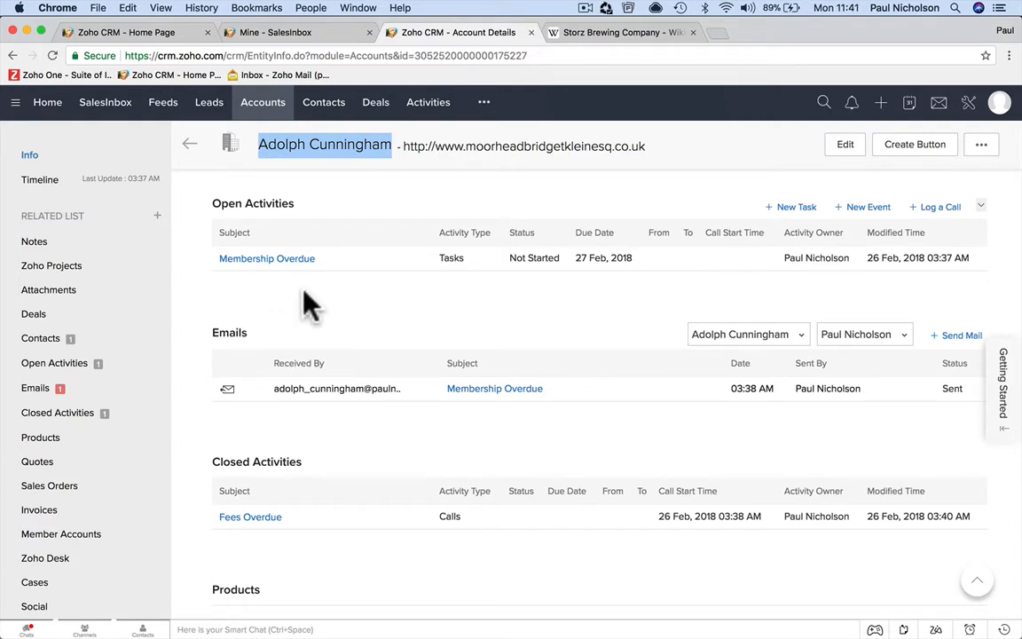
mouse_move(266, 259)
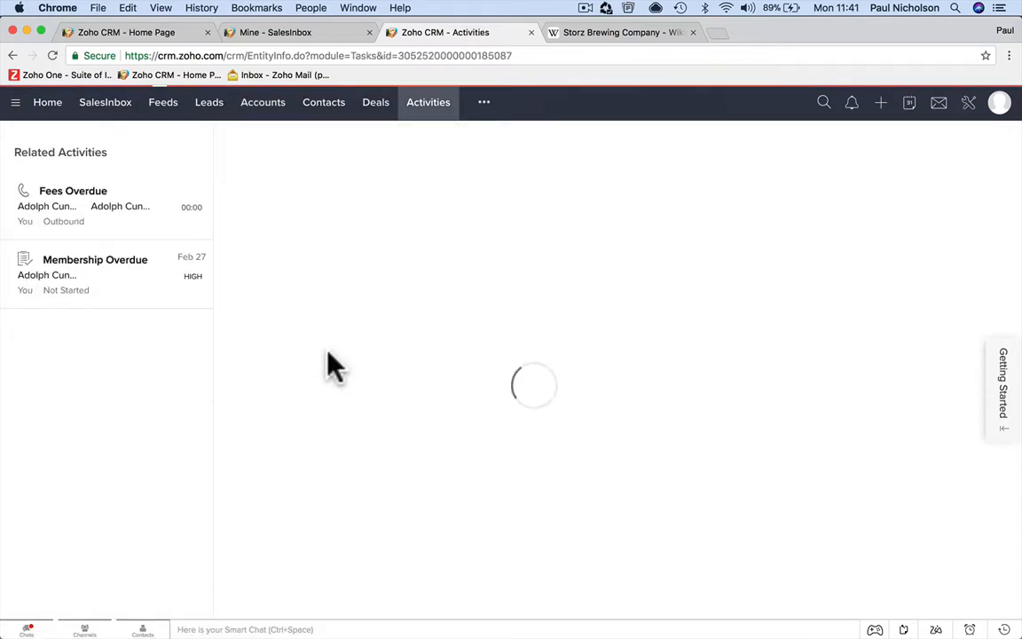
Close the Membership Overdue task and confirm it as completed
left_click(94, 259)
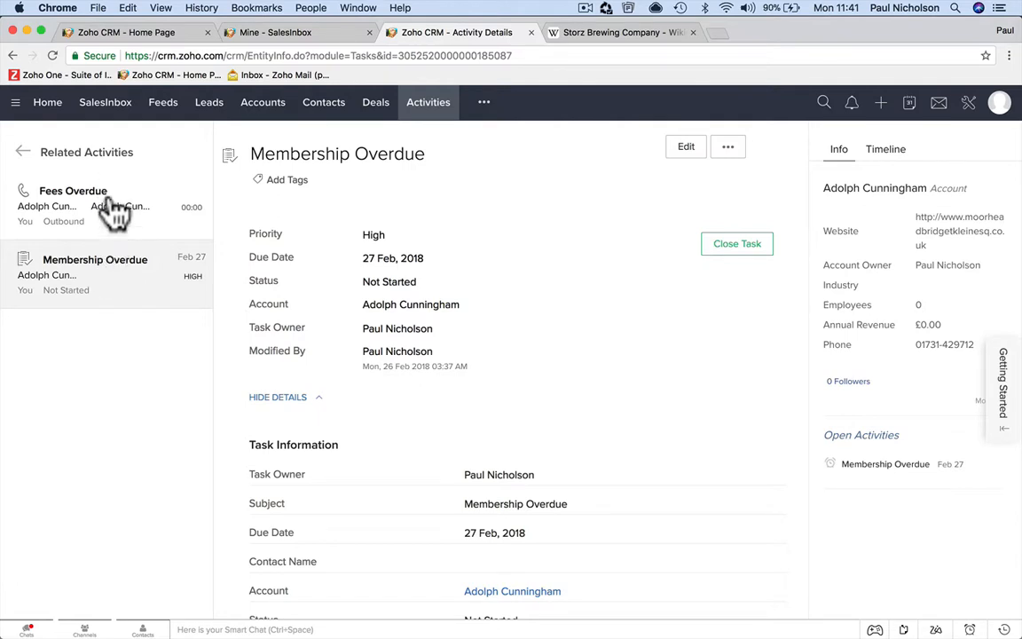
left_click(736, 243)
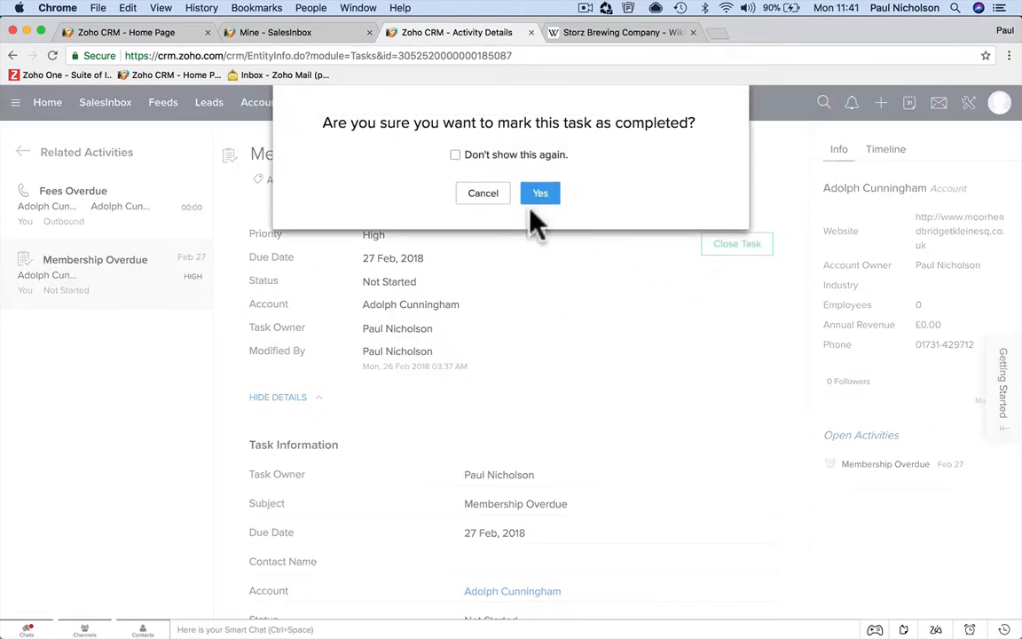
left_click(540, 192)
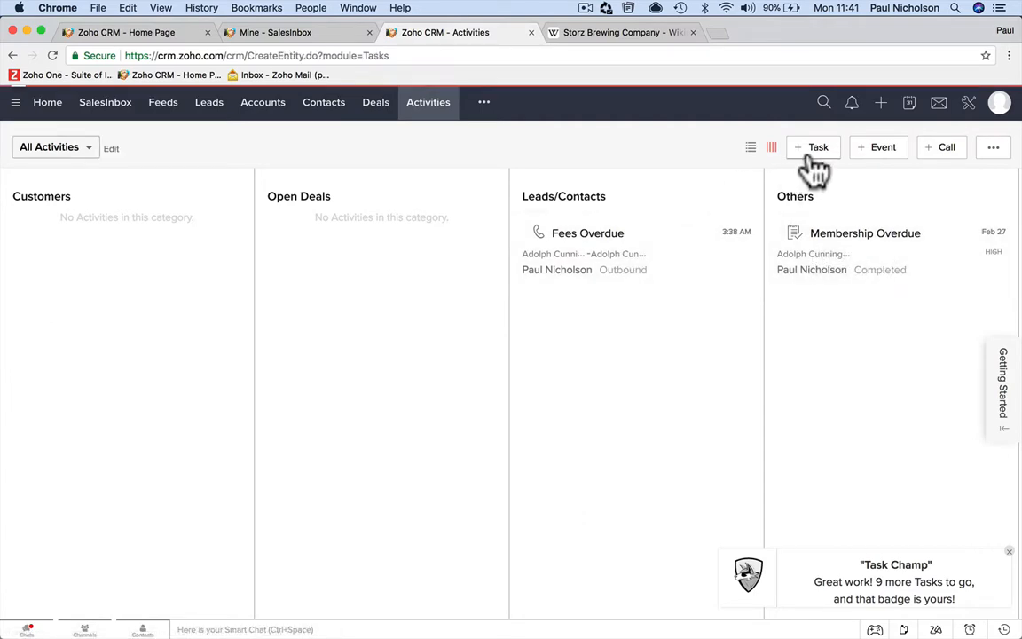
Begin a new task with 'Sport' typed, then abandon it for the Deals pipeline
left_click(813, 145)
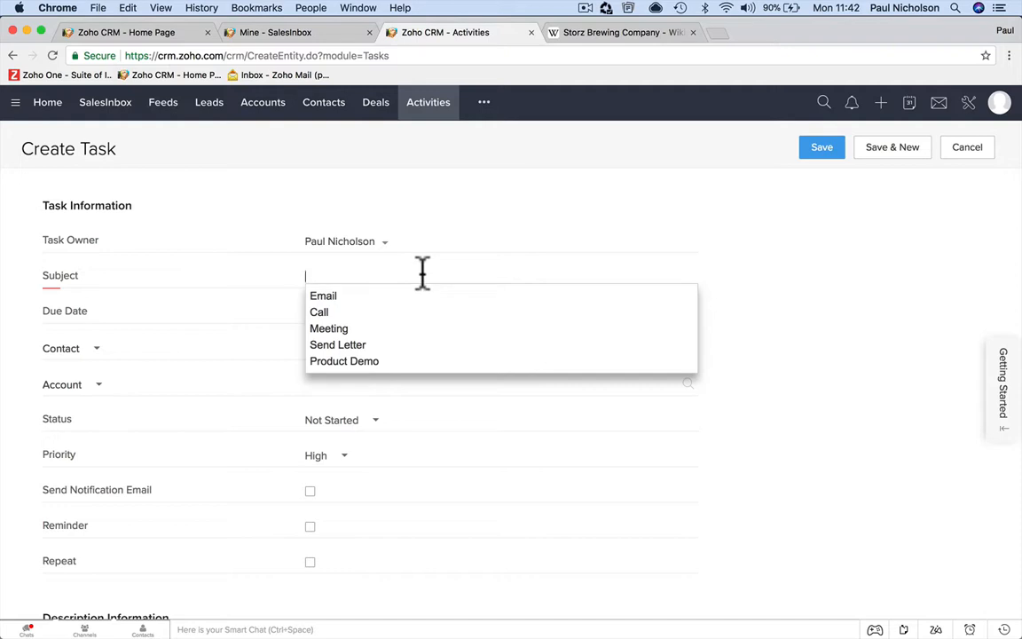
type("Sport")
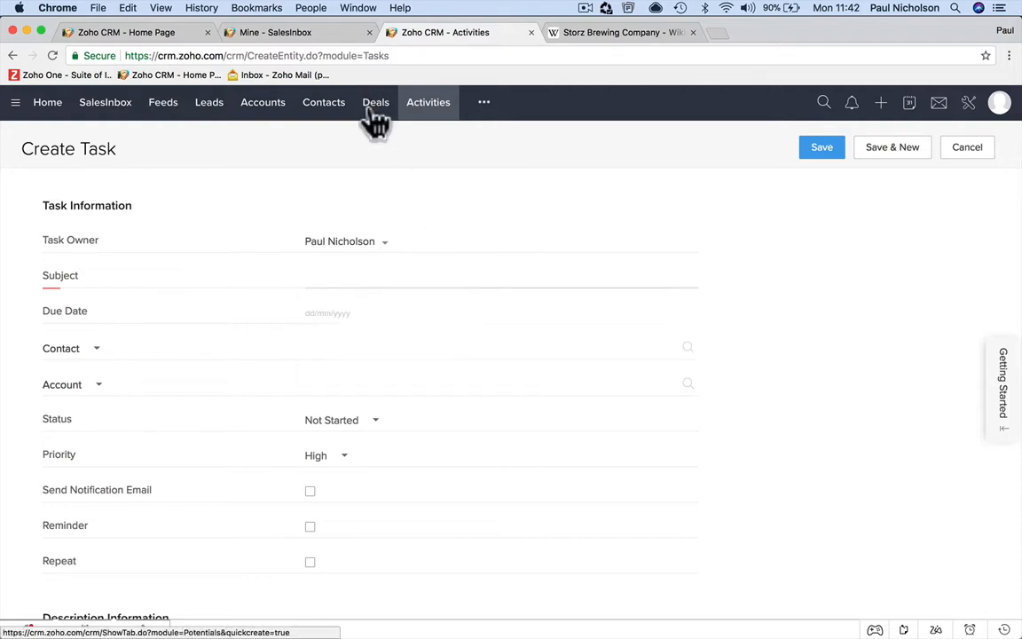
left_click(376, 101)
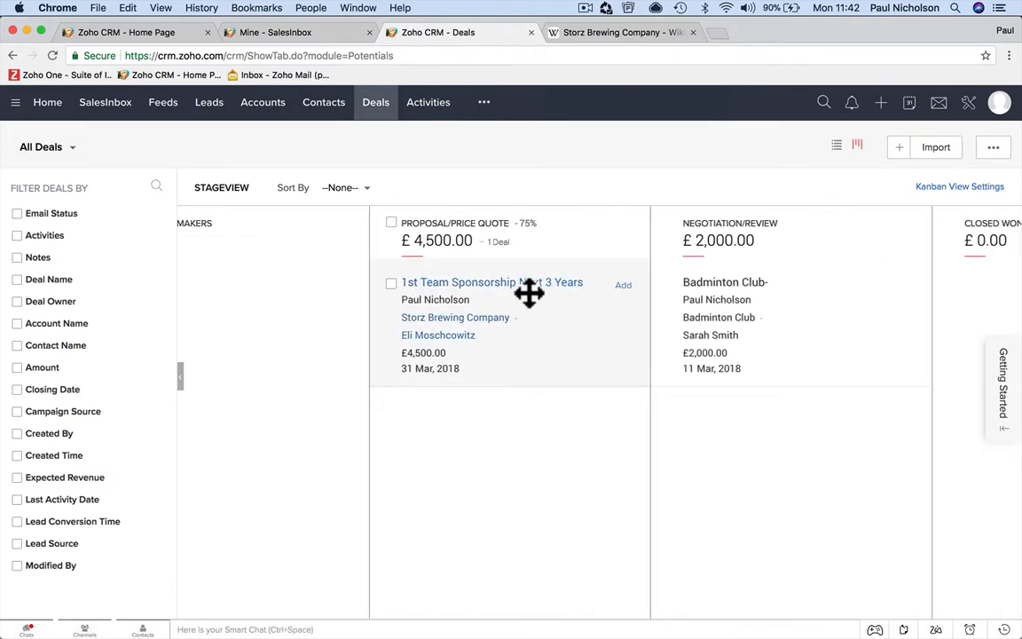
Open the 1st Team Sponsorship Next 3 Years deal record (£4,500, Proposal/Price Quote)
left_click(492, 282)
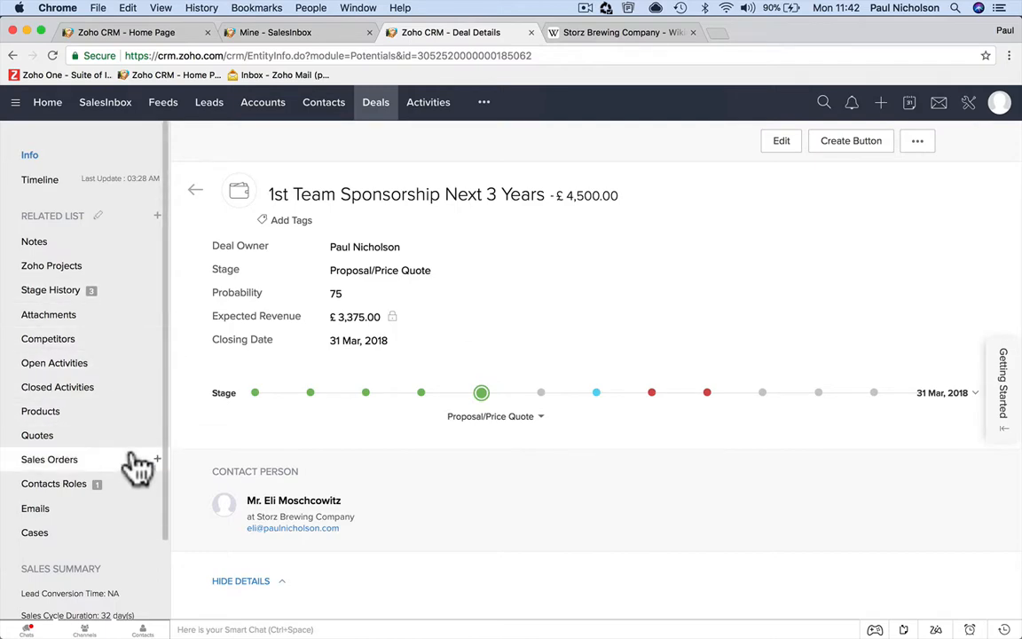
scroll("down", 3)
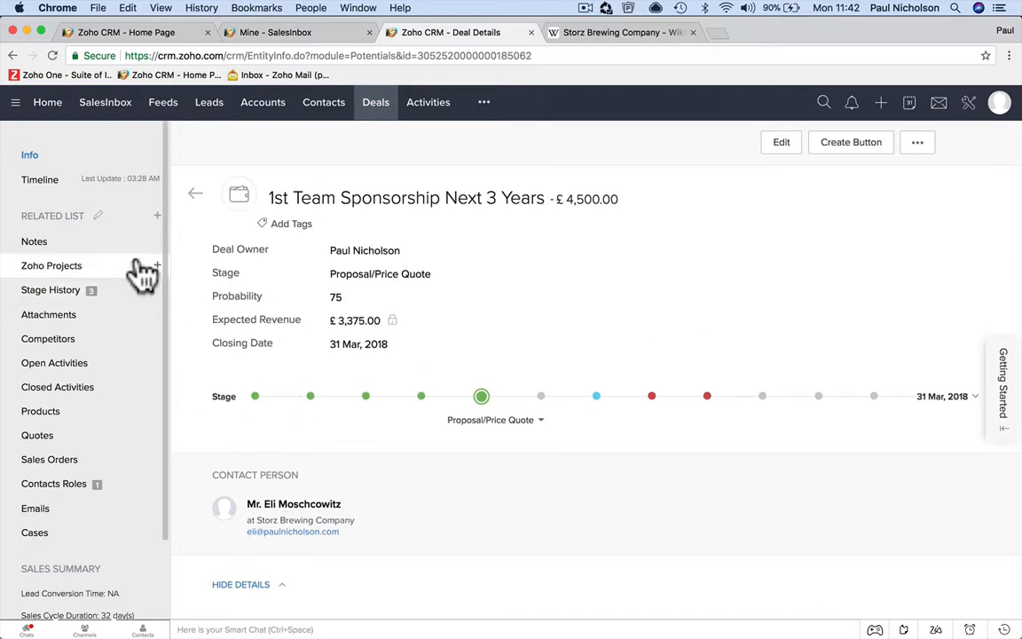
mouse_move(160, 376)
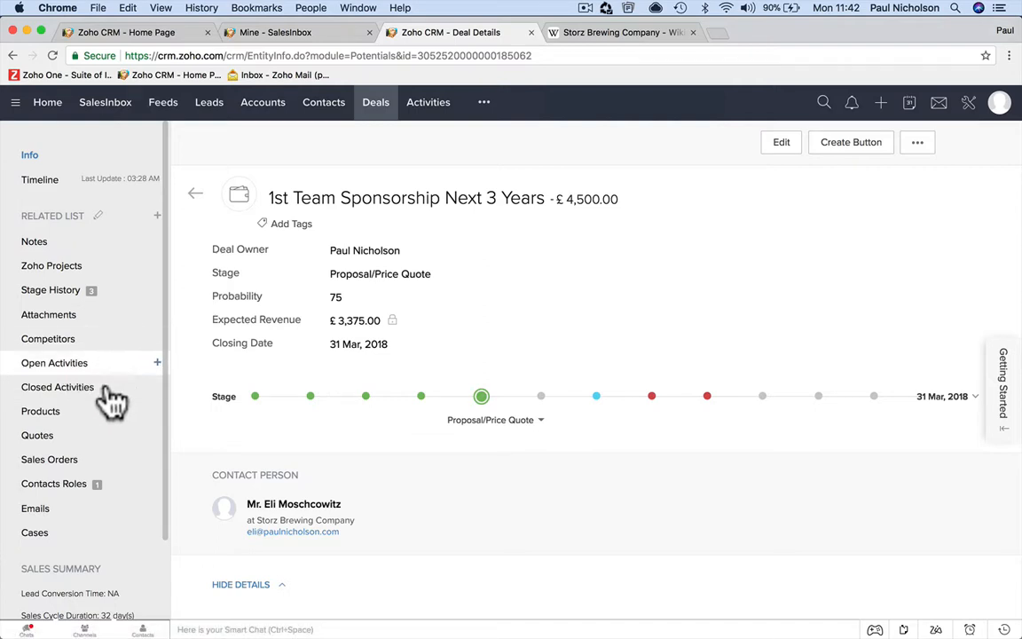
mouse_move(133, 367)
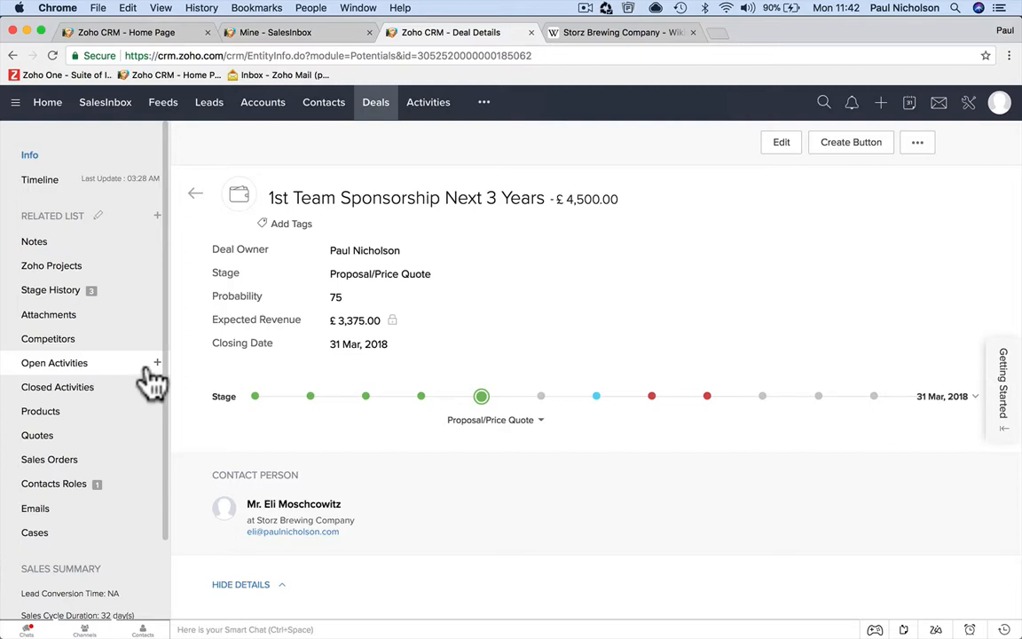
Add a high-priority Follow Up task due 27/02/2018 with no reminder and save it
left_click(156, 362)
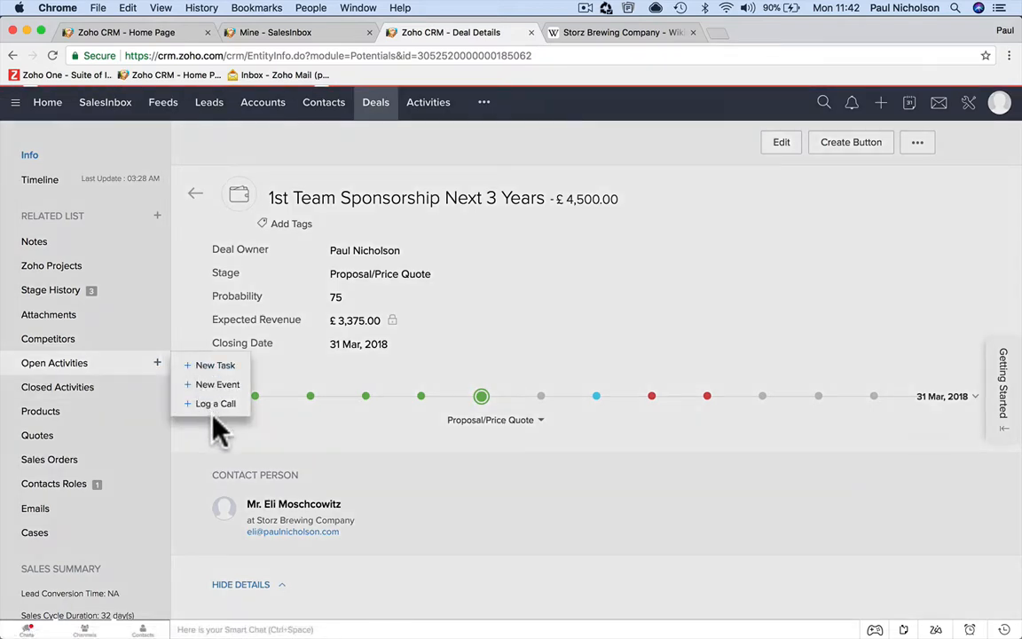
left_click(215, 365)
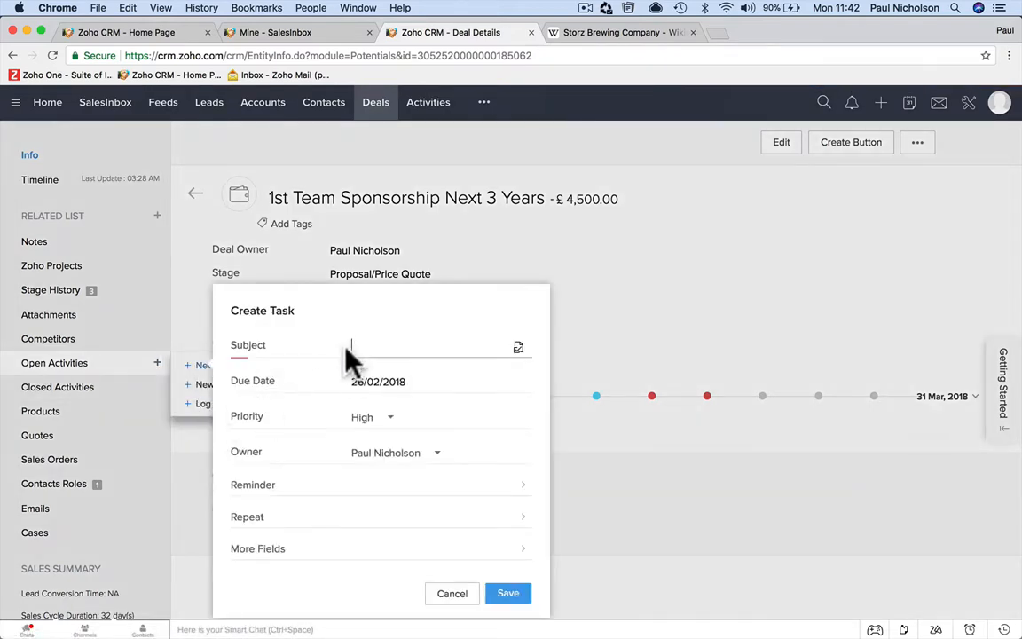
type("Follow Up Call")
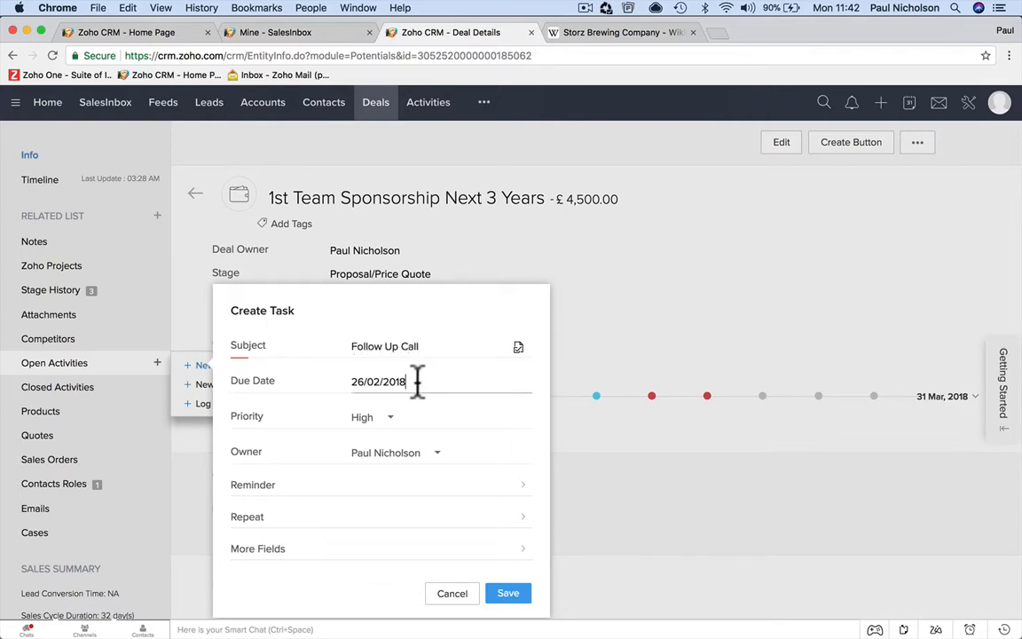
type("27/02/2018")
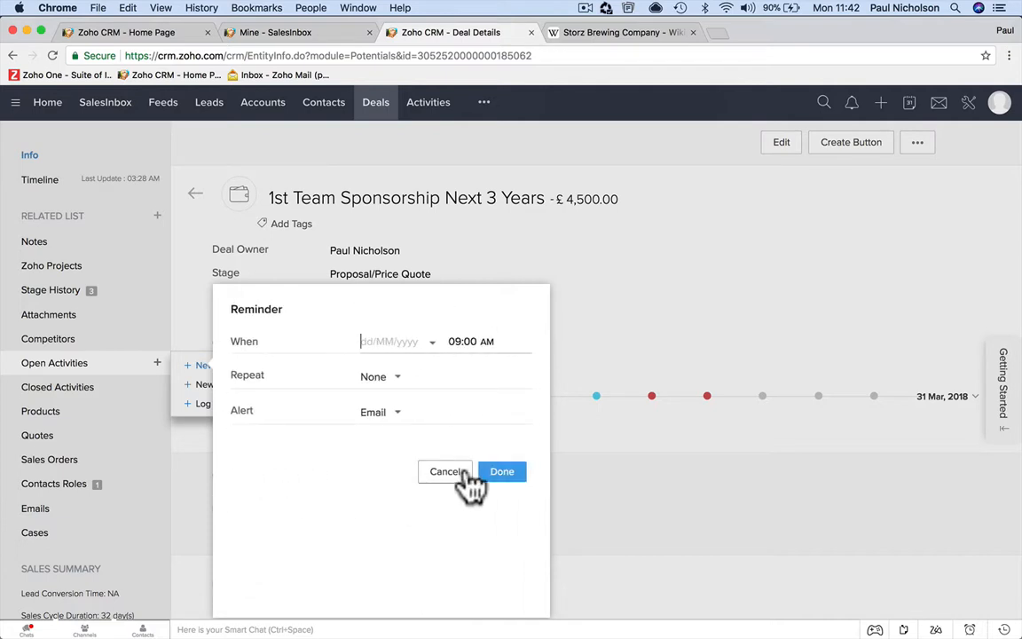
left_click(500, 472)
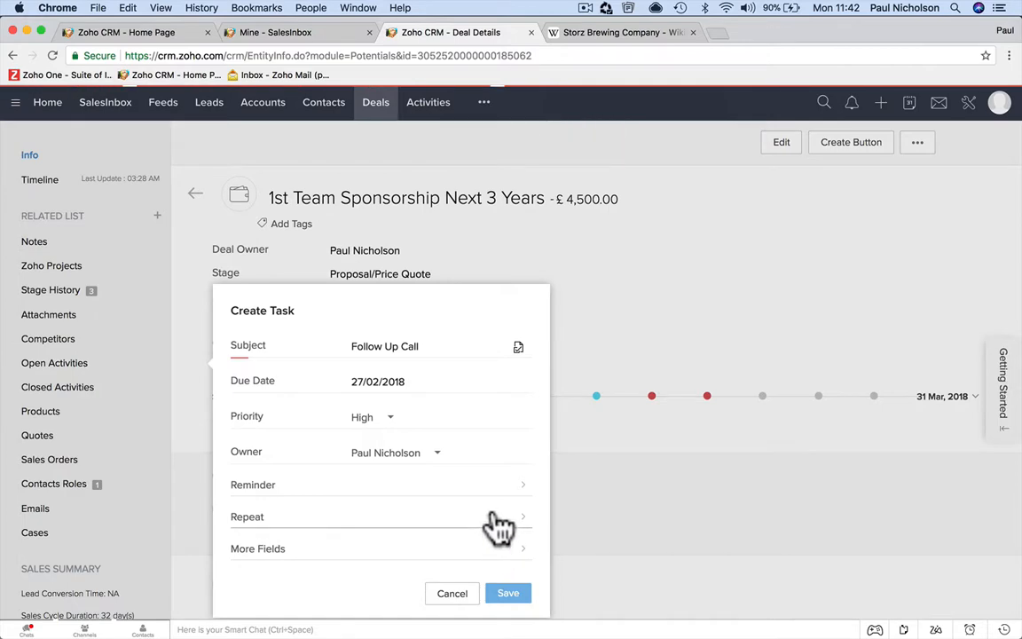
left_click(507, 592)
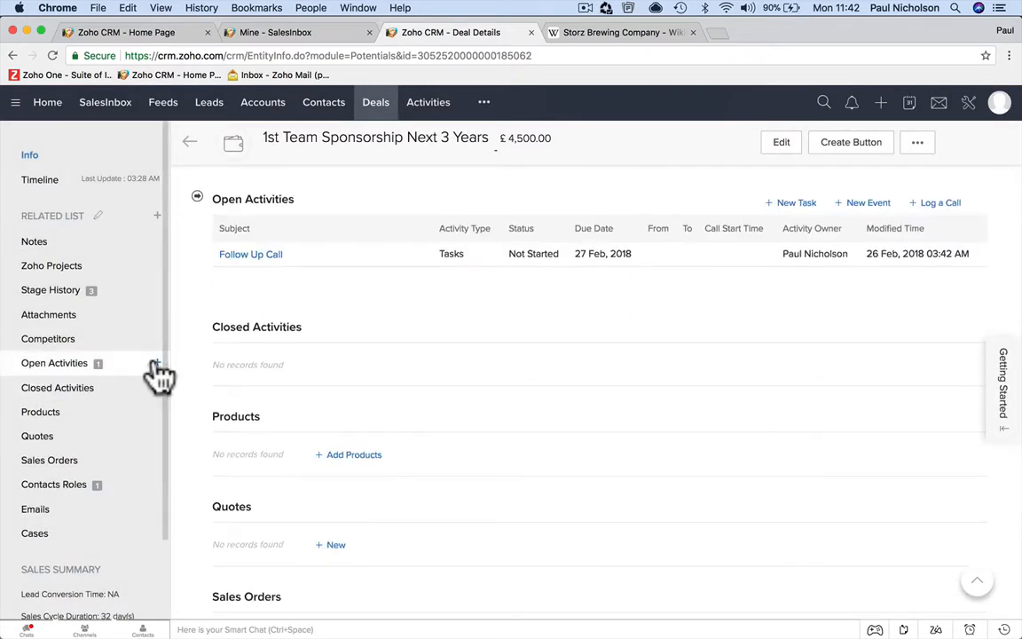
Add an all-day Meeting event at Their Office to the deal and save it
left_click(862, 203)
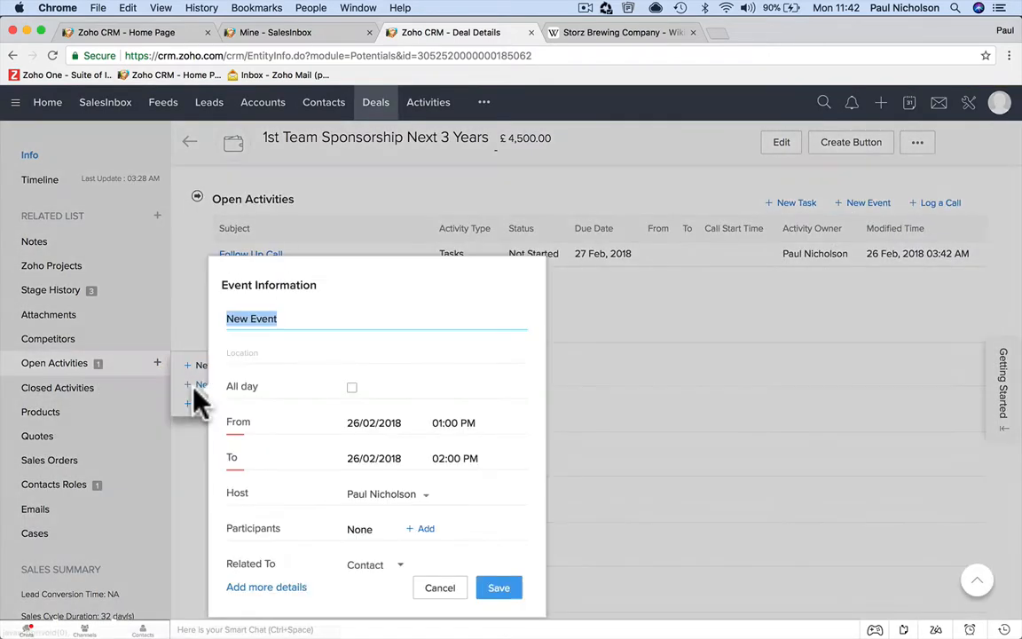
type("Meeting")
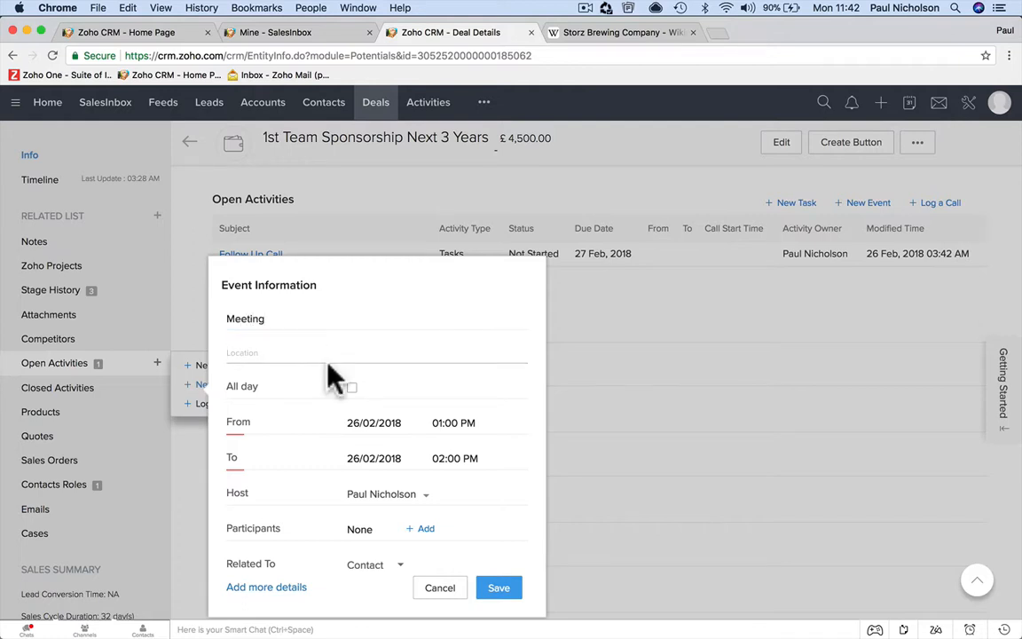
type("Their Offic")
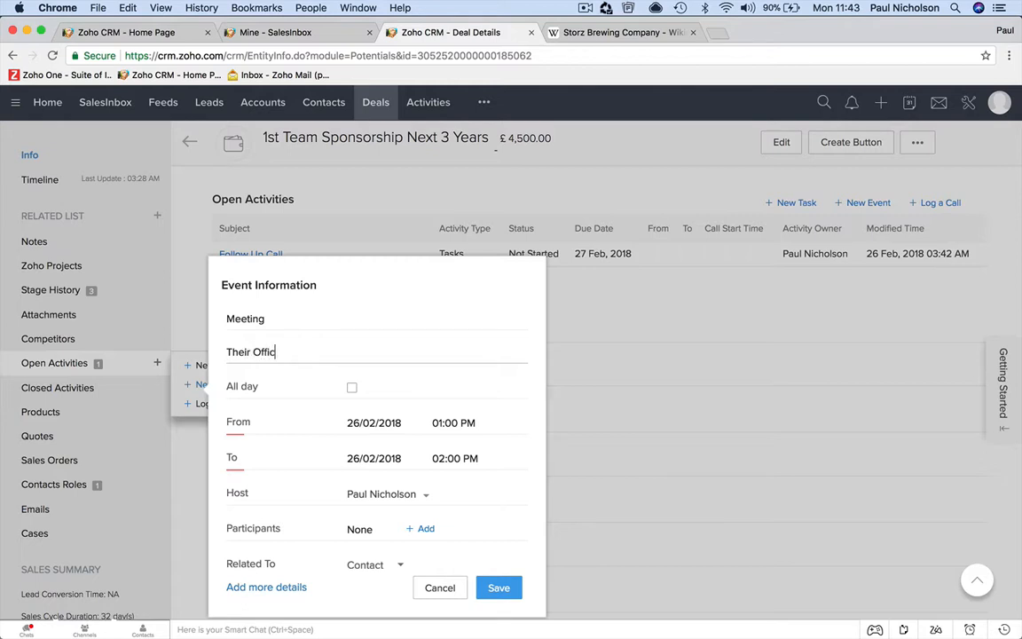
left_click(351, 386)
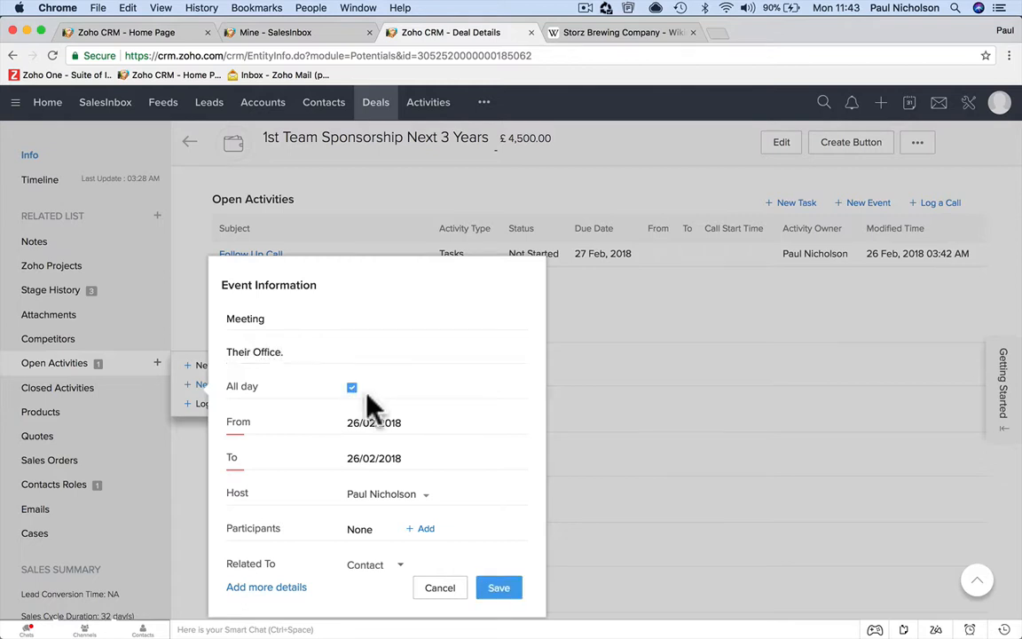
left_click(498, 587)
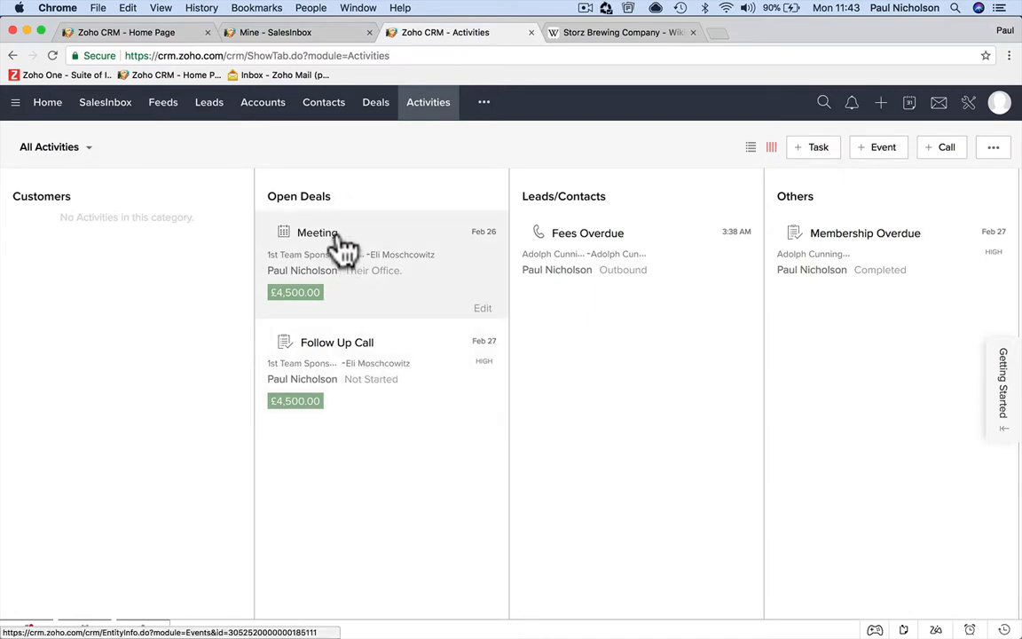
mouse_move(394, 371)
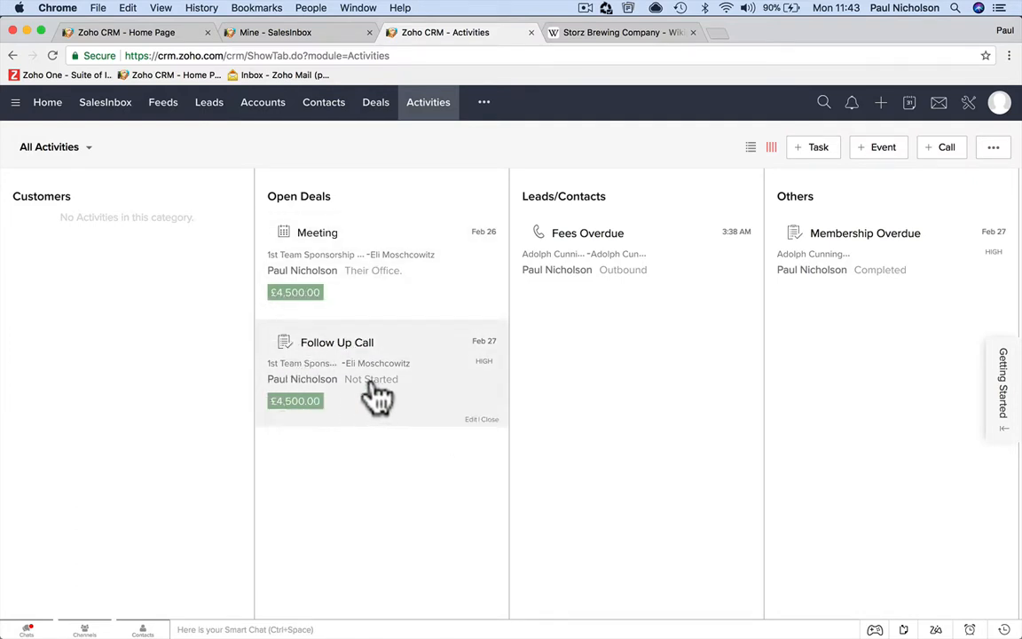
mouse_move(412, 309)
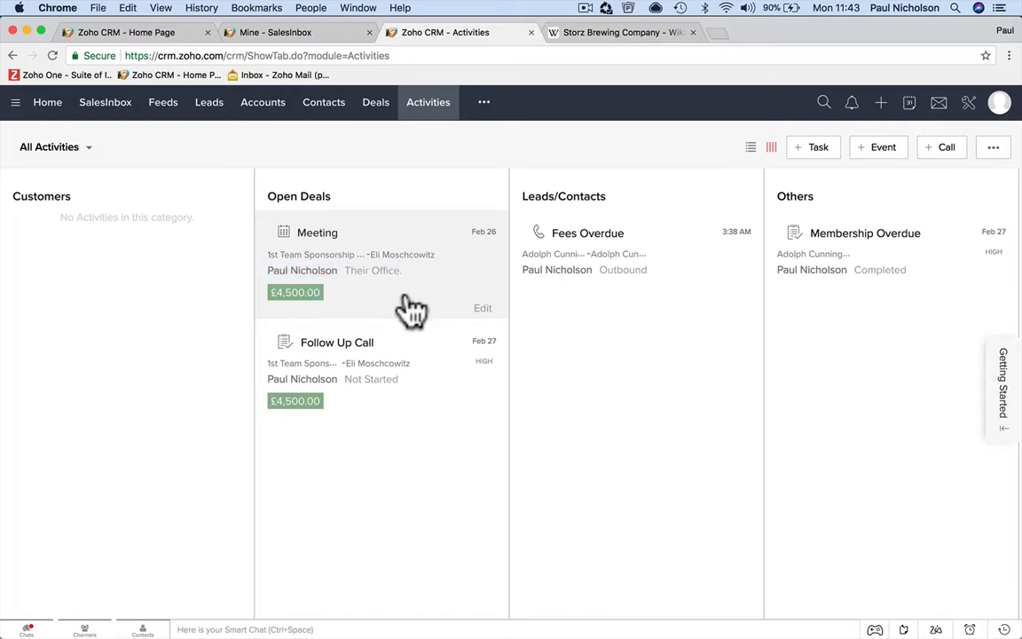
Close the Follow Up Call task and confirm it as completed
left_click(337, 341)
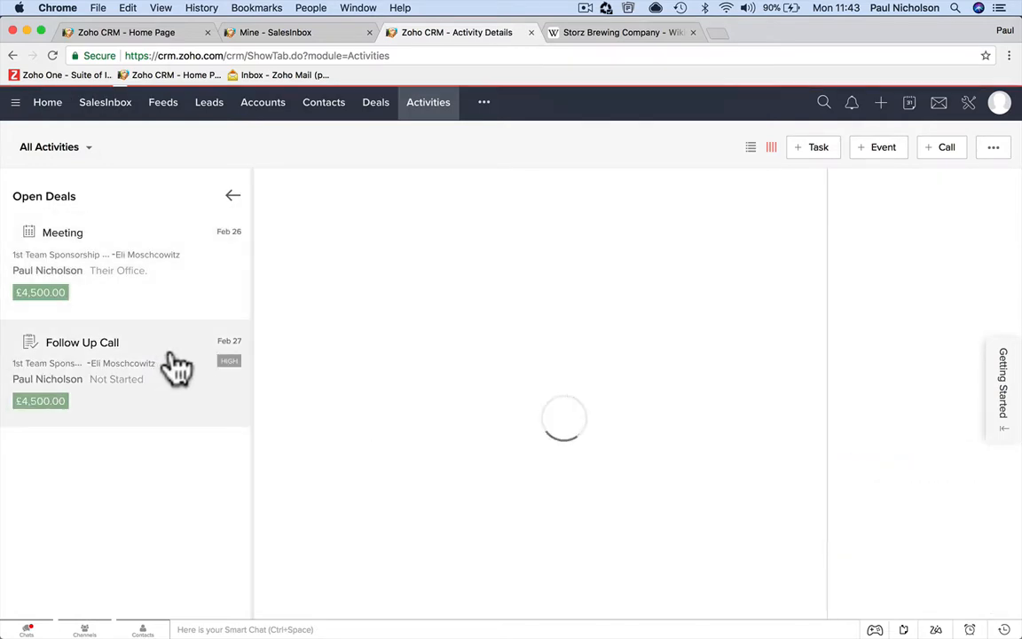
left_click(81, 342)
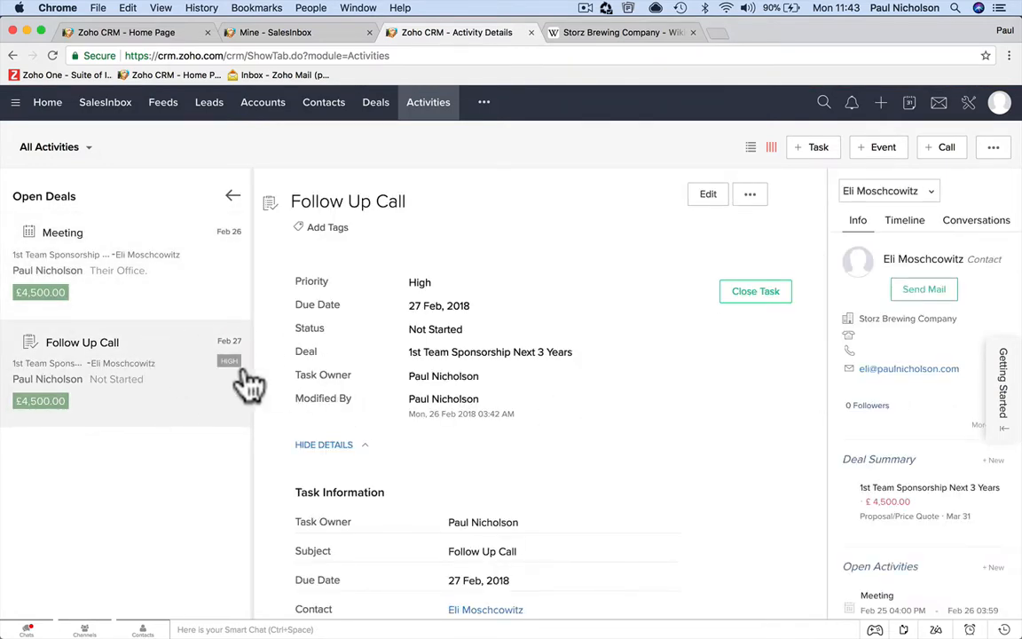
left_click(756, 291)
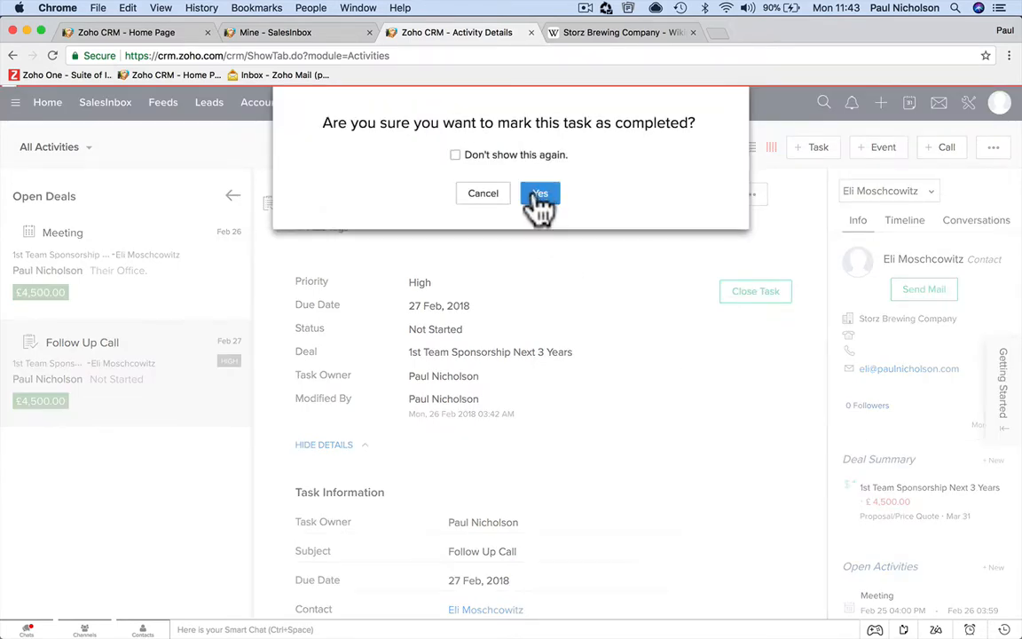
left_click(539, 192)
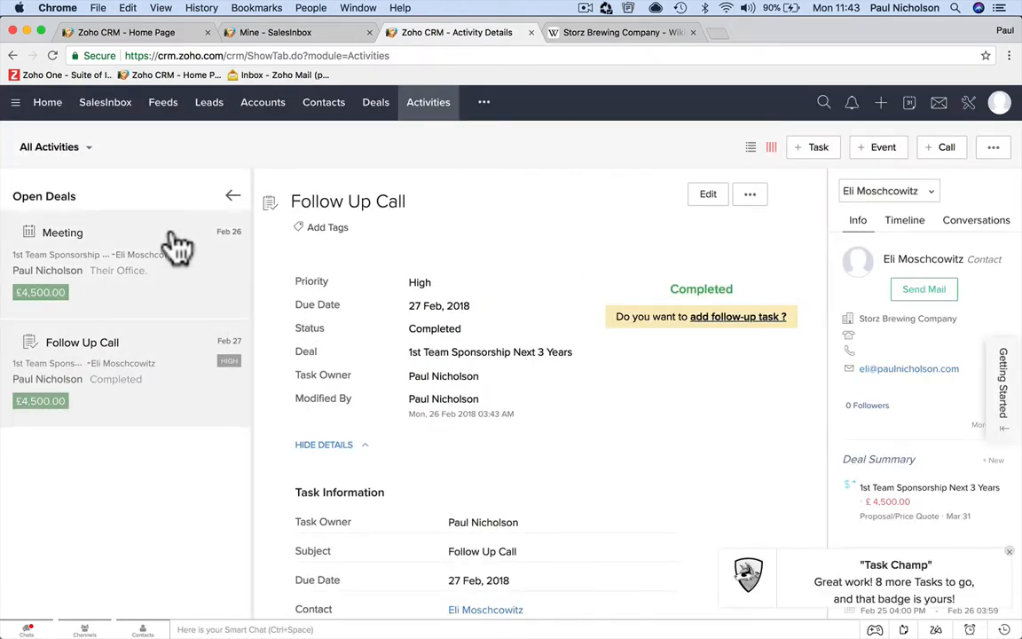
Save a note on the Meeting saying it went great and they will sign off
left_click(62, 233)
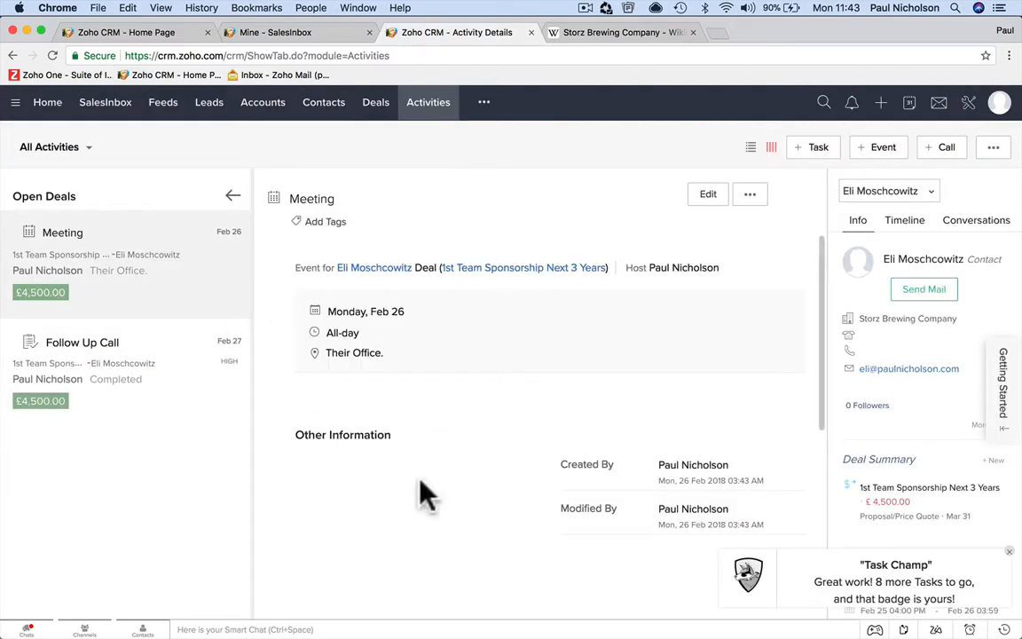
scroll("down", 3)
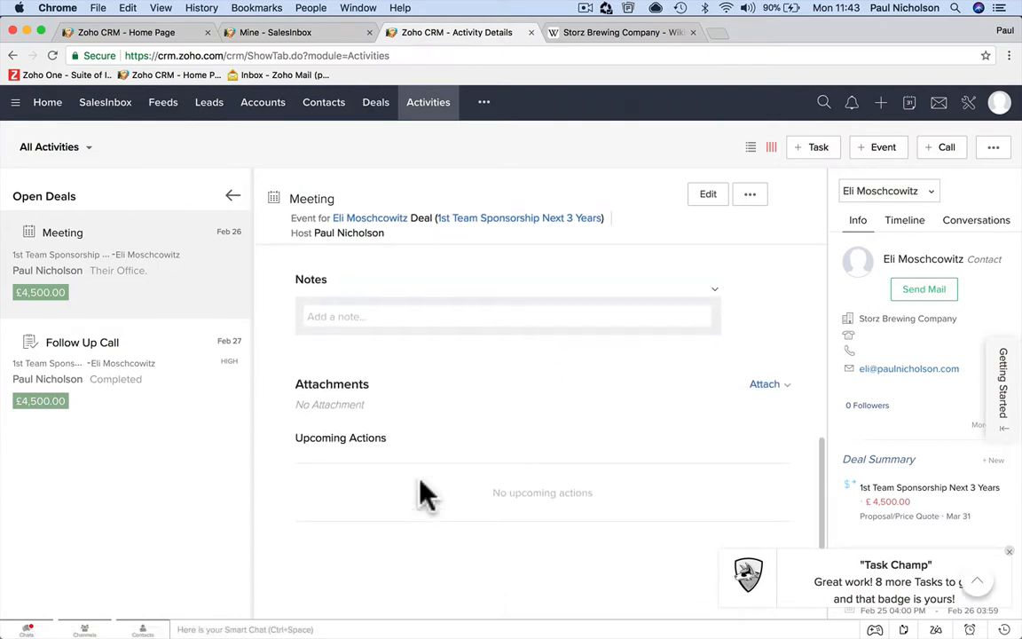
type("Meeting went great. I")
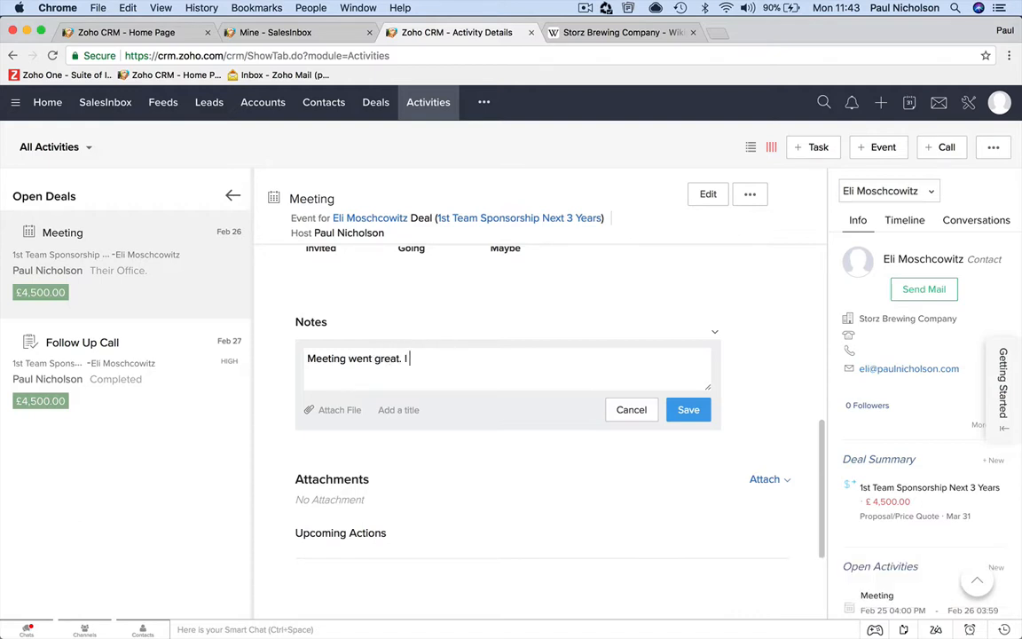
type("think they will")
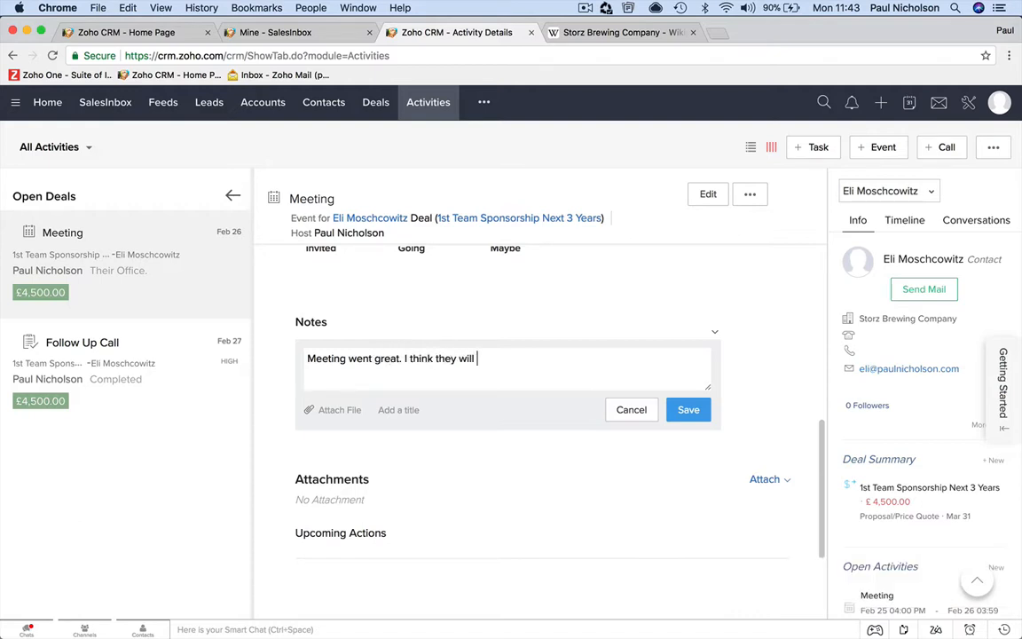
type("sign off.")
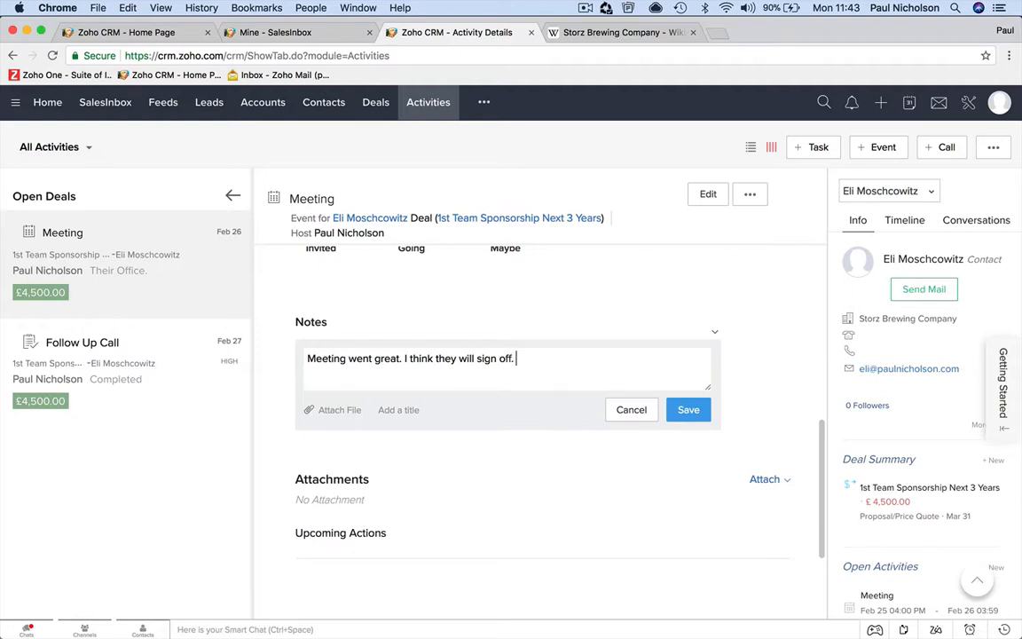
left_click(688, 408)
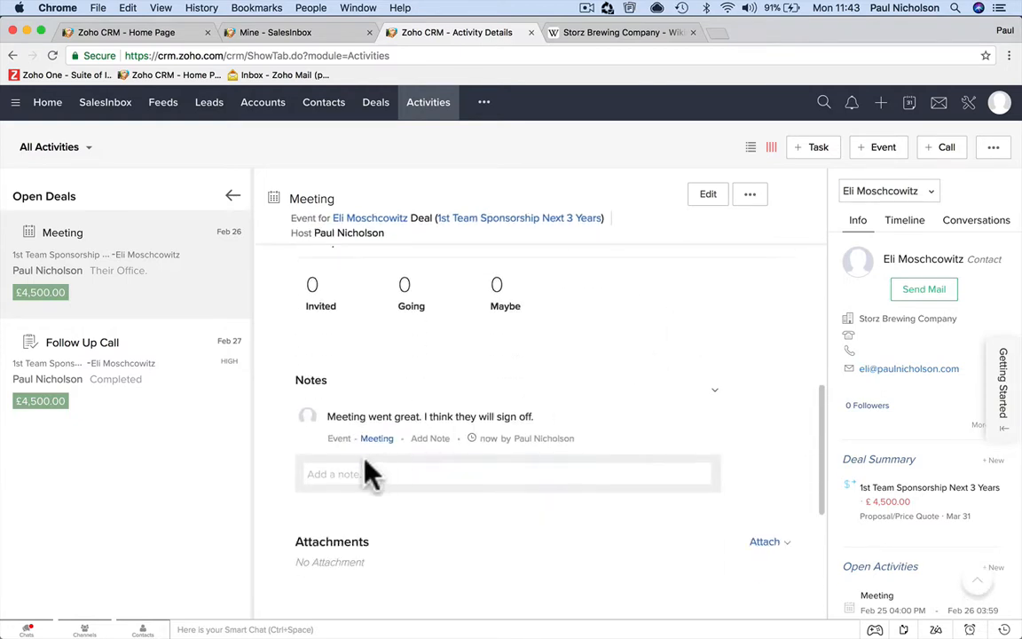
Save a second reminder note about all the new development happening, fixing the spelling
type("Don't forget to tell them about")
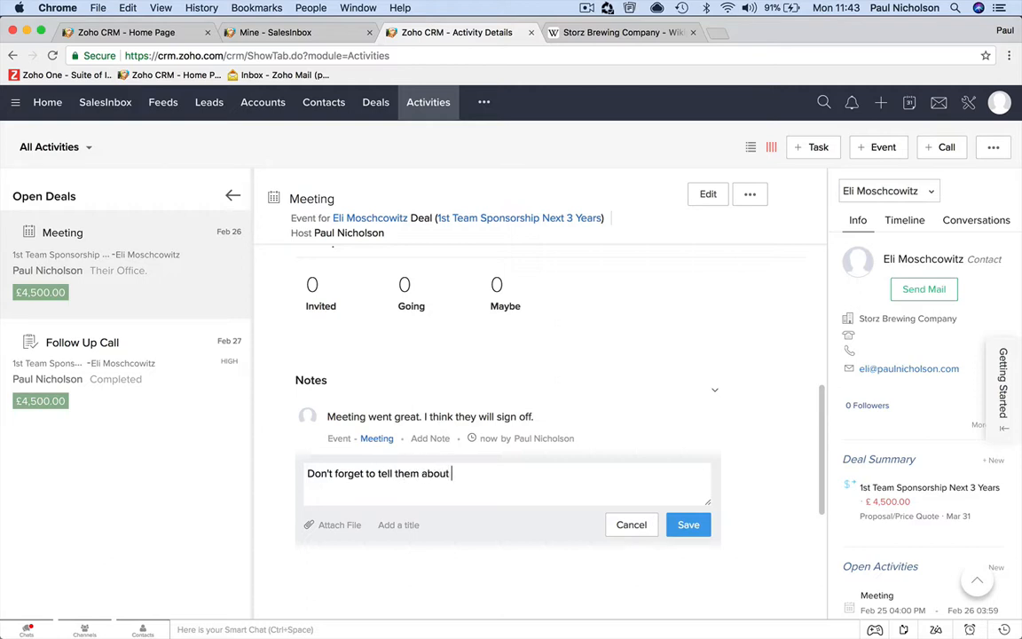
type("all the new de")
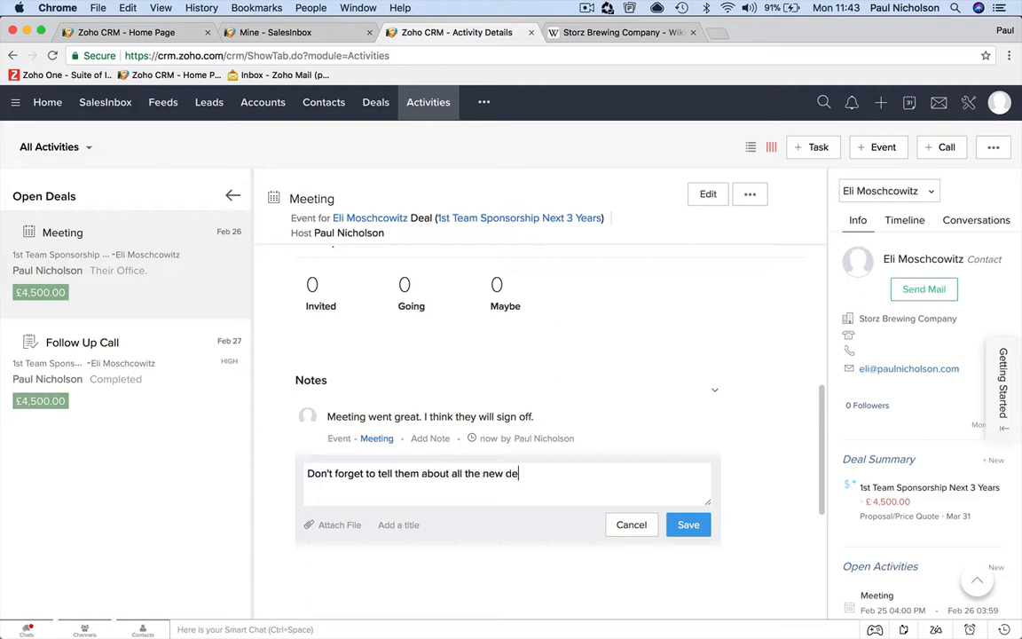
type("velopement")
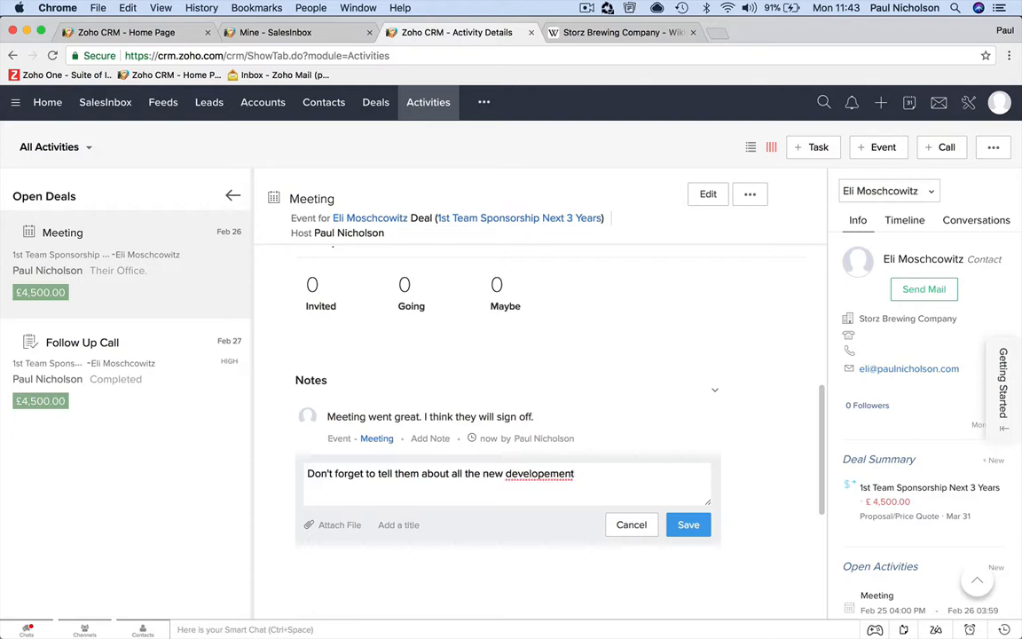
type("happening.")
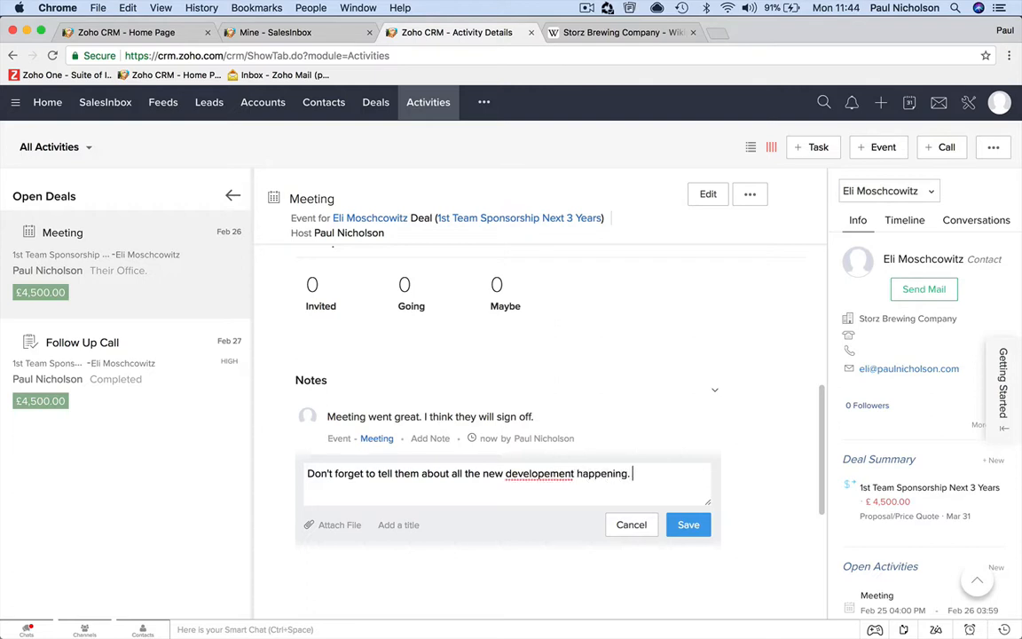
right_click(539, 471)
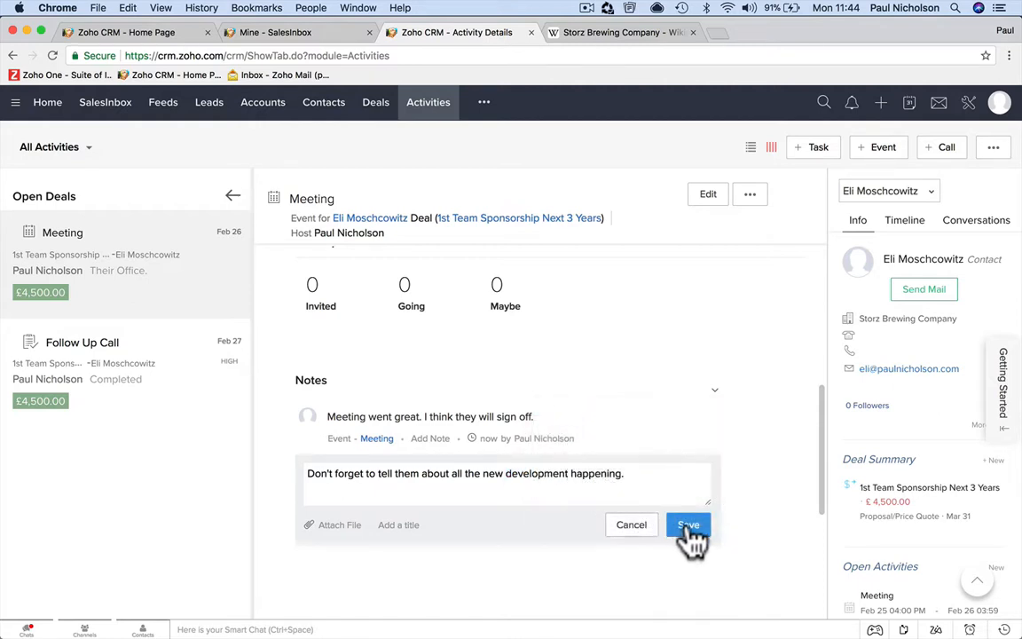
left_click(688, 525)
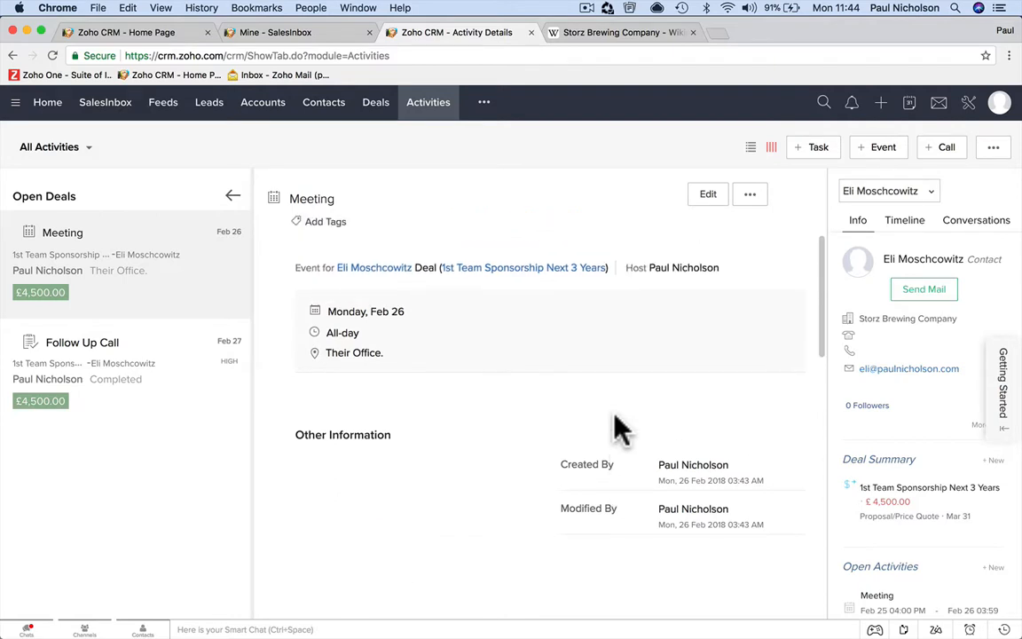
mouse_move(706, 424)
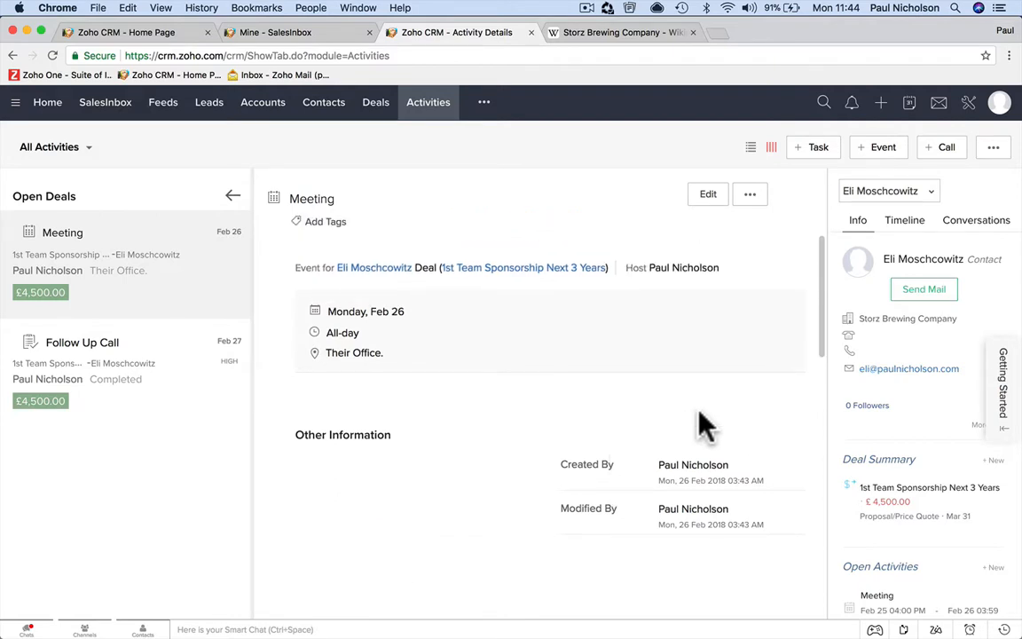
mouse_move(678, 387)
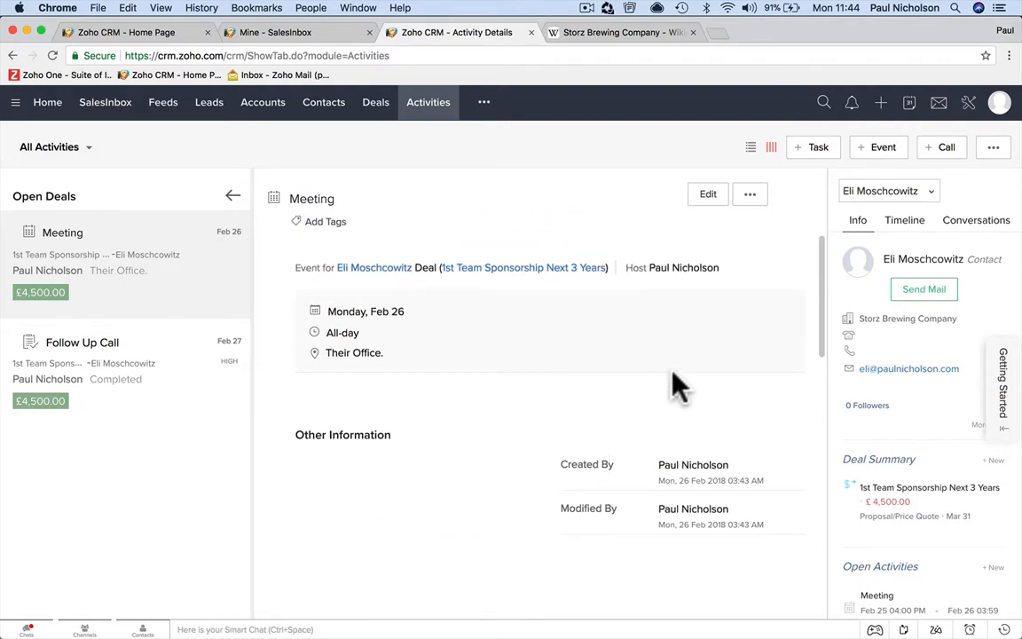
Leave the meeting details and return to the All Activities board
scroll("down", 3)
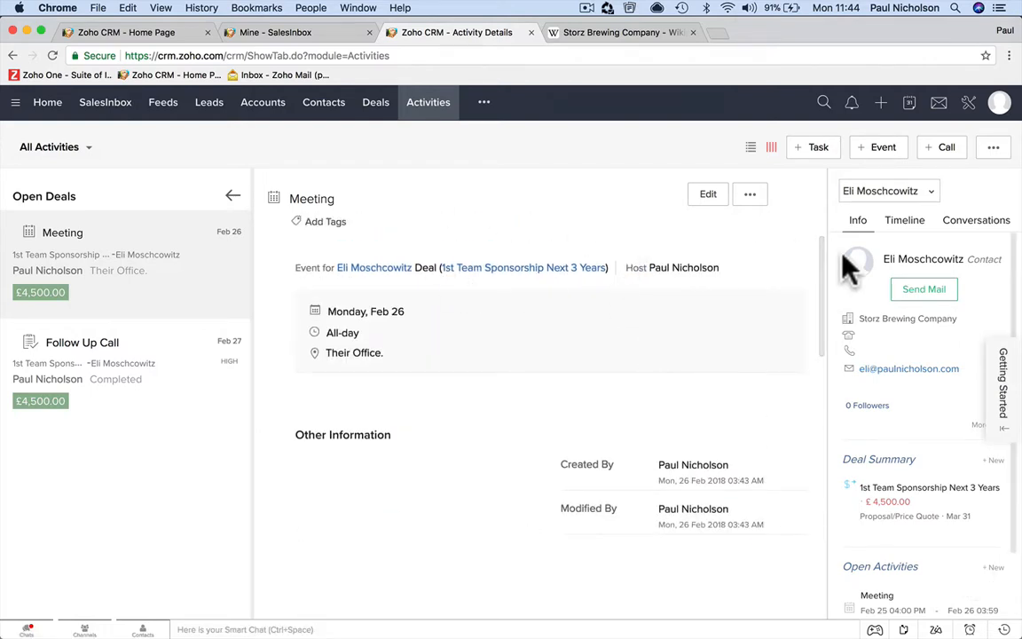
left_click(428, 101)
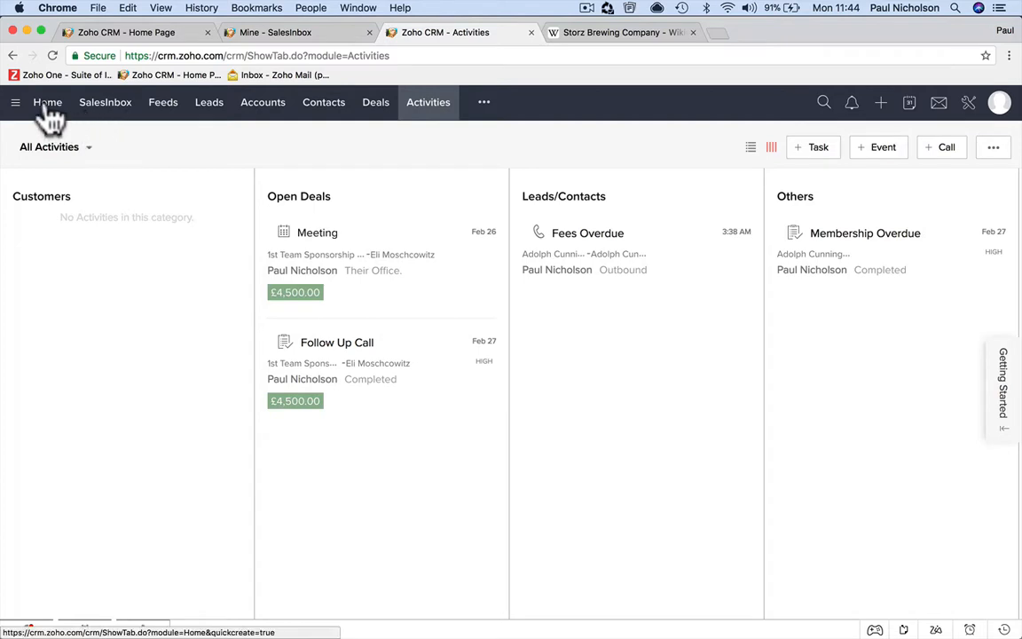
Go to the Home dashboard and scroll to the empty Add Component slot
left_click(46, 101)
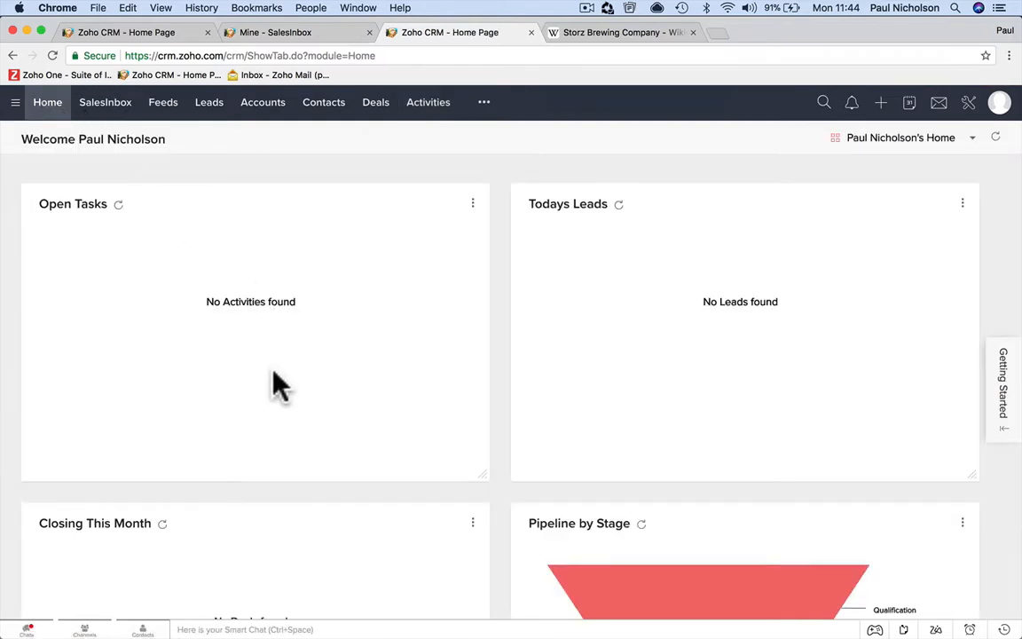
mouse_move(346, 381)
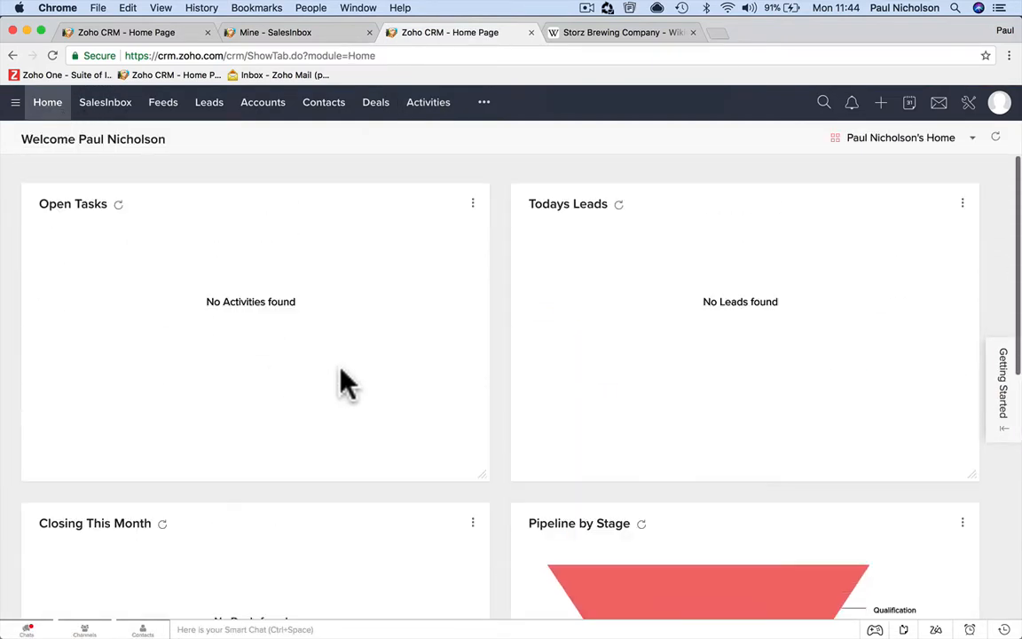
mouse_move(566, 234)
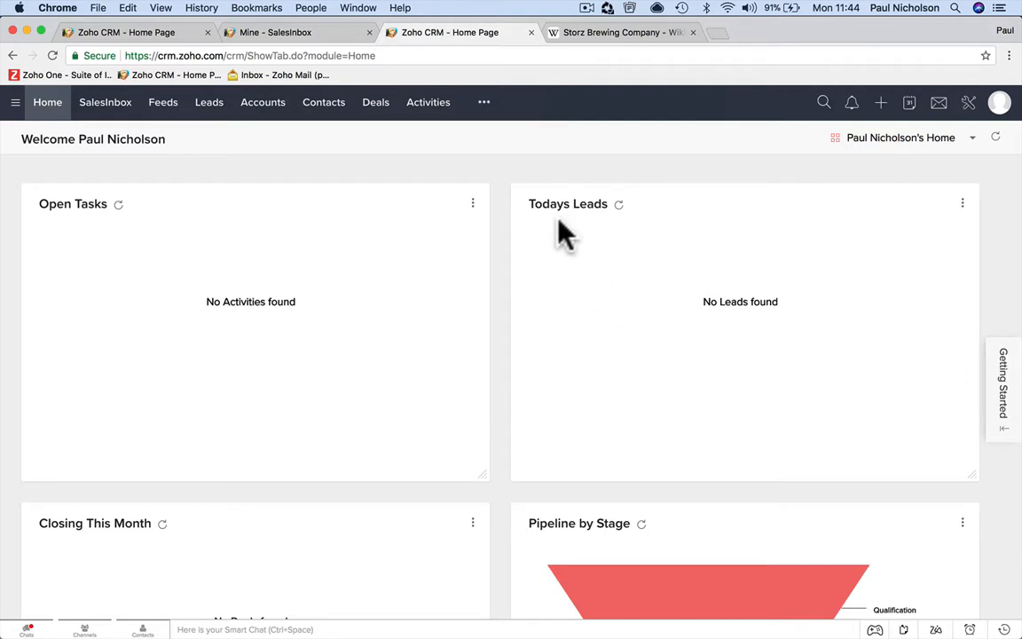
mouse_move(248, 266)
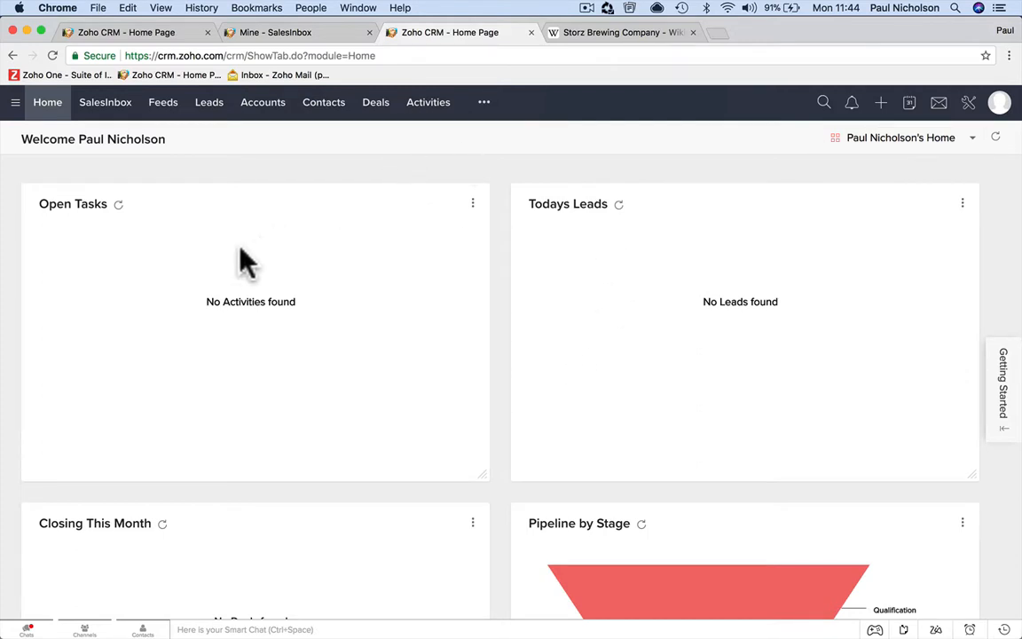
mouse_move(546, 364)
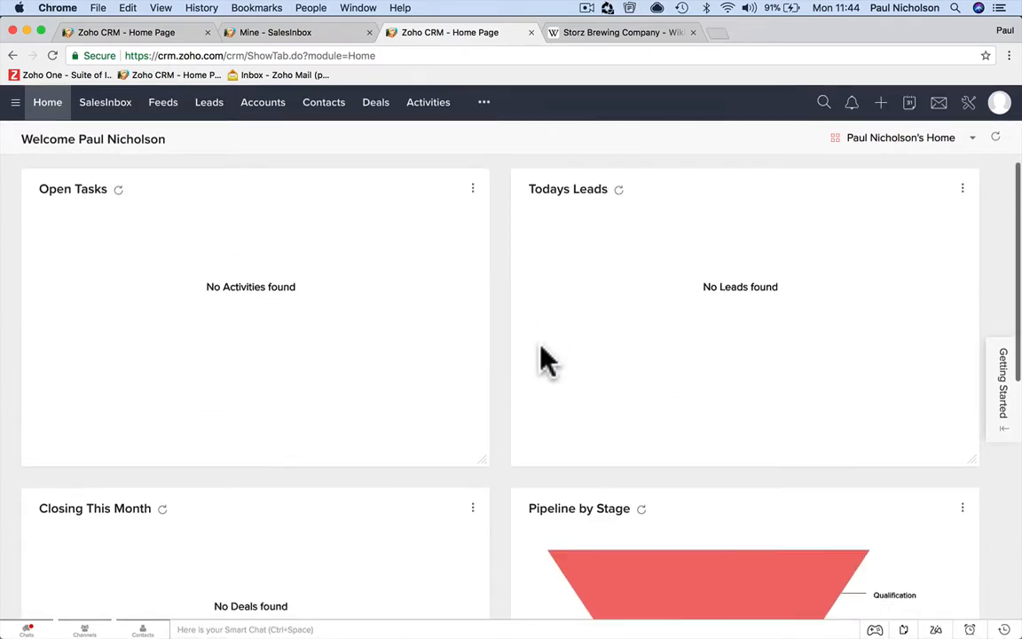
scroll("down", 3)
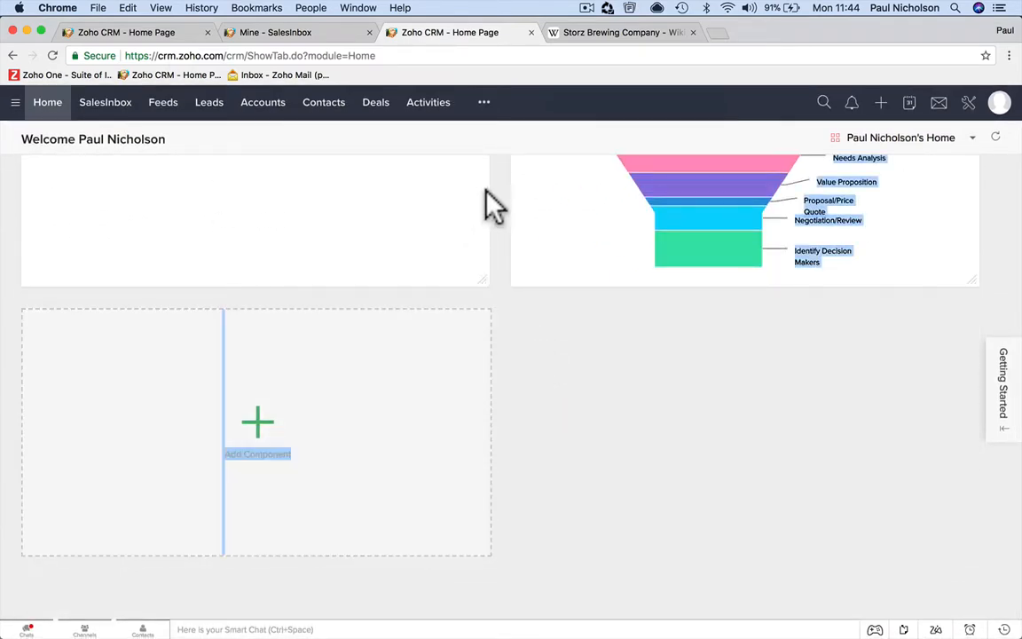
Browse the Select Dashboard list in the Add Component dialog without choosing one
left_click(258, 431)
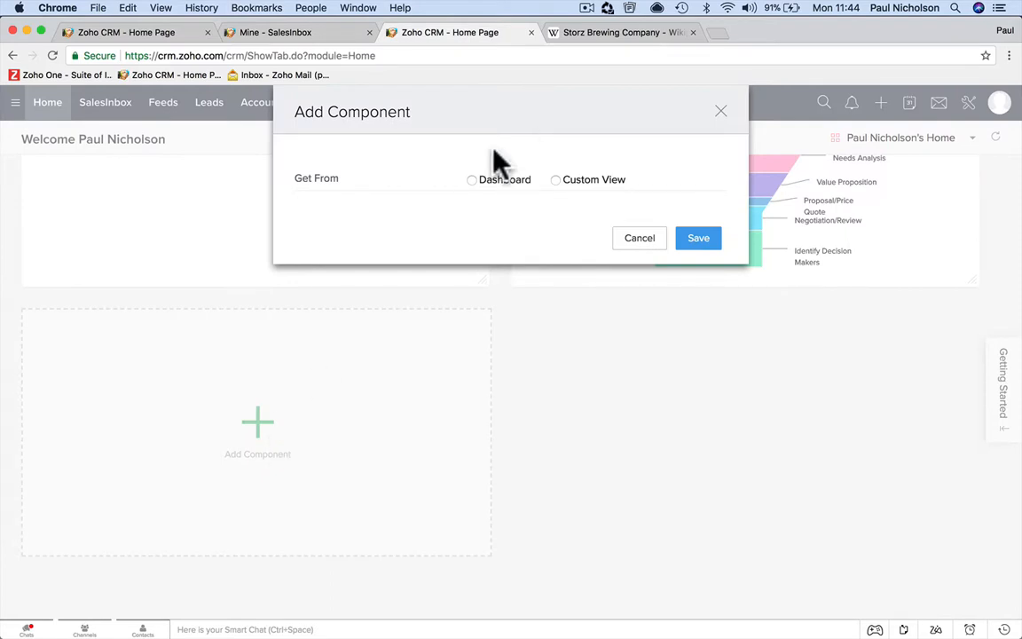
left_click(472, 179)
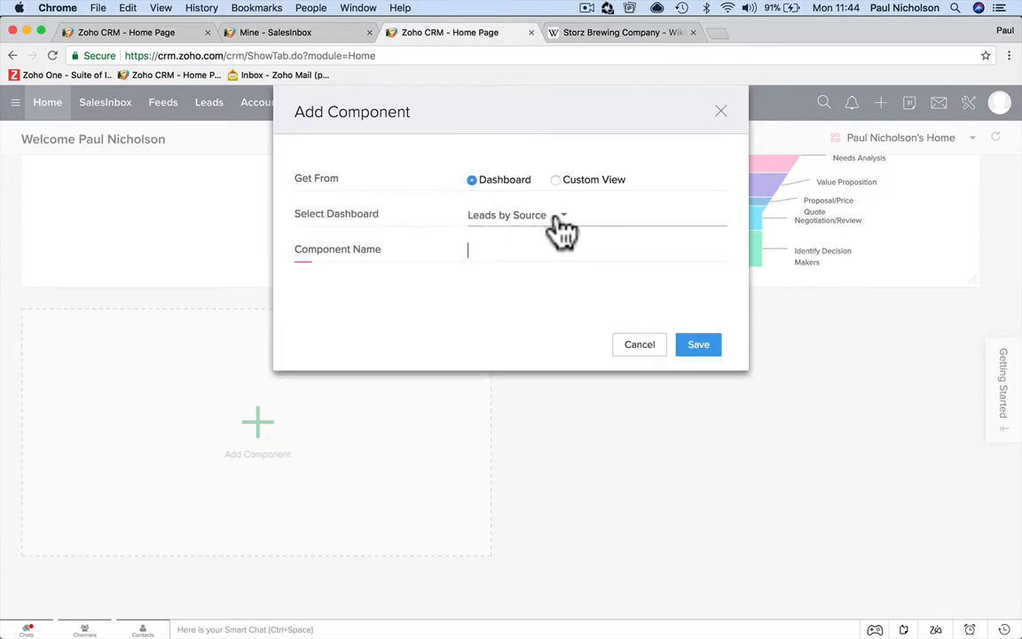
left_click(561, 214)
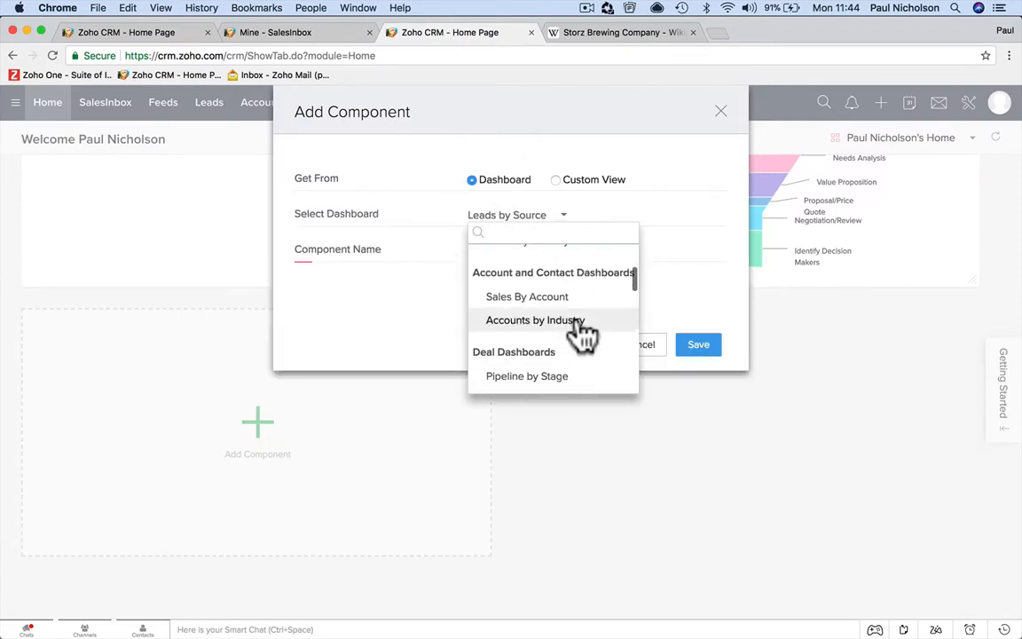
scroll("down", 3)
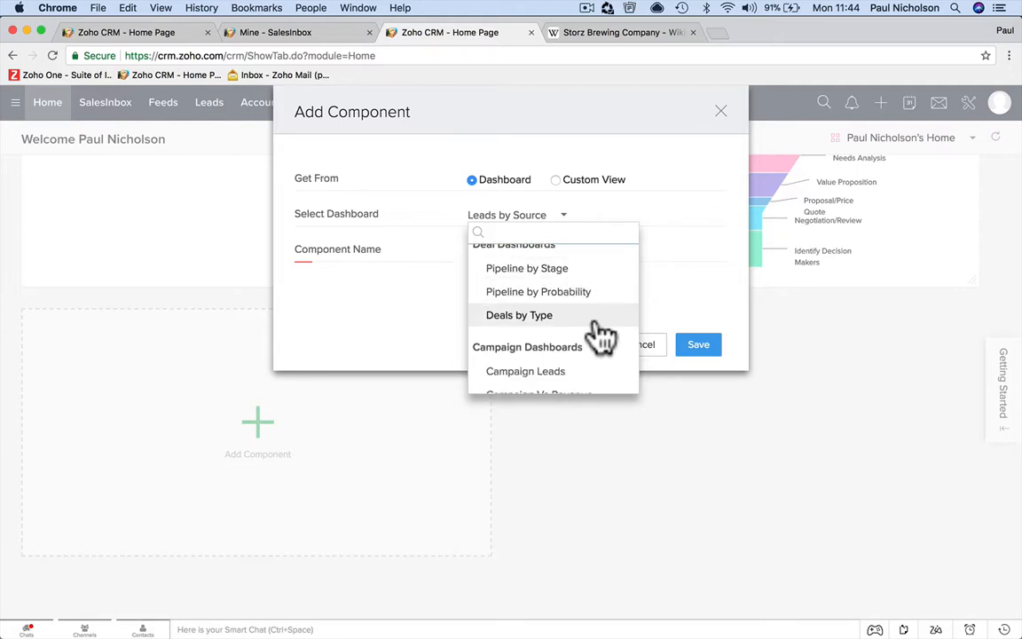
scroll("down", 3)
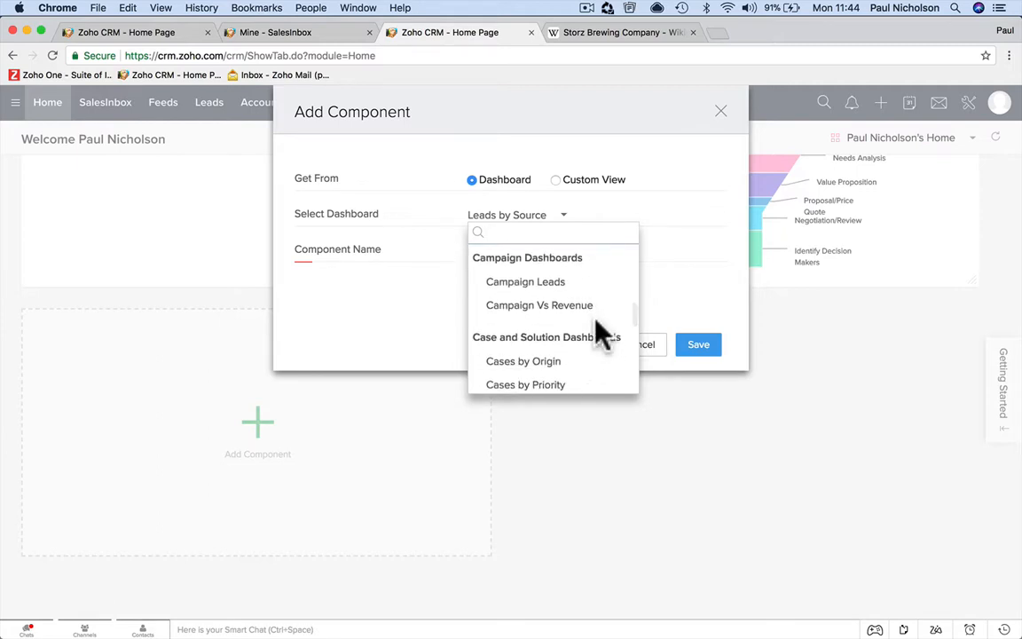
scroll("down", 3)
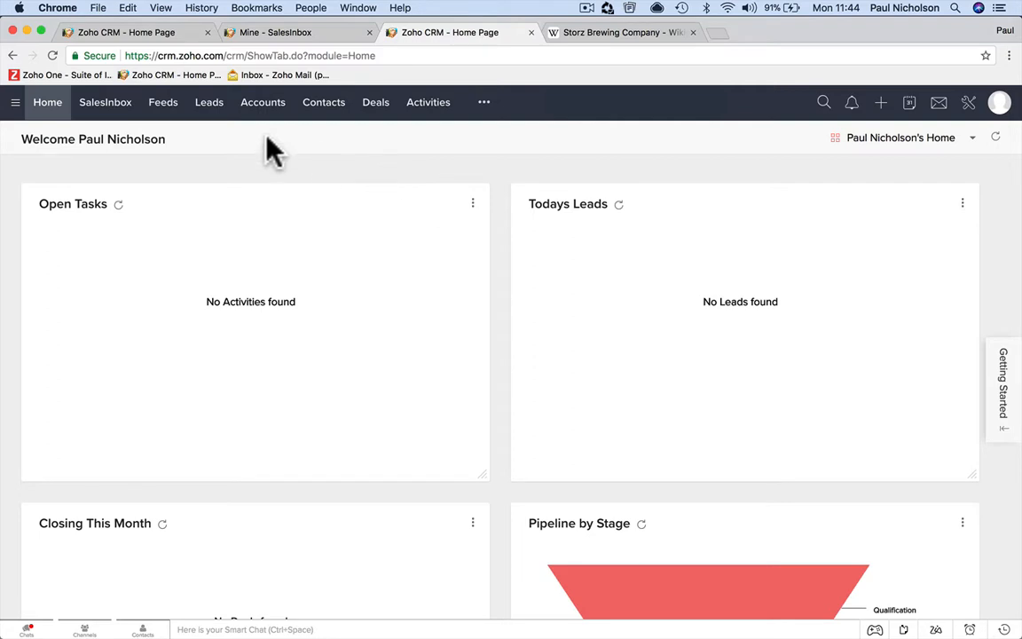
Cancel the dialog and return to the Activities board
left_click(428, 101)
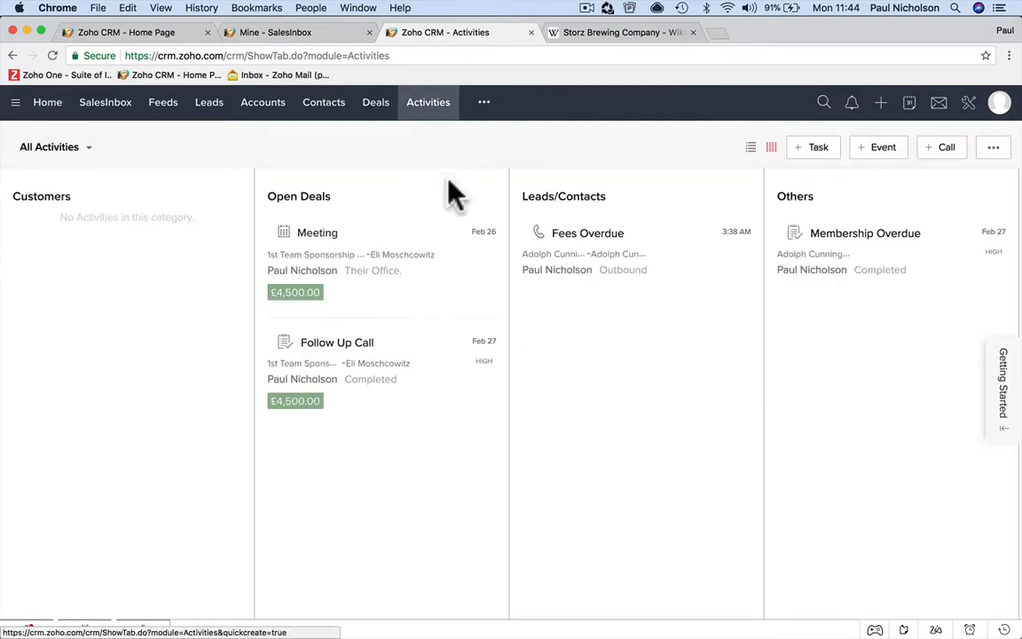